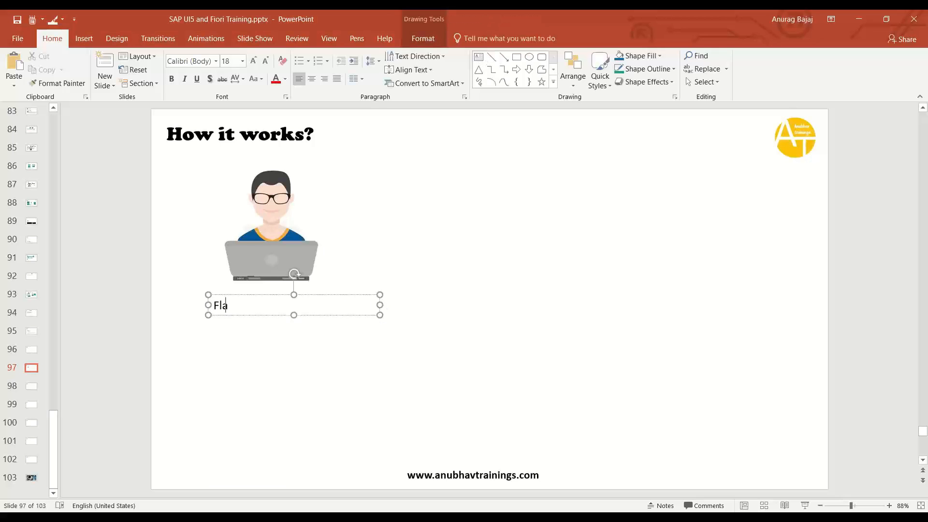
# Step: Caption the laptop figure 'Flavio – Fiori Developer' in bold
pyautogui.write('vio')
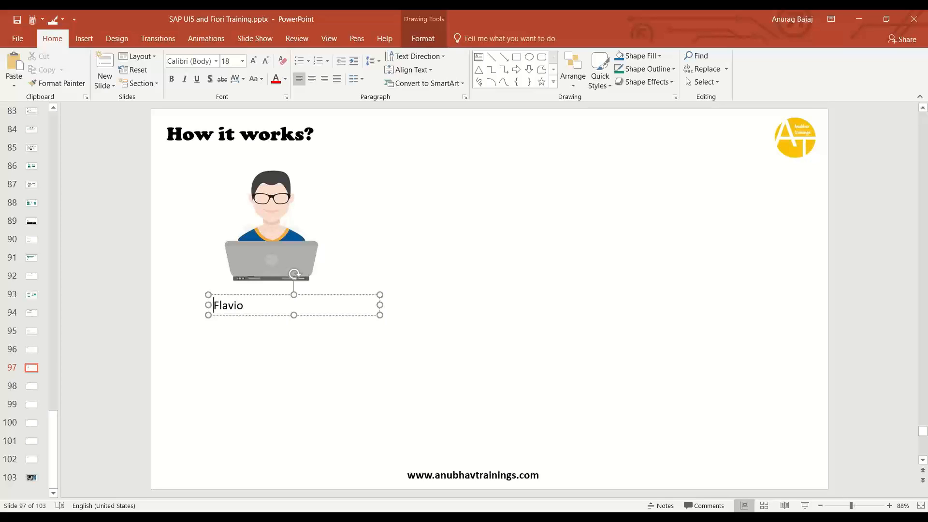
pyautogui.write('– Fiori')
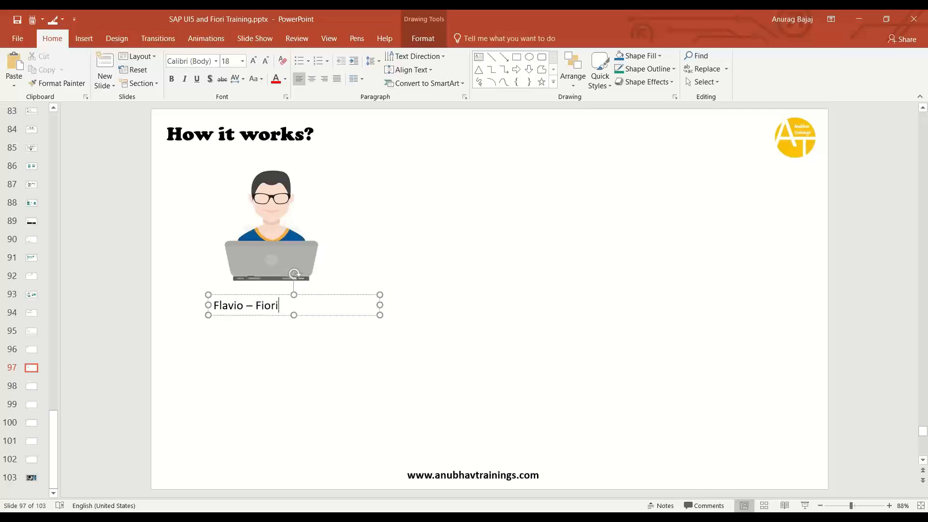
pyautogui.write('Developer')
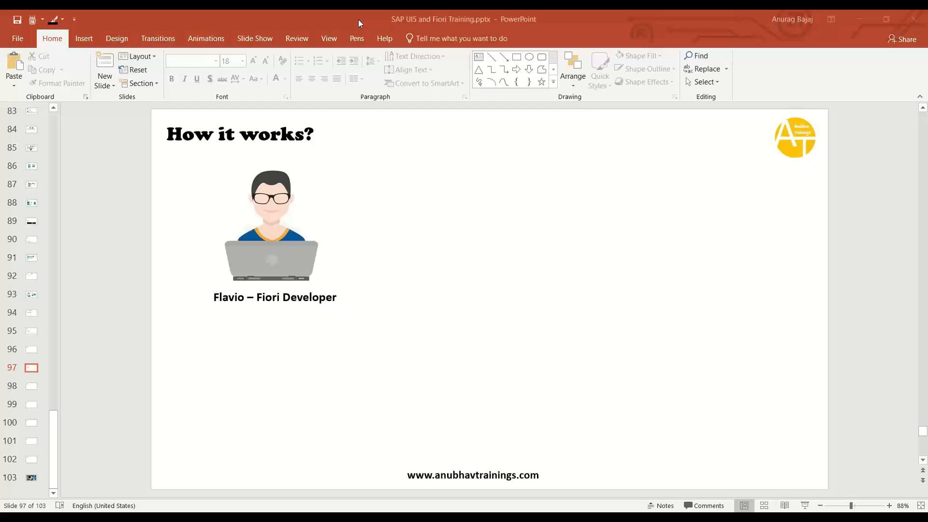
pyautogui.moveTo(452, 250)
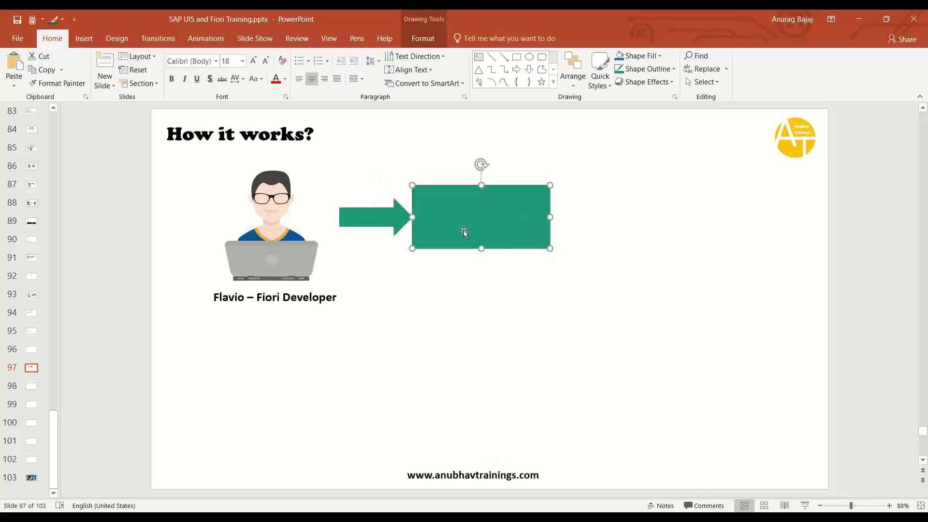
# Step: Label the green rectangle at the arrow's end 'VS Code'
pyautogui.write('VS Code')
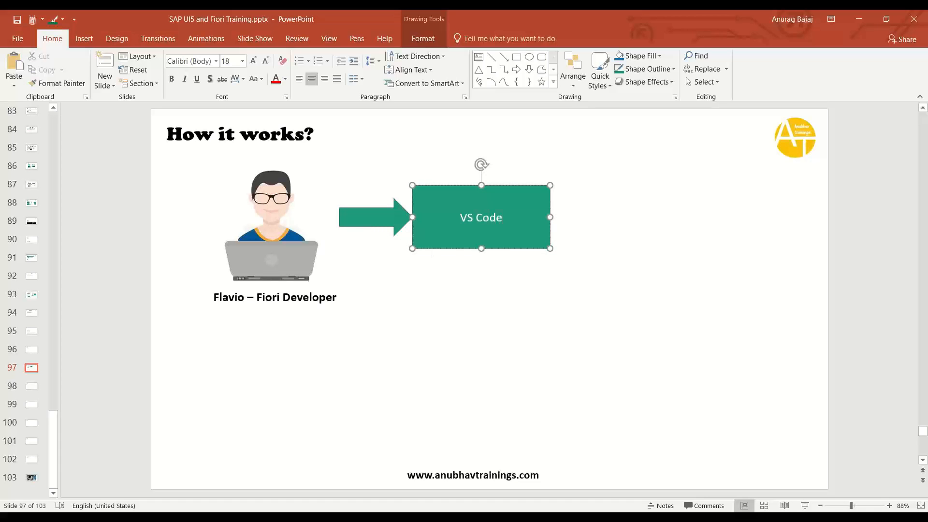
pyautogui.click(358, 326)
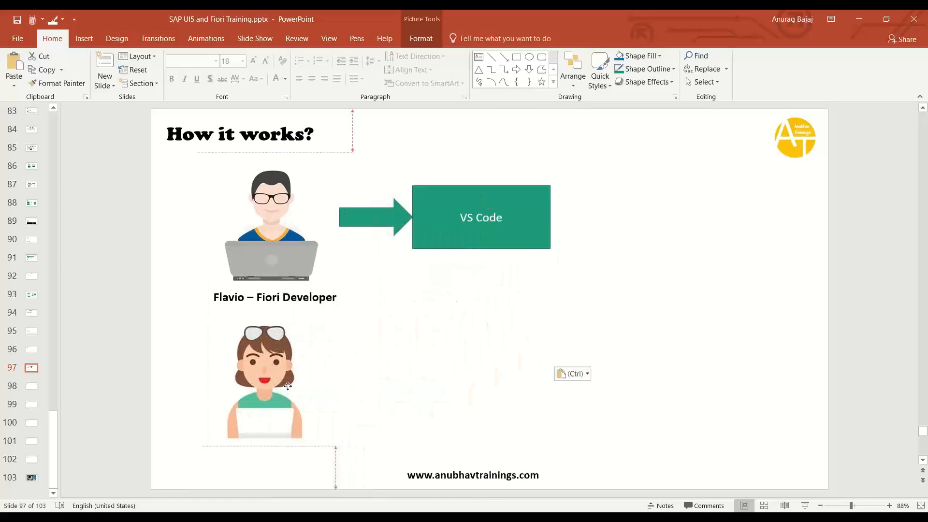
# Step: Edit the copied caption under the woman to read 'Roxana – Fiori Developer'
pyautogui.click(275, 297)
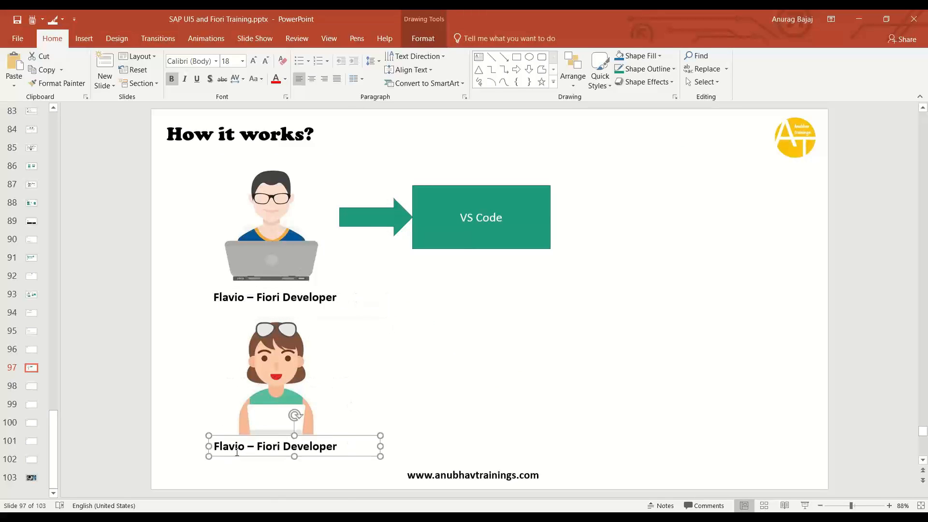
pyautogui.write('Ro')
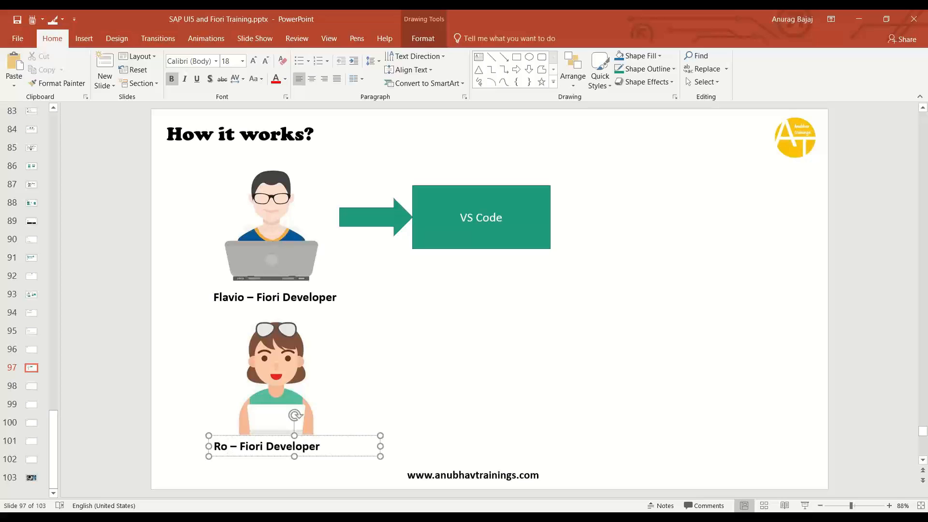
pyautogui.click(540, 415)
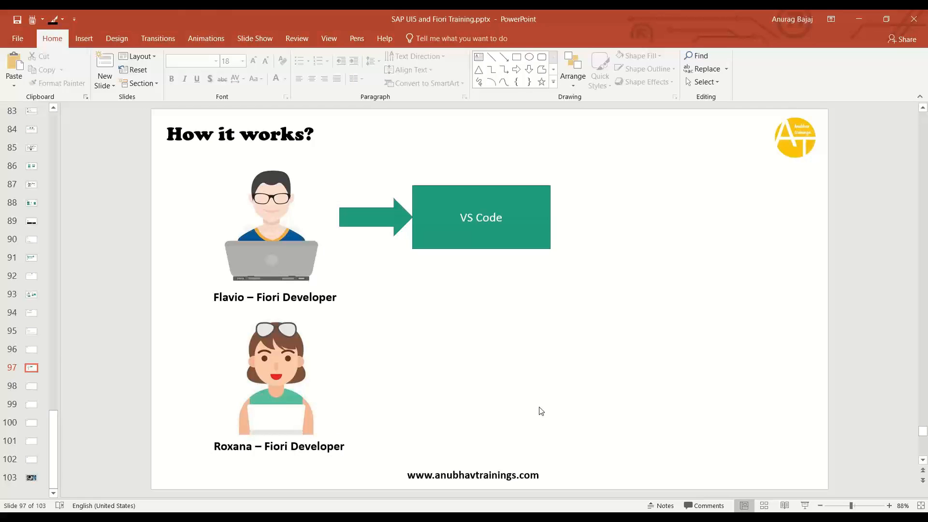
pyautogui.moveTo(507, 390)
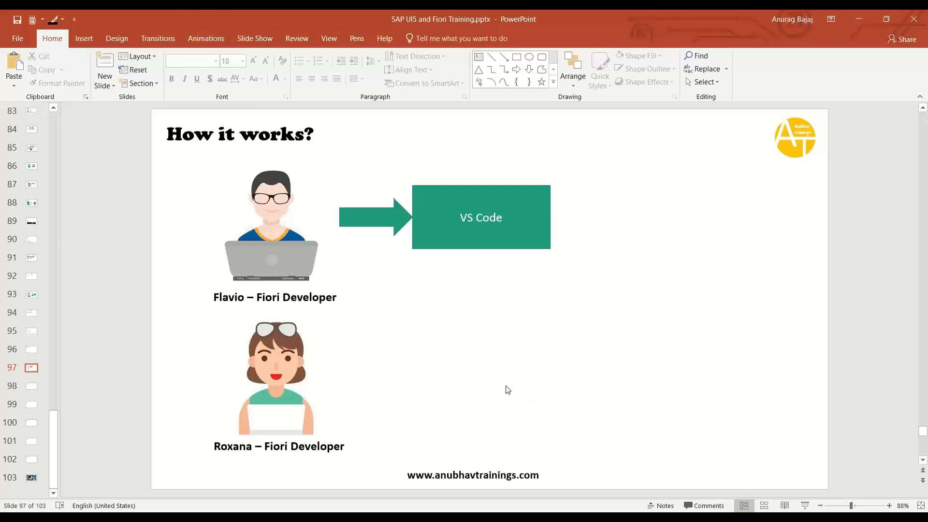
pyautogui.moveTo(289, 256)
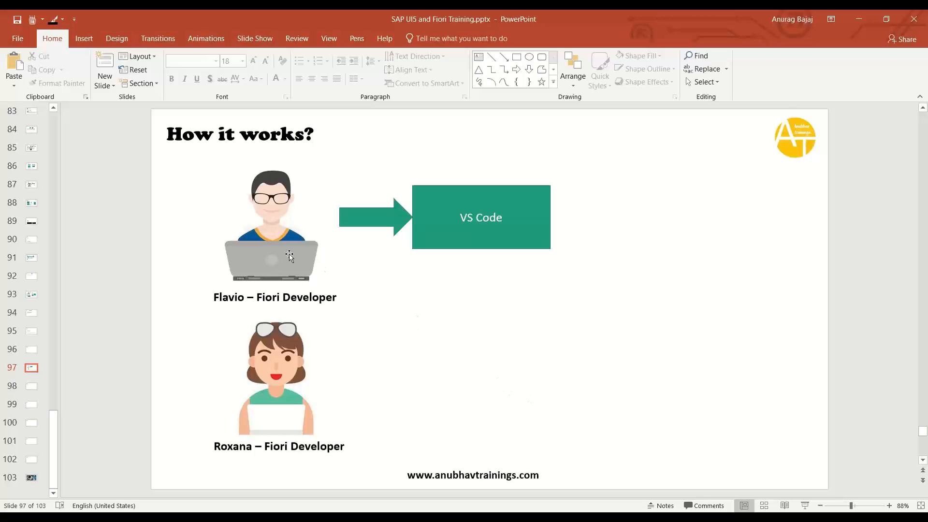
pyautogui.moveTo(278, 343)
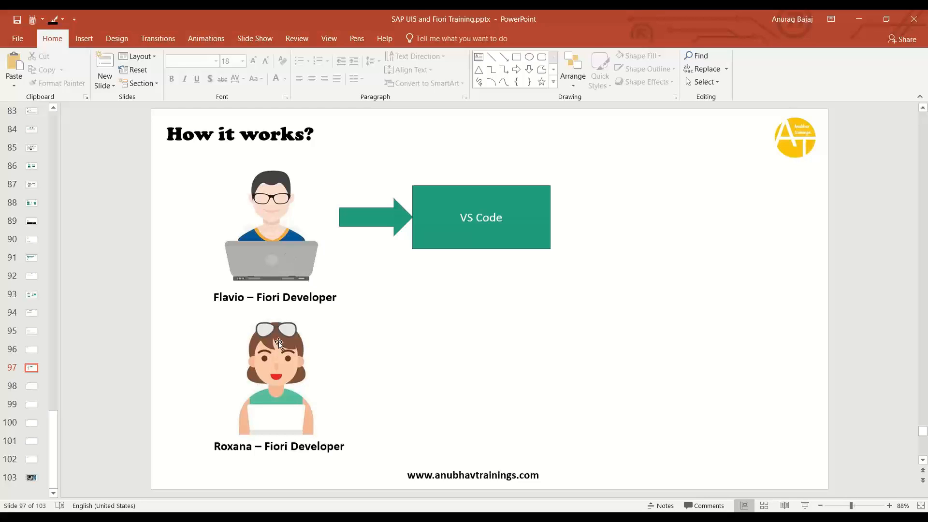
pyautogui.moveTo(276, 367)
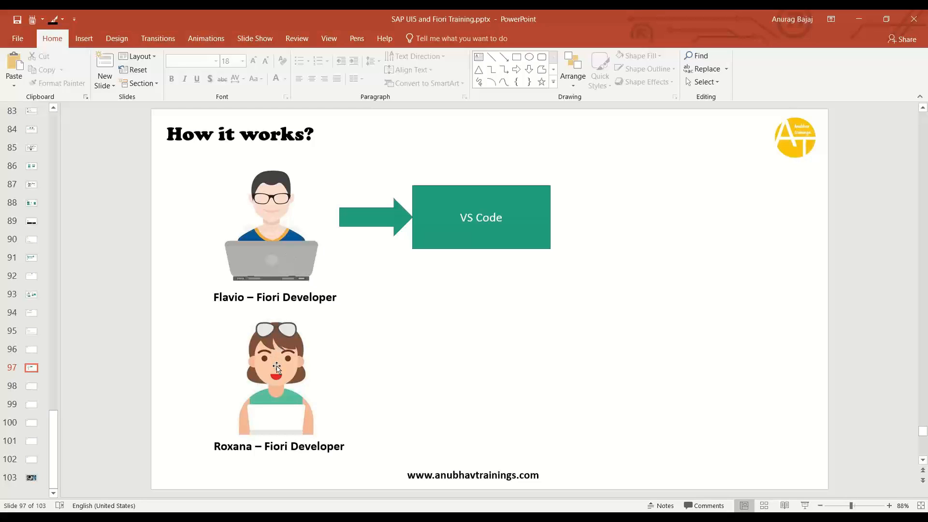
pyautogui.moveTo(560, 415)
pyautogui.write('BAS')
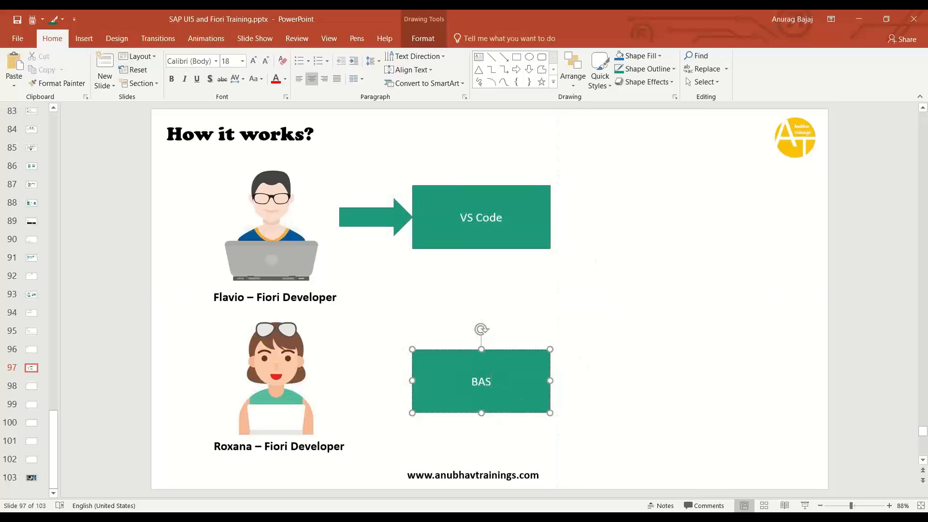
# Step: Label Roxana's green box 'BAS', with an arrow pointing to it
pyautogui.click(516, 70)
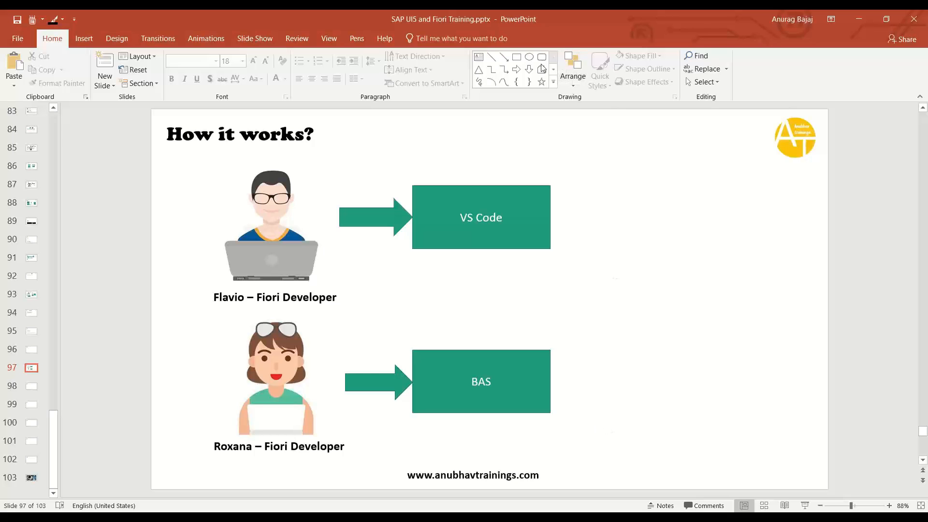
# Step: Add two green 3D cubes labelled 'Fla-git' and 'Rox-git' beside each row
pyautogui.click(552, 83)
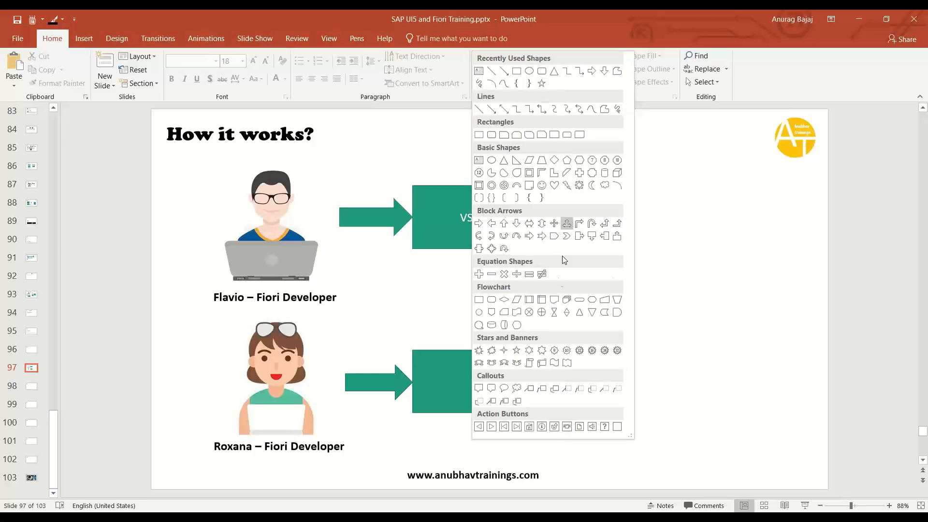
pyautogui.moveTo(553, 312)
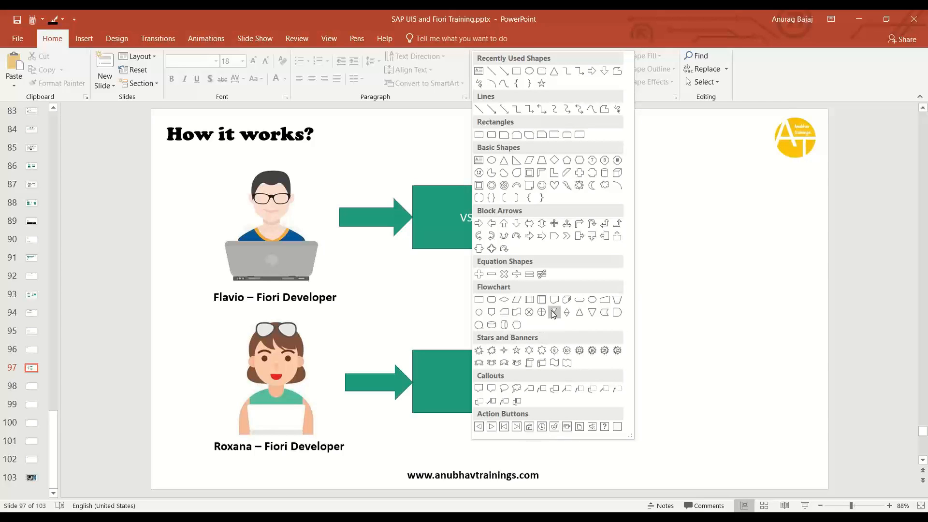
pyautogui.moveTo(551, 193)
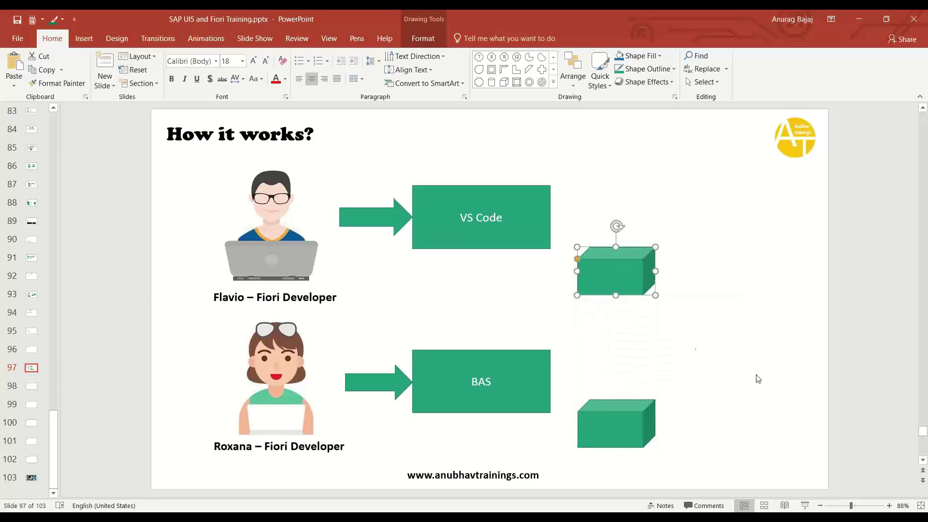
pyautogui.moveTo(715, 312)
pyautogui.write('Rox-gi')
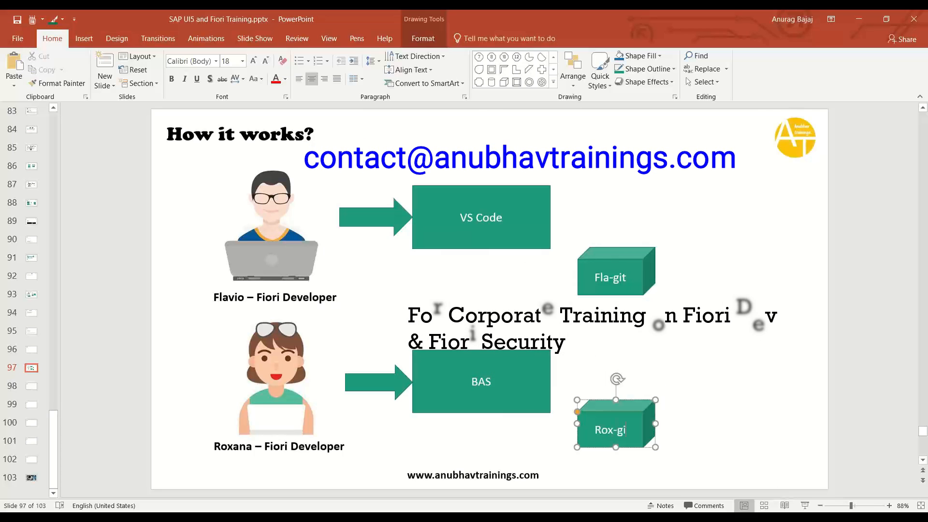
pyautogui.click(735, 388)
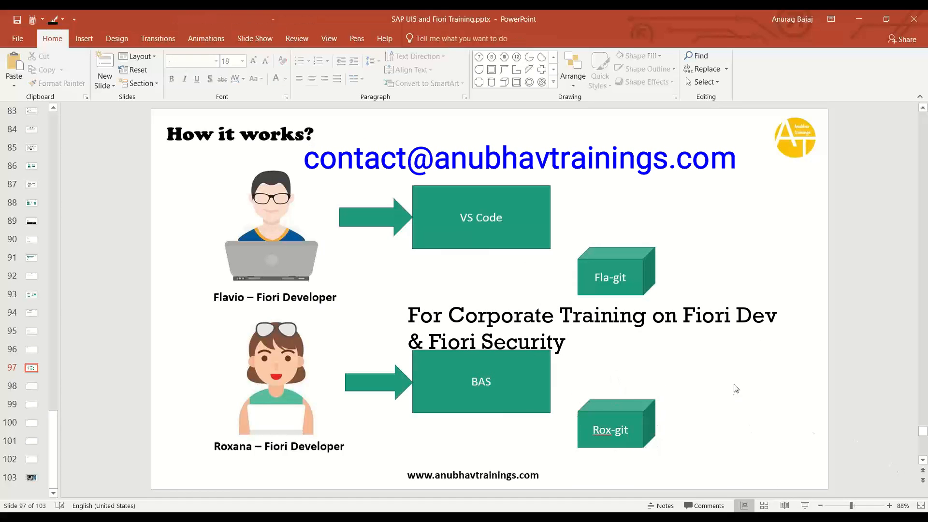
pyautogui.moveTo(471, 362)
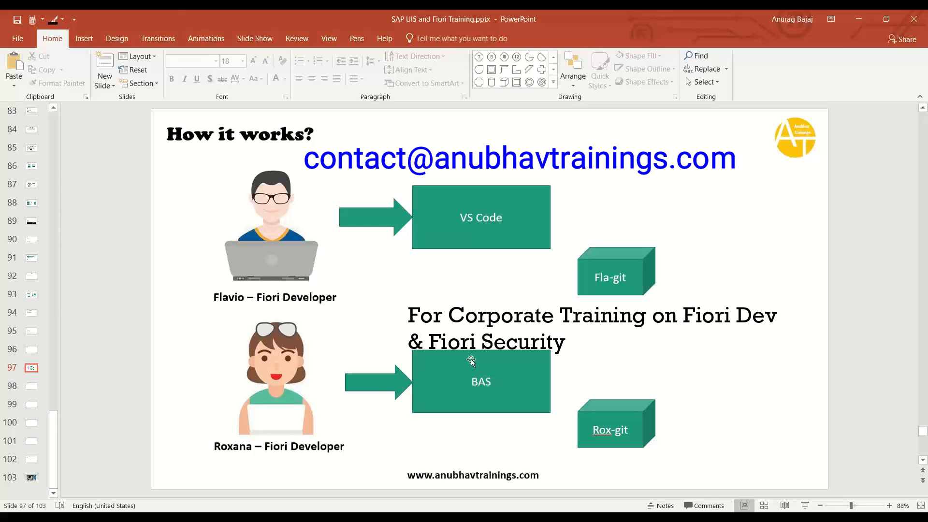
# Step: Write 'git init' inside the woman's arrow and paste it onto the man's arrow
pyautogui.click(374, 384)
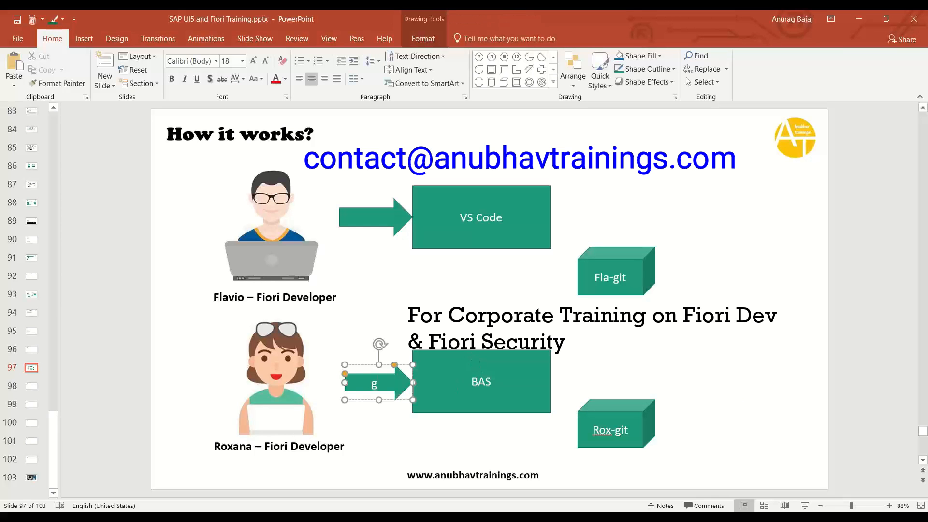
pyautogui.write('it init')
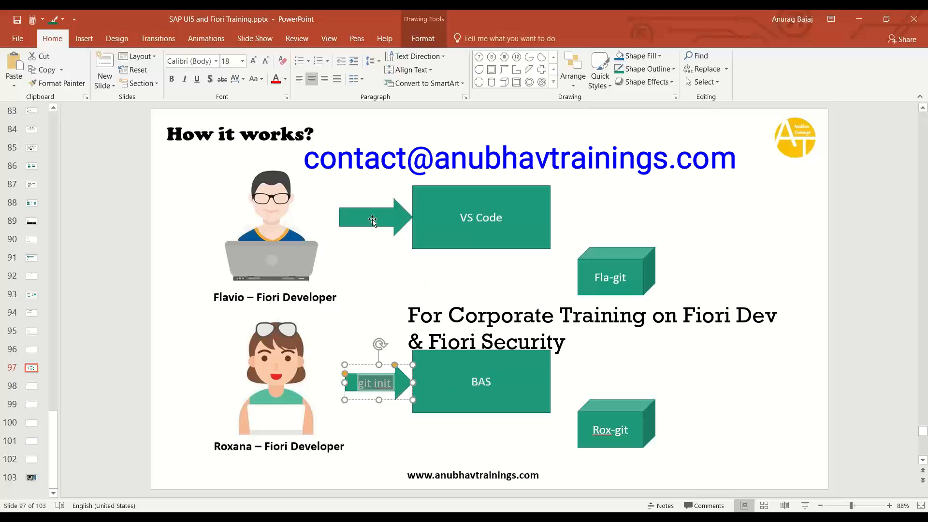
pyautogui.press('ctrl+v')
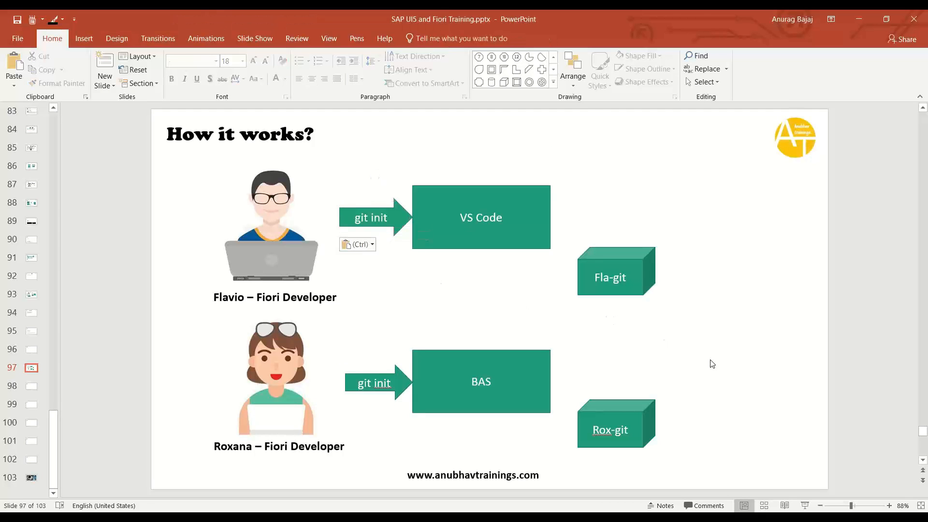
# Step: Select the Fla-git and Rox-git cubes and the VS Code box to review them
pyautogui.click(610, 271)
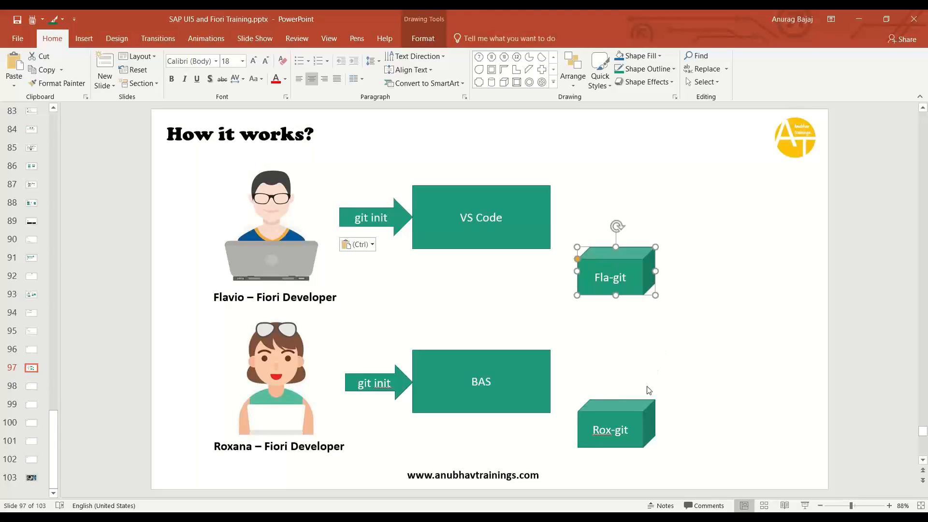
pyautogui.click(616, 423)
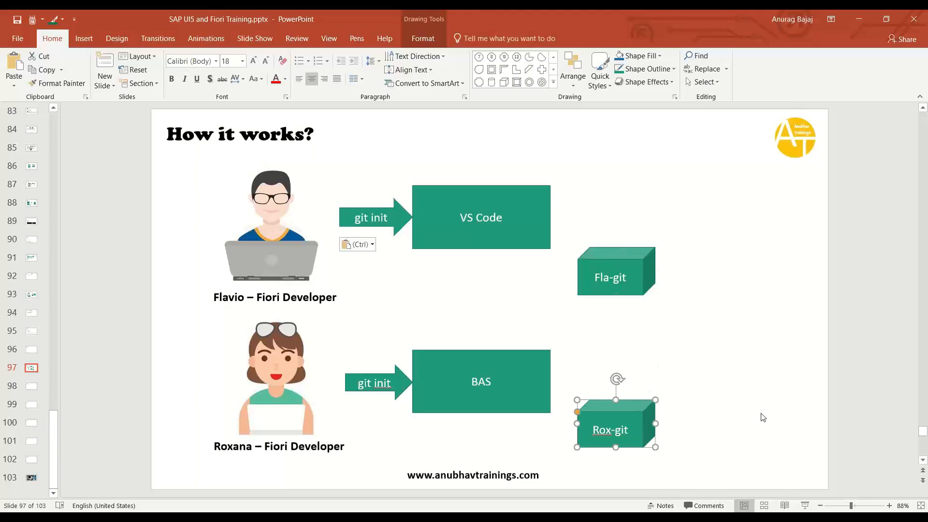
pyautogui.moveTo(542, 245)
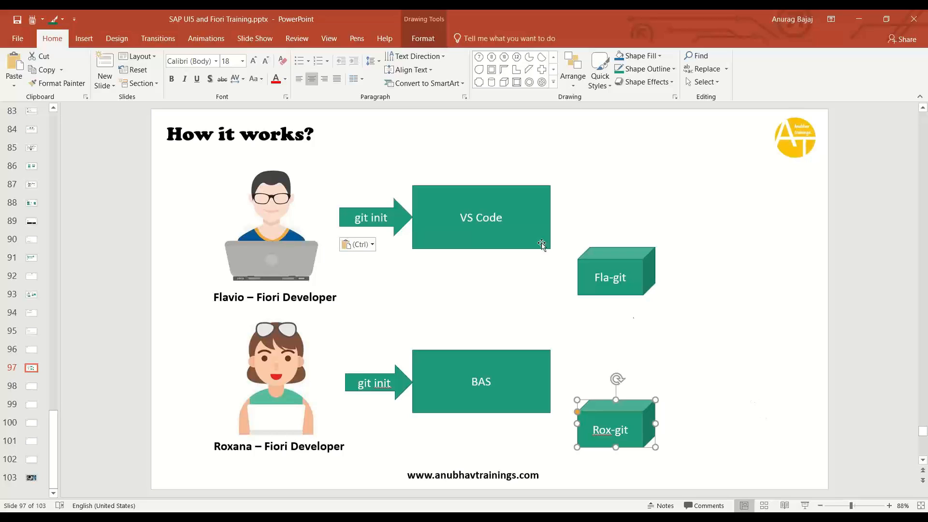
pyautogui.click(480, 218)
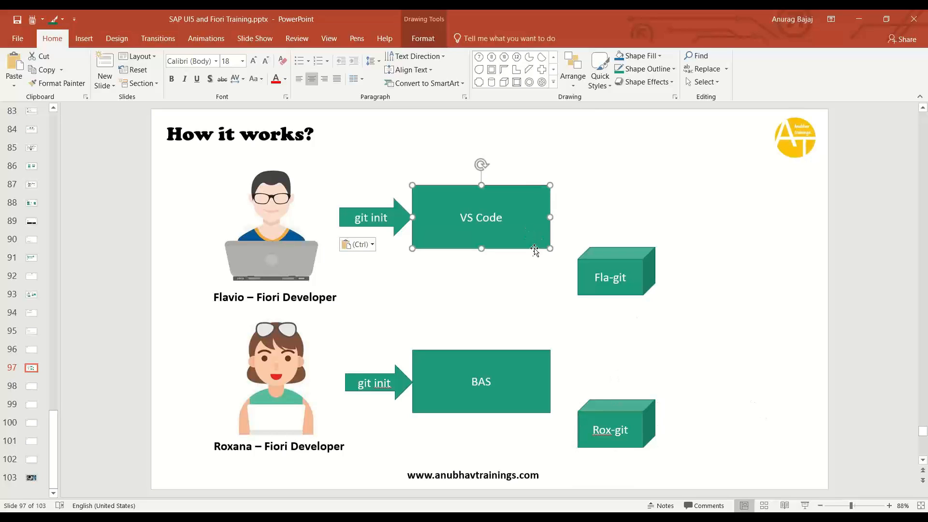
pyautogui.moveTo(513, 144)
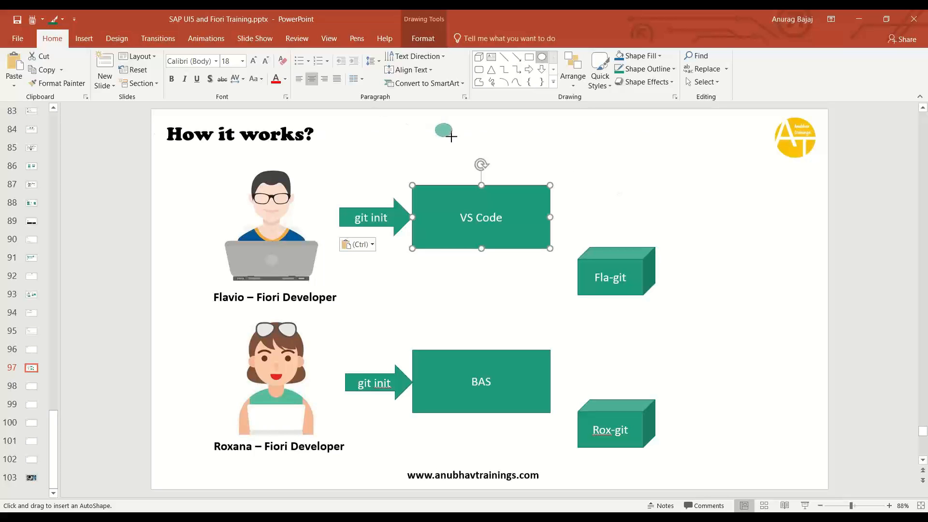
# Step: Add a dot above VS Code with an elbow connector to Fla-git labelled 'git commit'
pyautogui.click(560, 164)
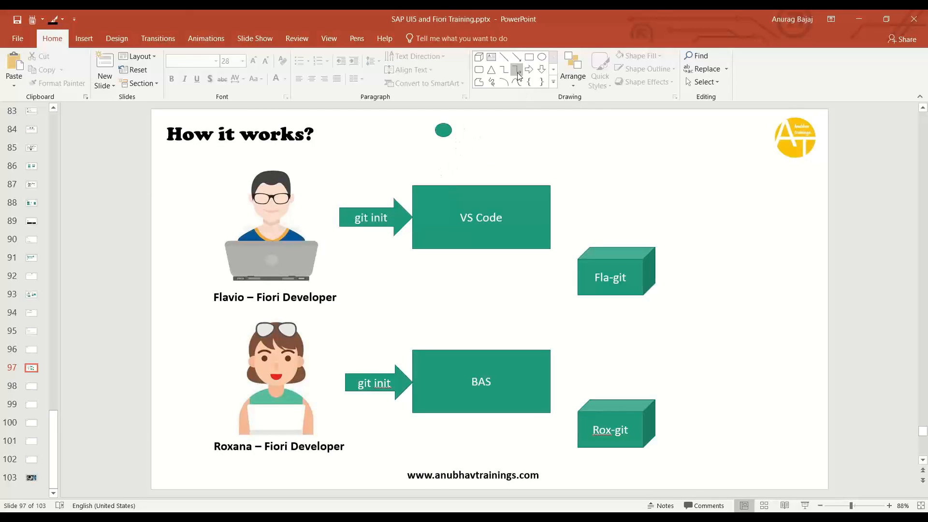
pyautogui.click(517, 71)
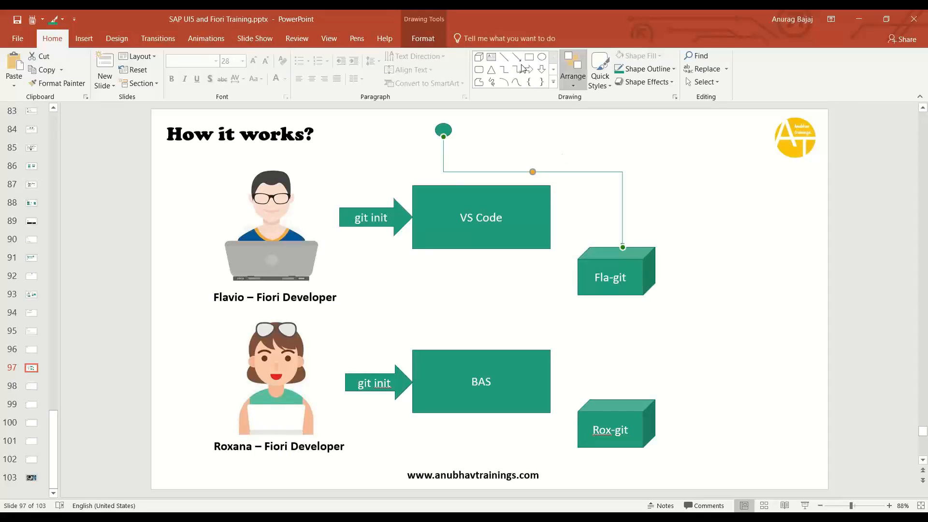
pyautogui.click(622, 172)
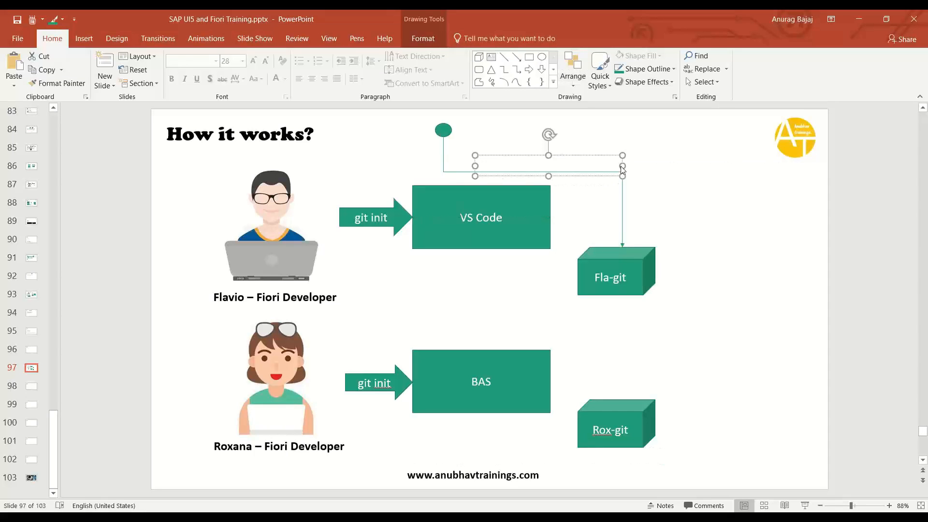
pyautogui.write('Git commit')
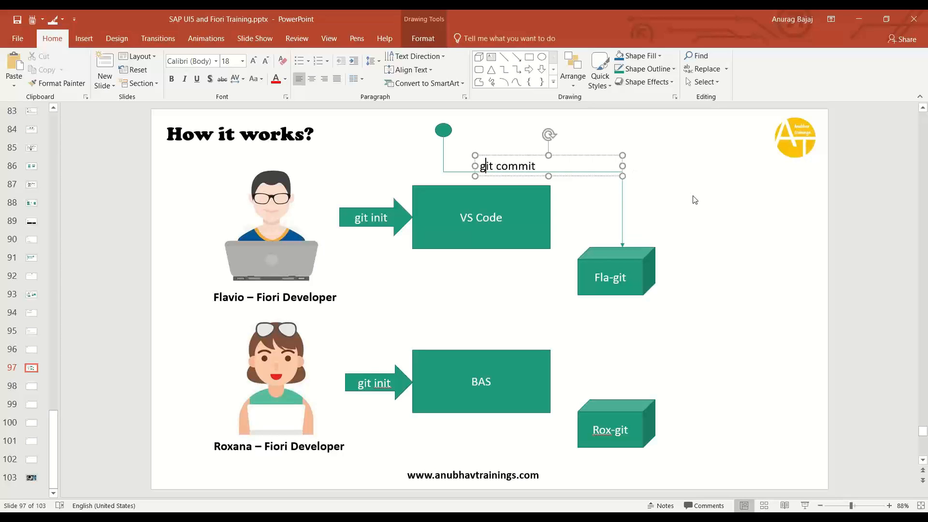
pyautogui.click(695, 200)
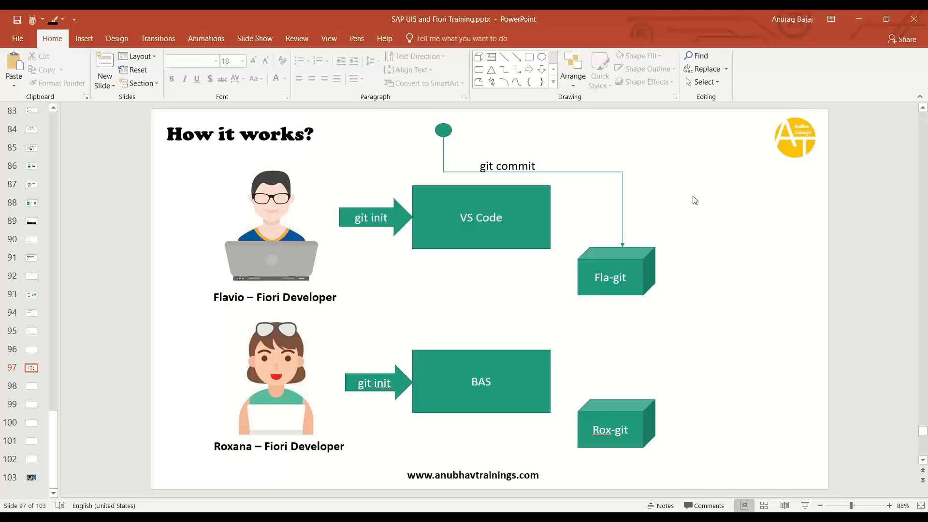
pyautogui.moveTo(677, 194)
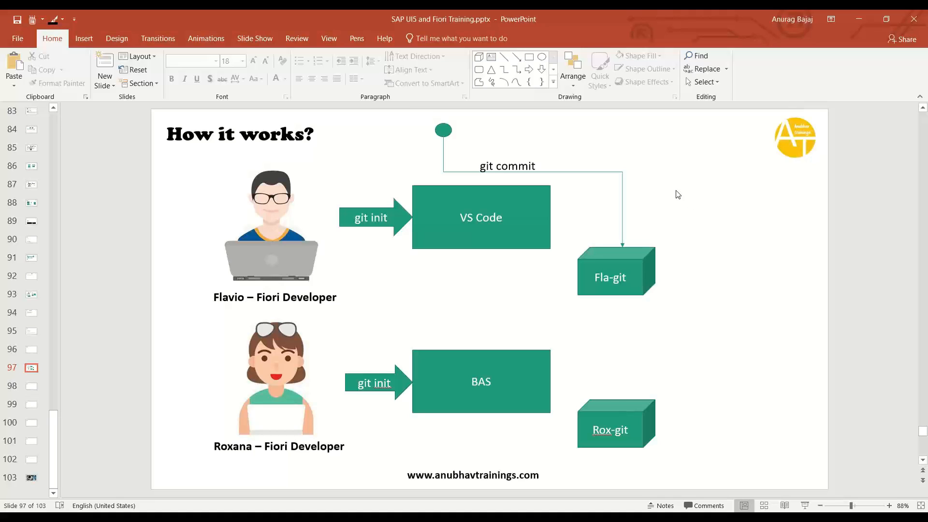
# Step: Add a connector from Fla-git back to VS Code labelled 'git reset'
pyautogui.click(480, 217)
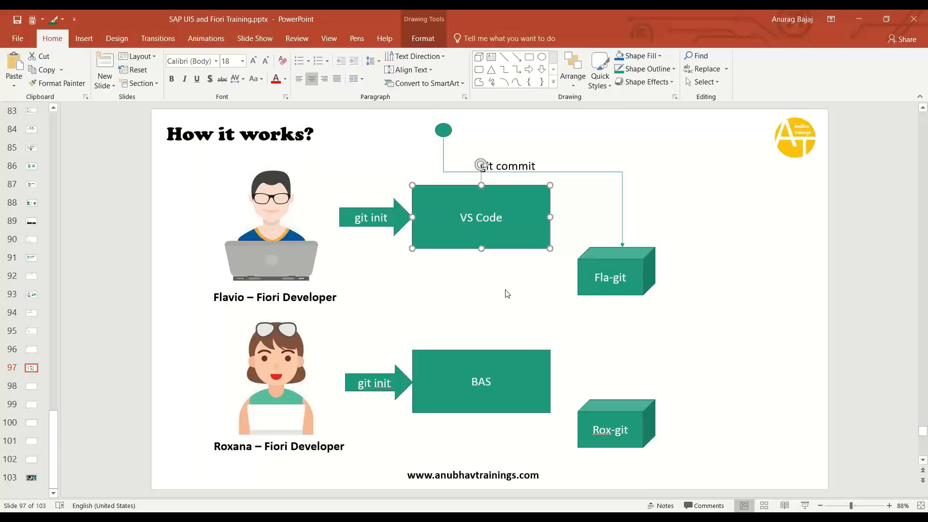
pyautogui.moveTo(516, 78)
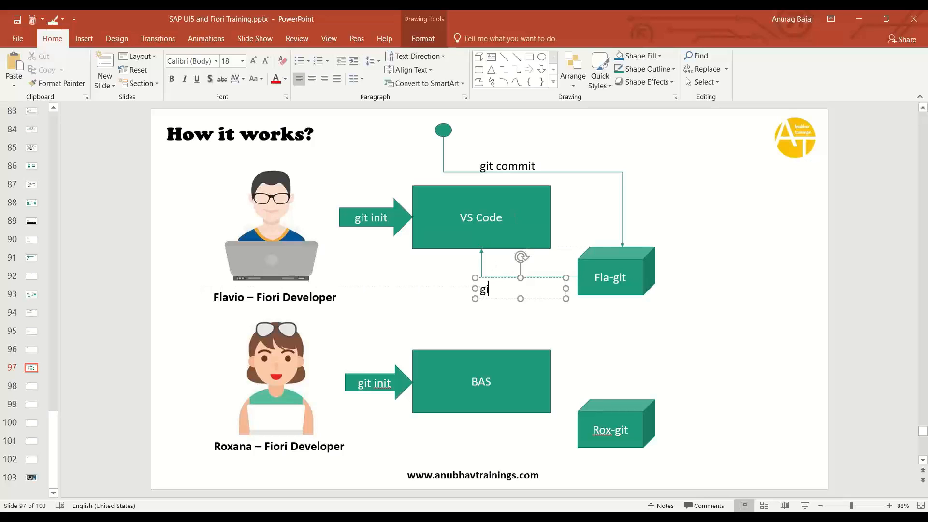
pyautogui.write('Git rese')
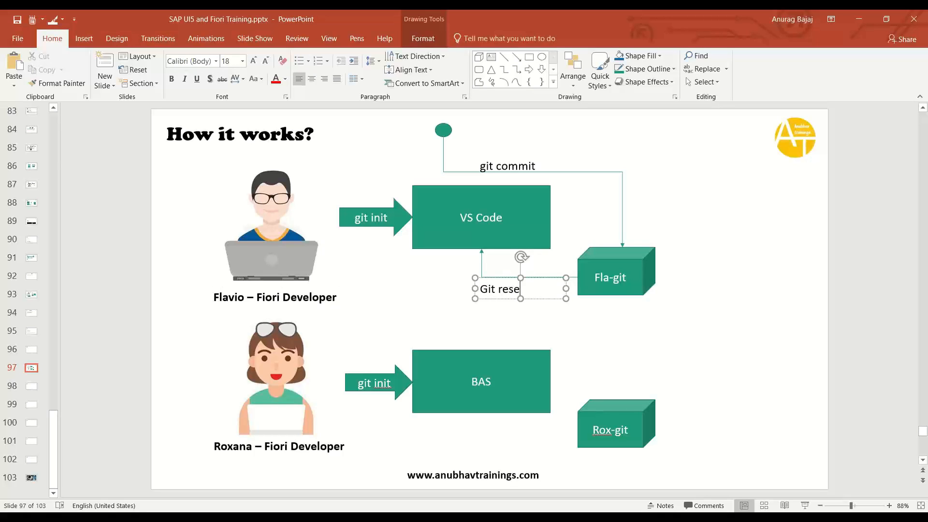
pyautogui.write('t')
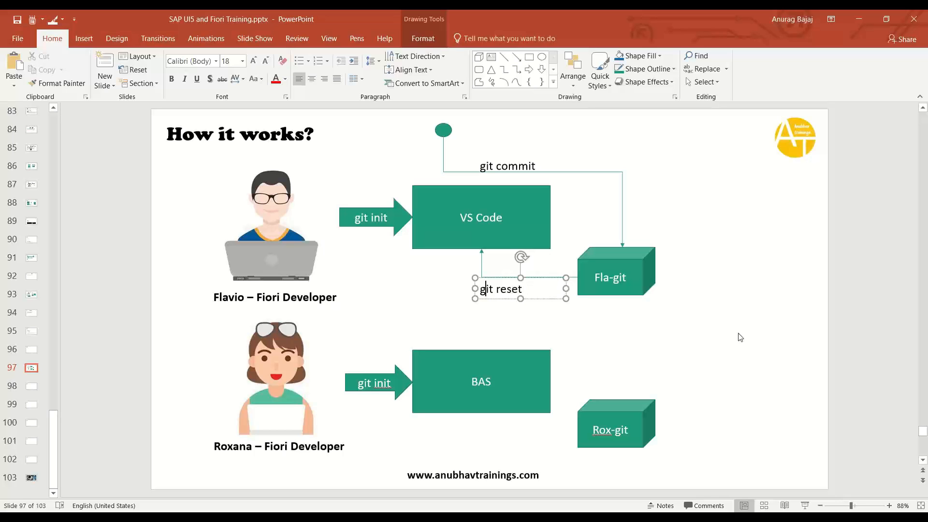
pyautogui.click(608, 214)
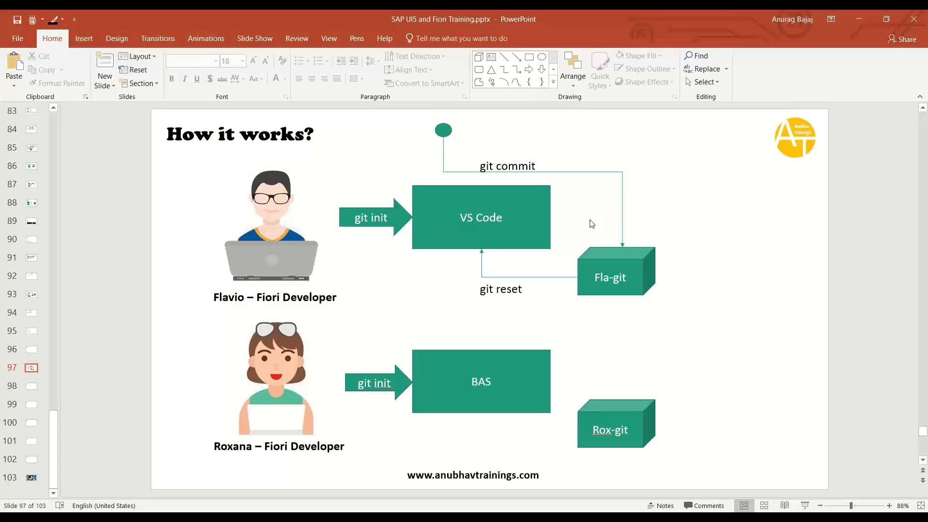
pyautogui.moveTo(532, 186)
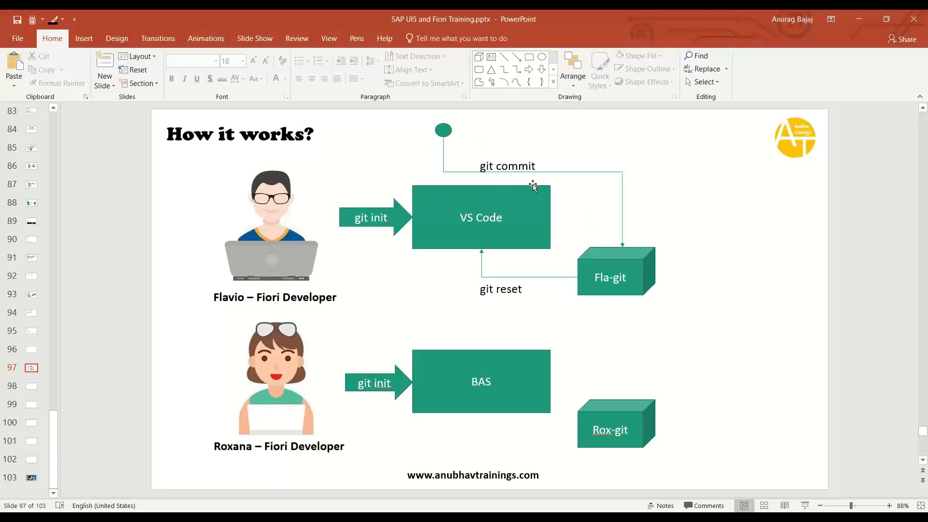
pyautogui.moveTo(531, 197)
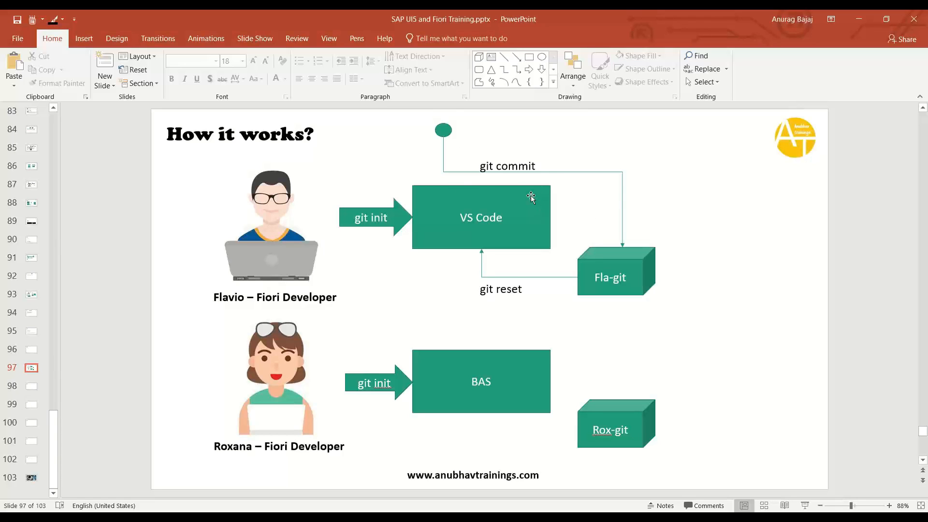
pyautogui.moveTo(557, 233)
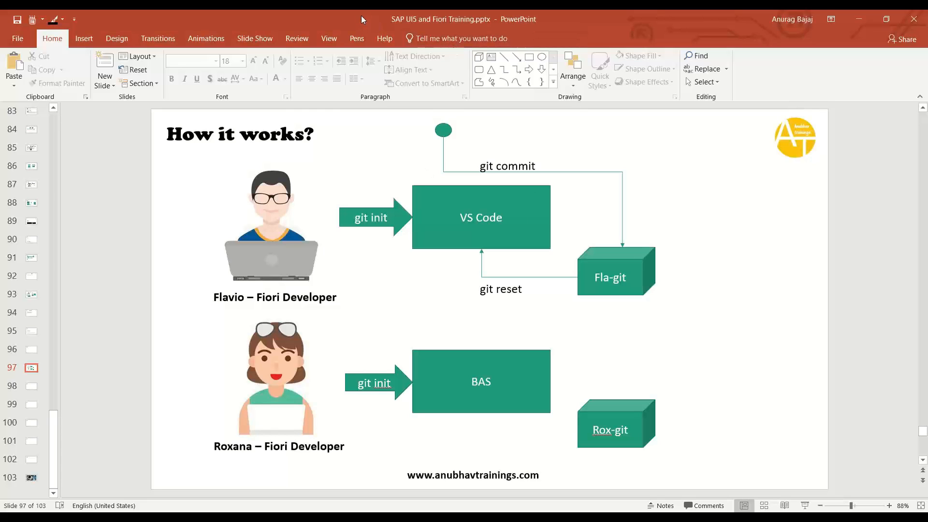
pyautogui.moveTo(407, 134)
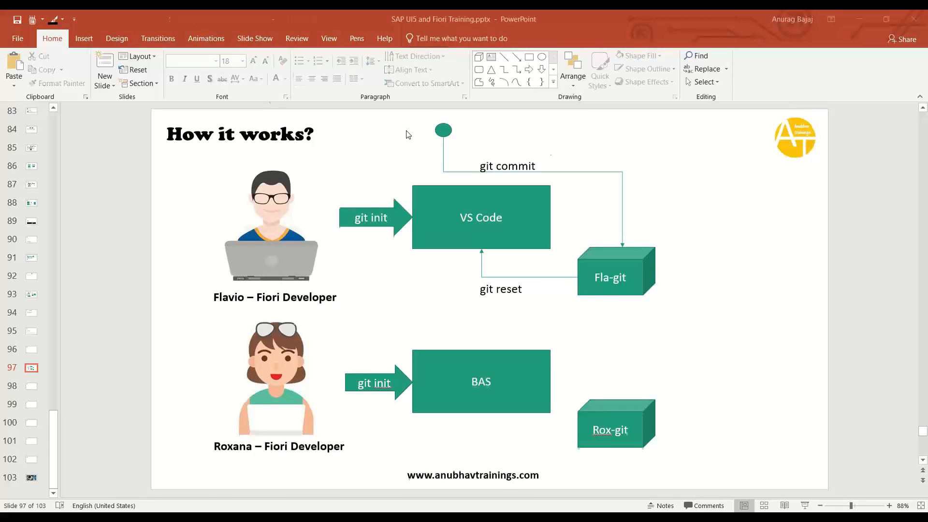
pyautogui.click(443, 131)
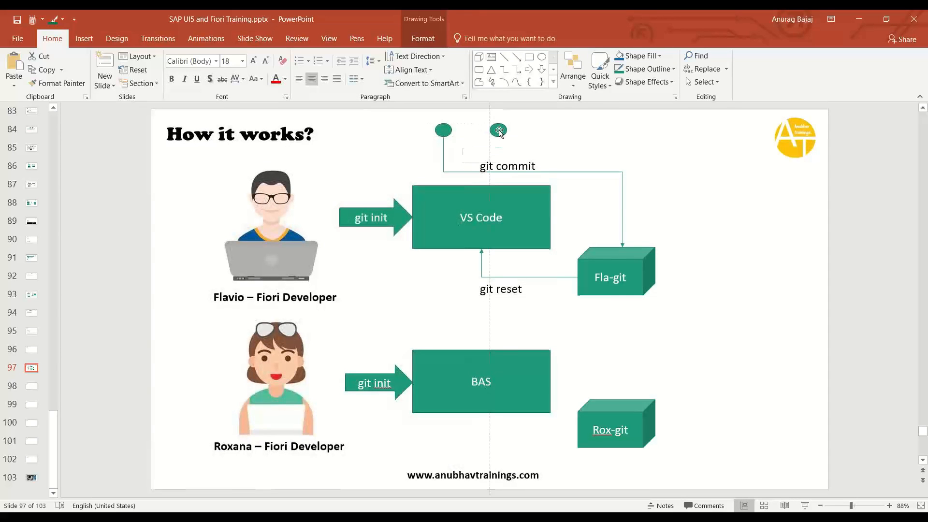
# Step: Join the three commit dots with arrows, colouring the middle light green and the last blue
pyautogui.click(499, 131)
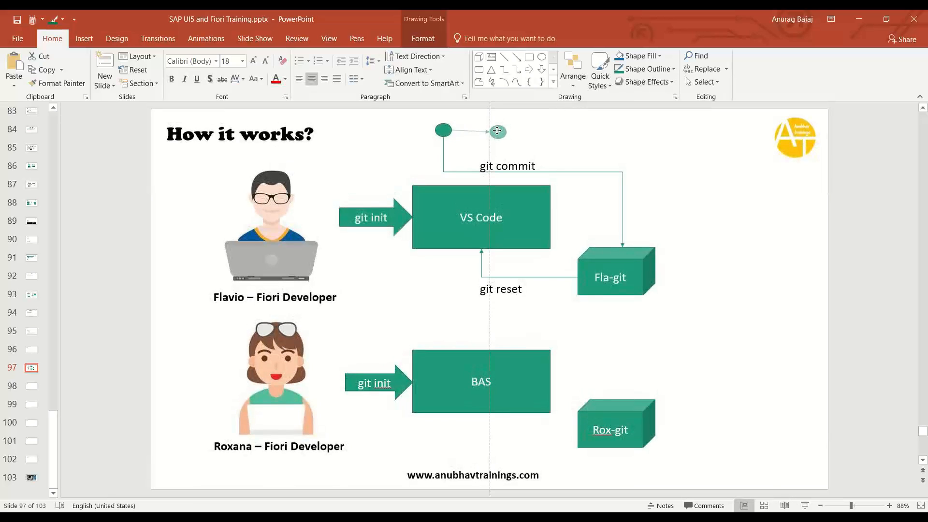
pyautogui.click(631, 155)
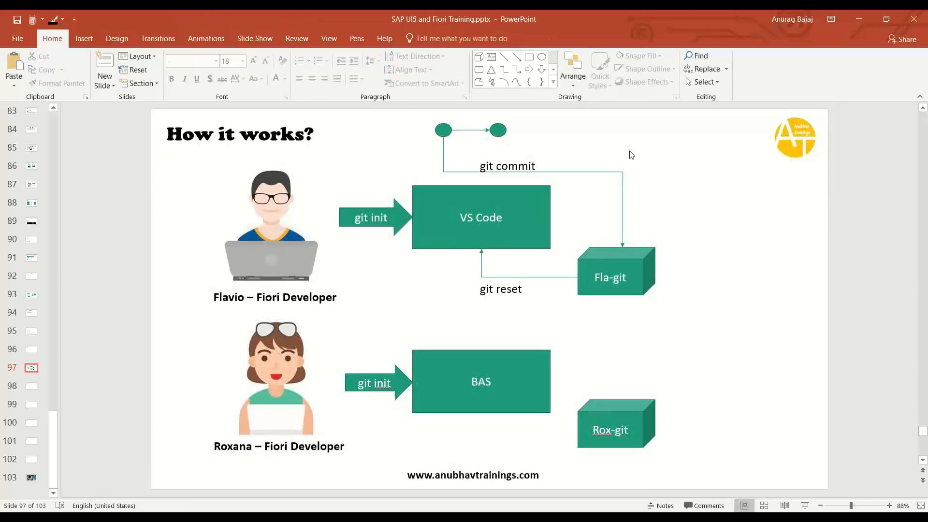
pyautogui.moveTo(485, 131)
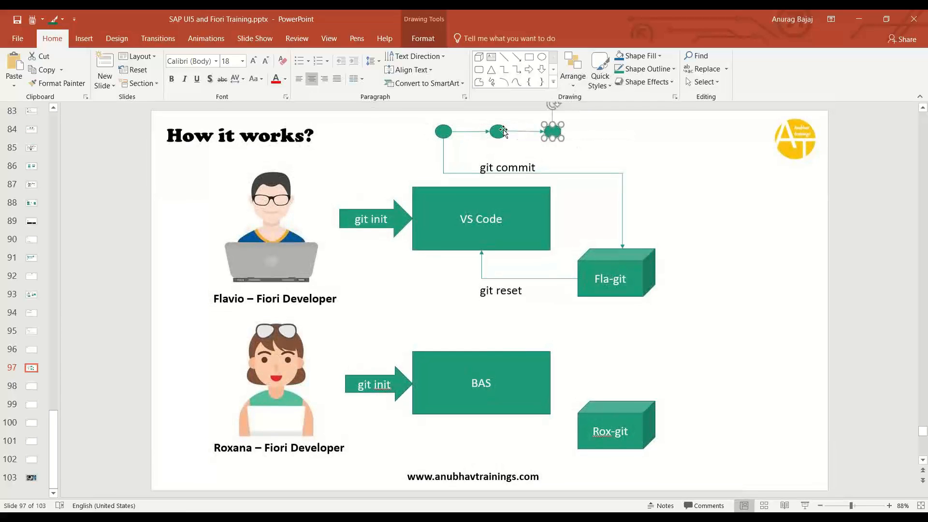
pyautogui.click(636, 55)
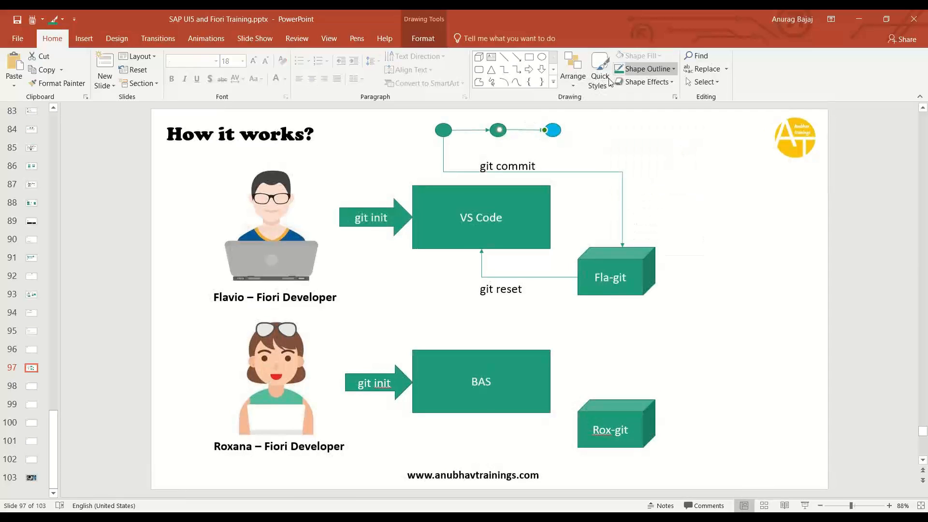
pyautogui.click(636, 56)
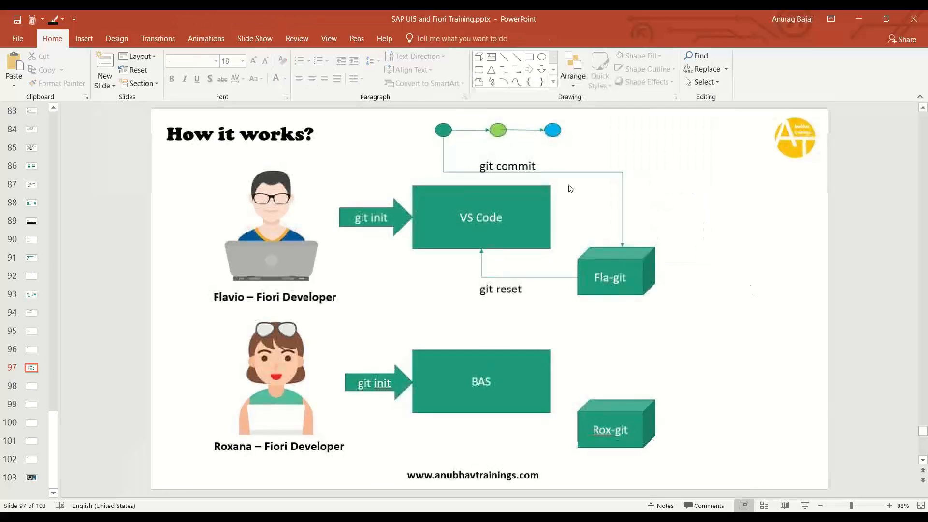
# Step: Point out the light green middle commit and the Fla-git repository box
pyautogui.click(498, 130)
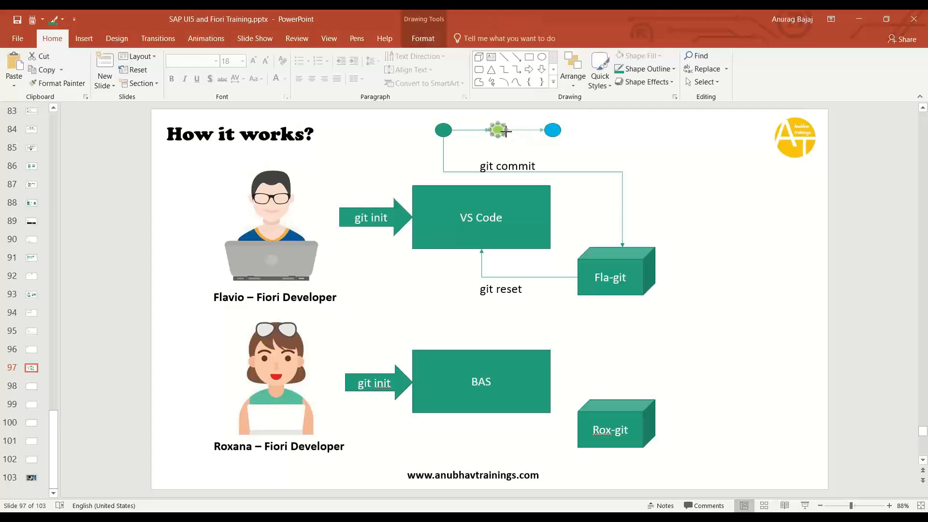
pyautogui.click(610, 278)
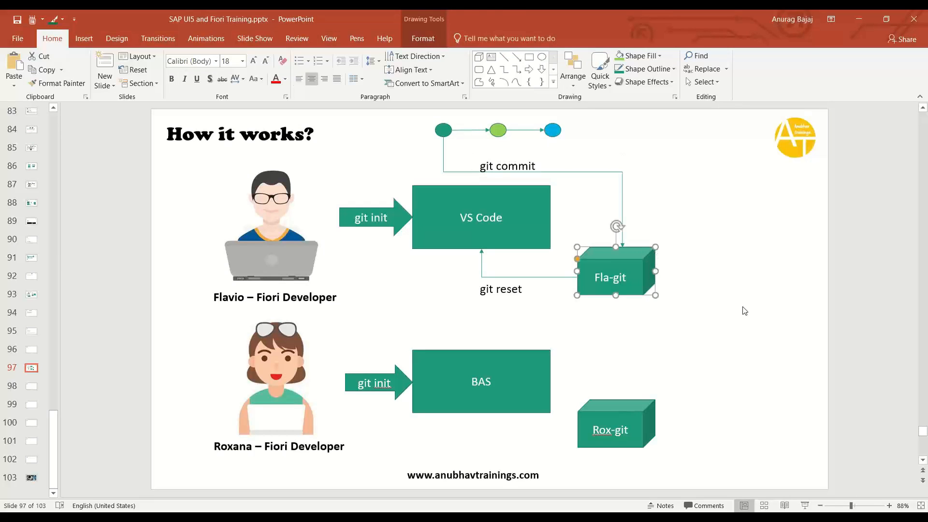
pyautogui.moveTo(556, 341)
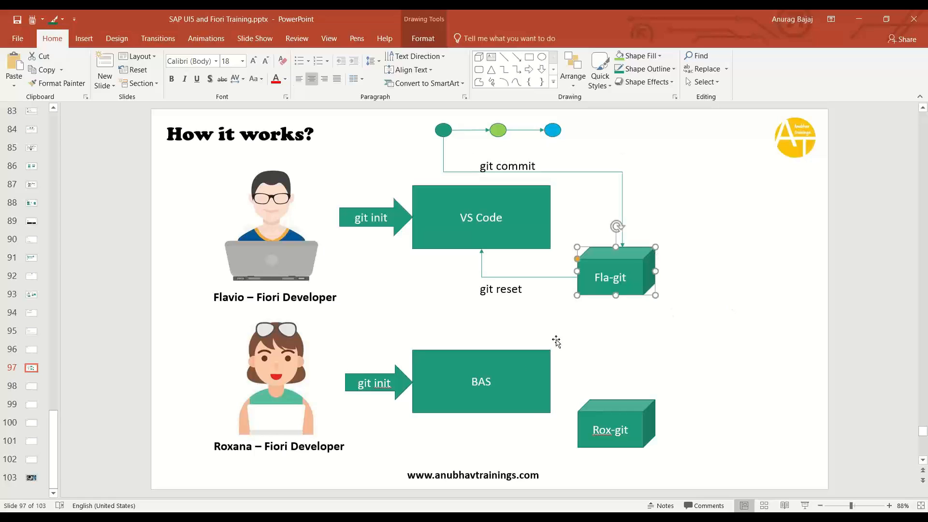
pyautogui.moveTo(502, 270)
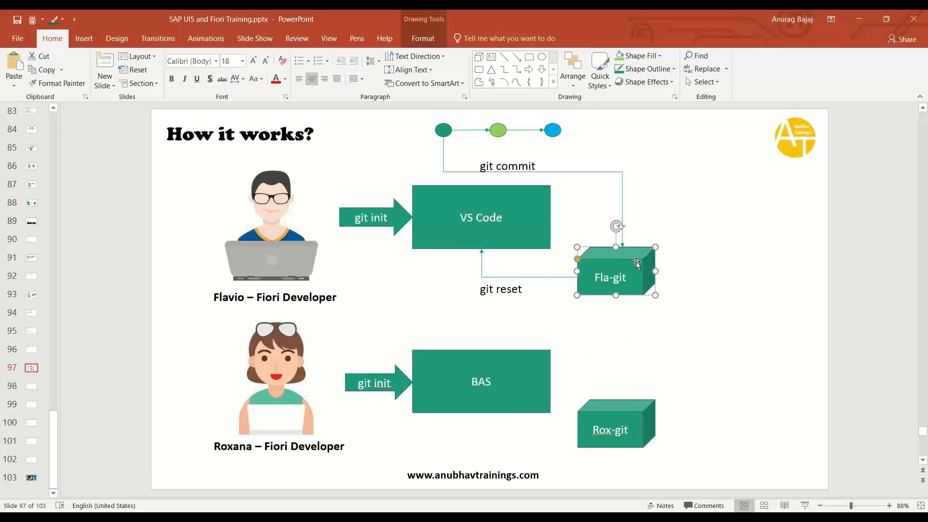
pyautogui.moveTo(627, 269)
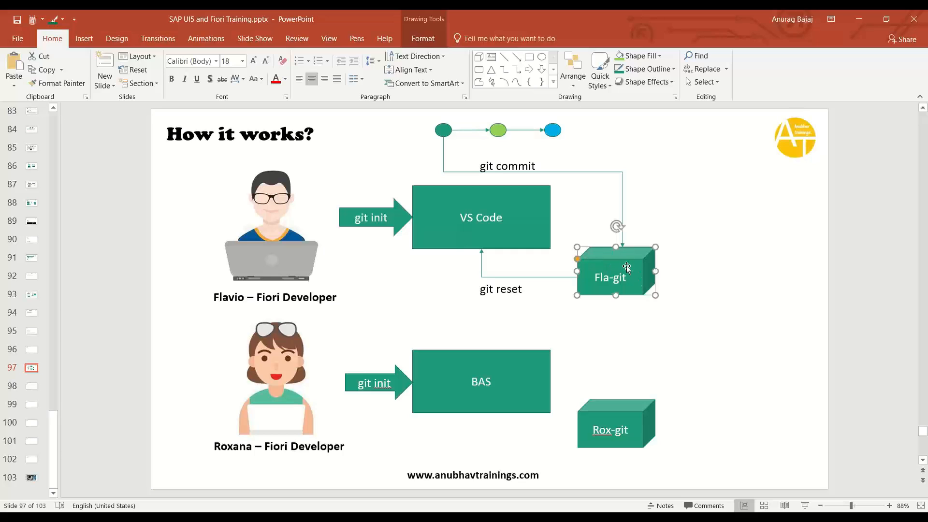
pyautogui.click(480, 217)
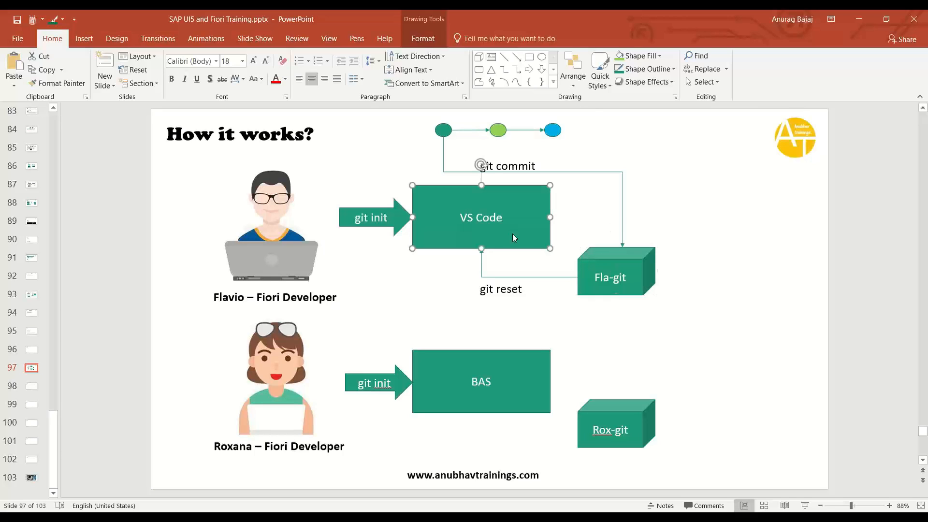
pyautogui.click(616, 277)
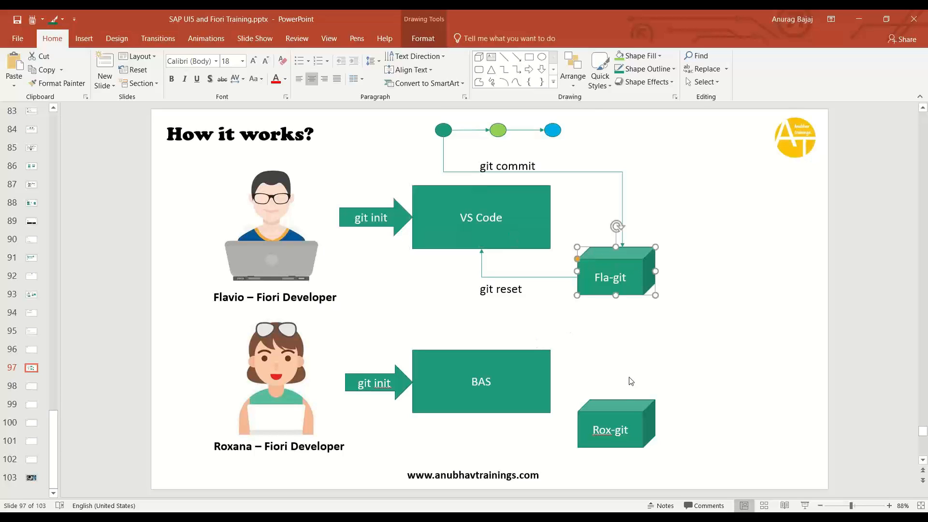
pyautogui.click(481, 381)
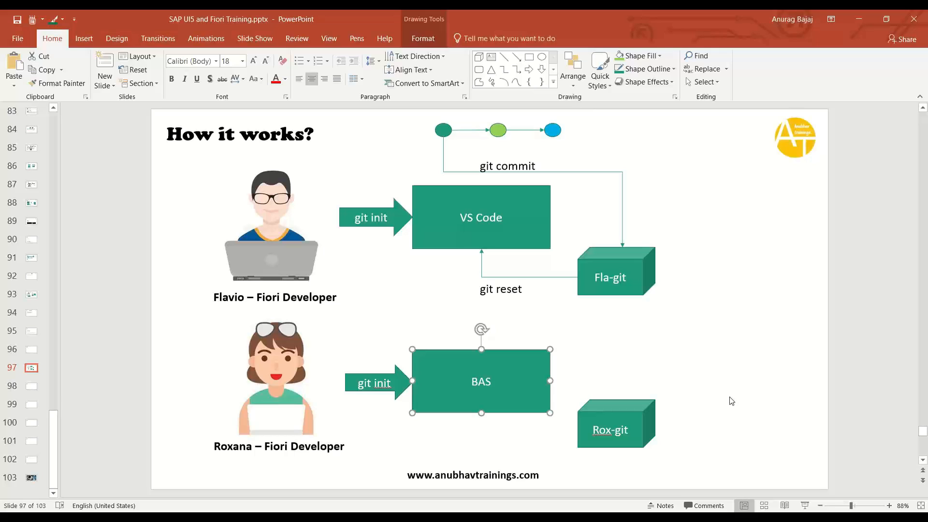
pyautogui.moveTo(703, 304)
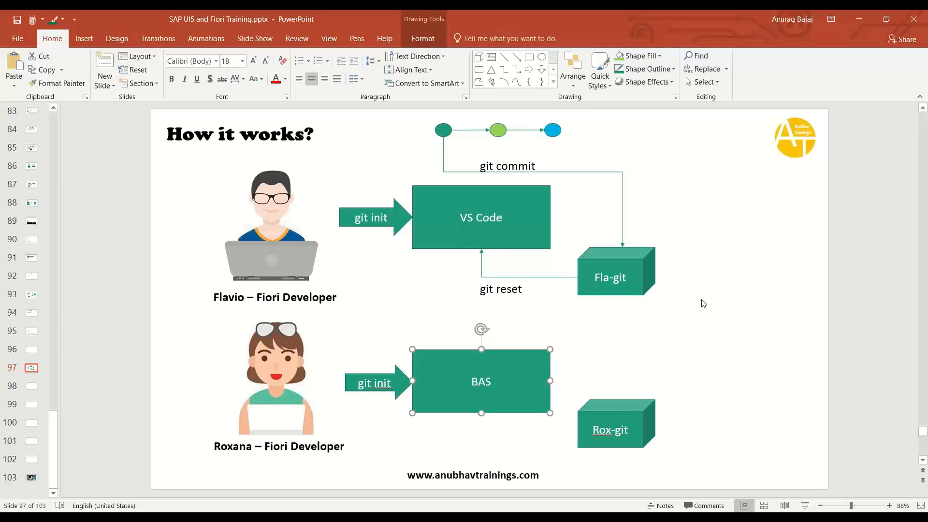
pyautogui.click(610, 278)
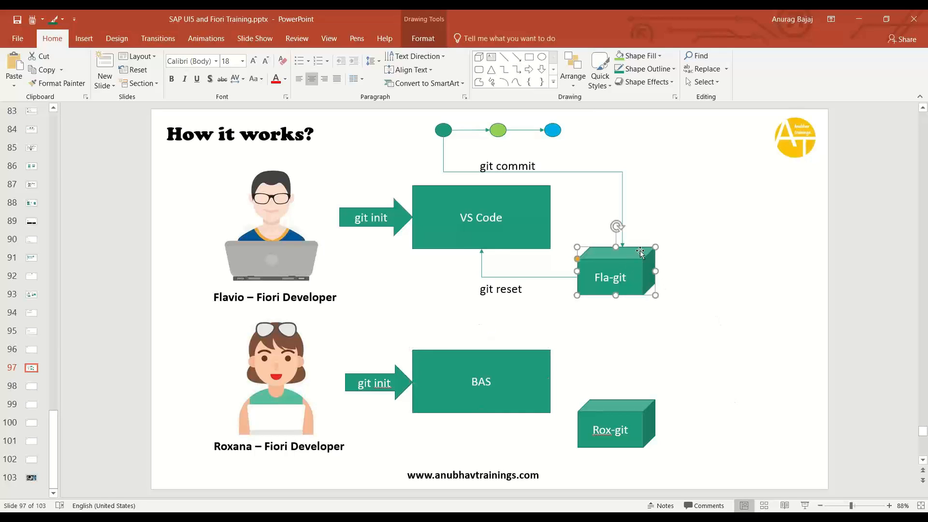
pyautogui.click(616, 422)
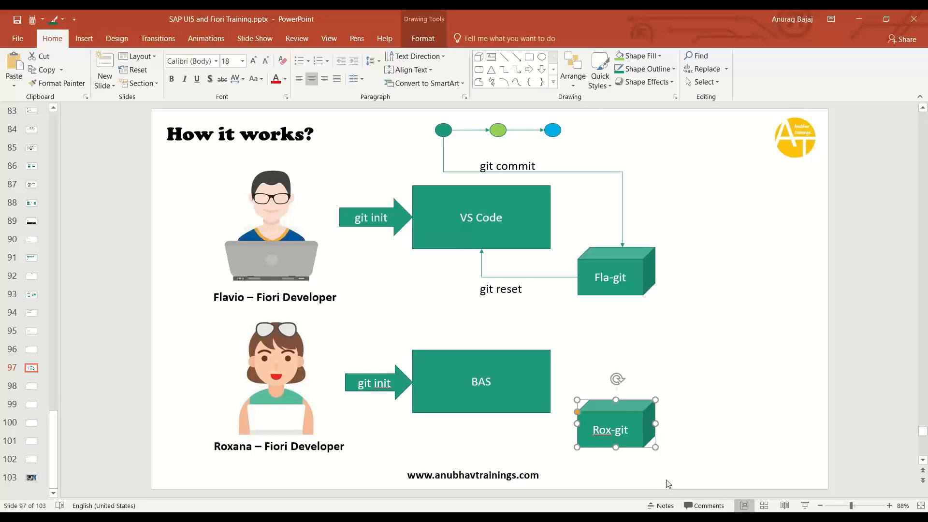
pyautogui.click(480, 381)
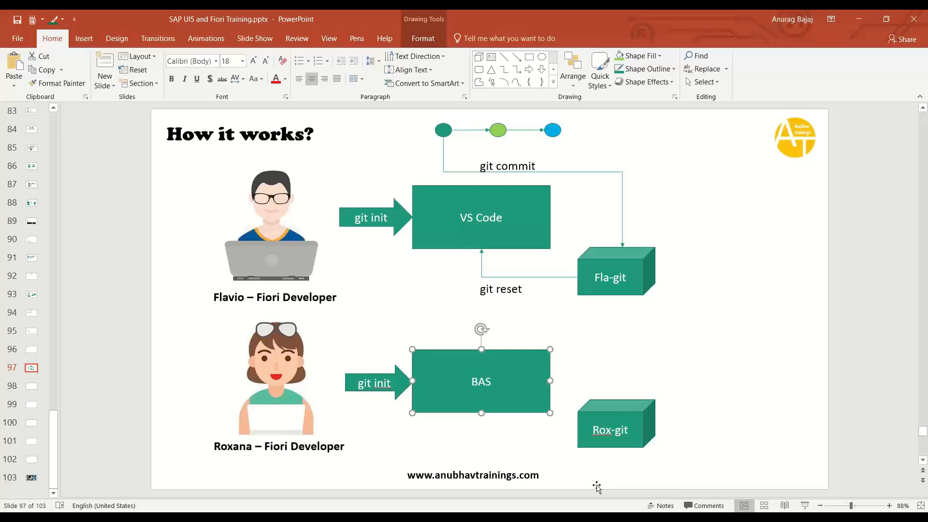
pyautogui.moveTo(266, 409)
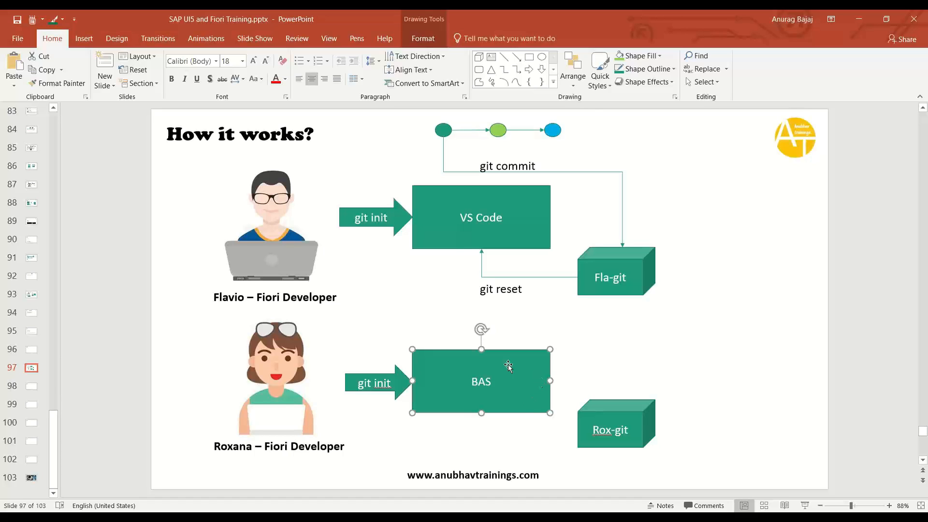
pyautogui.moveTo(371, 230)
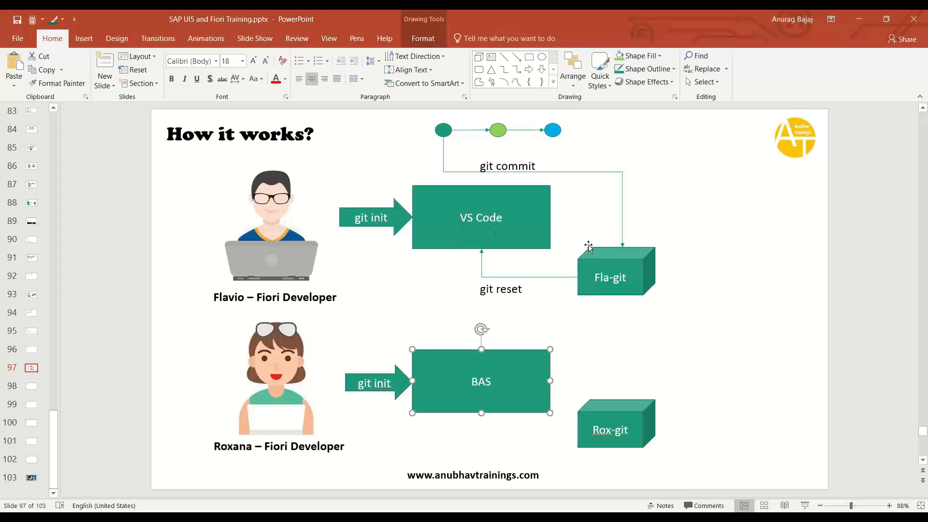
pyautogui.moveTo(726, 317)
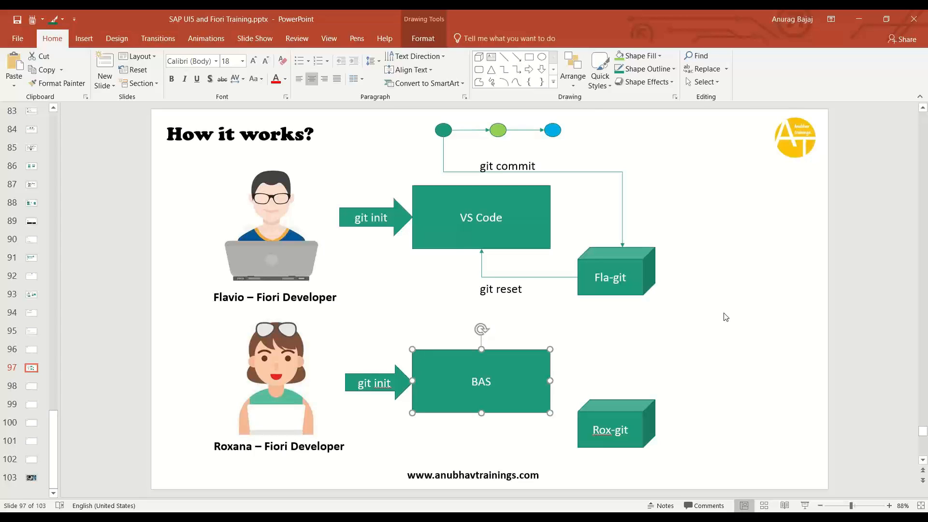
pyautogui.click(739, 313)
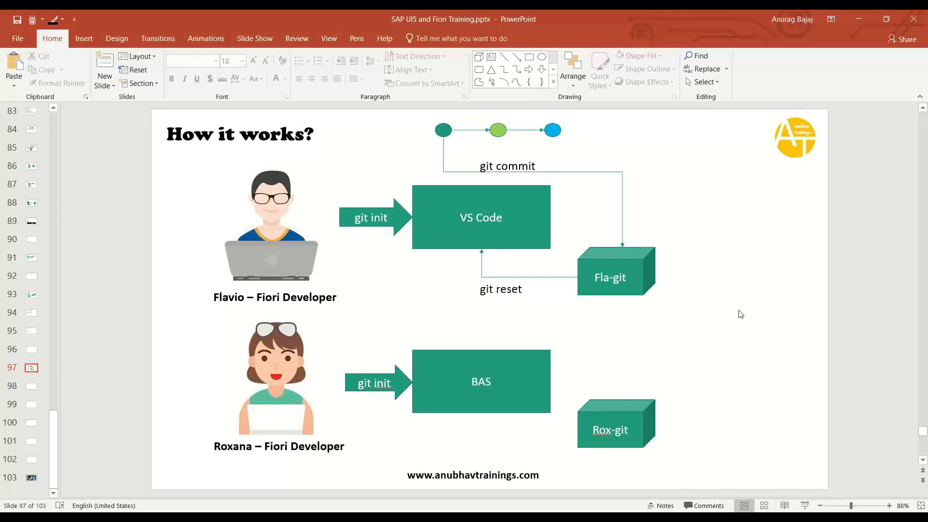
pyautogui.moveTo(461, 147)
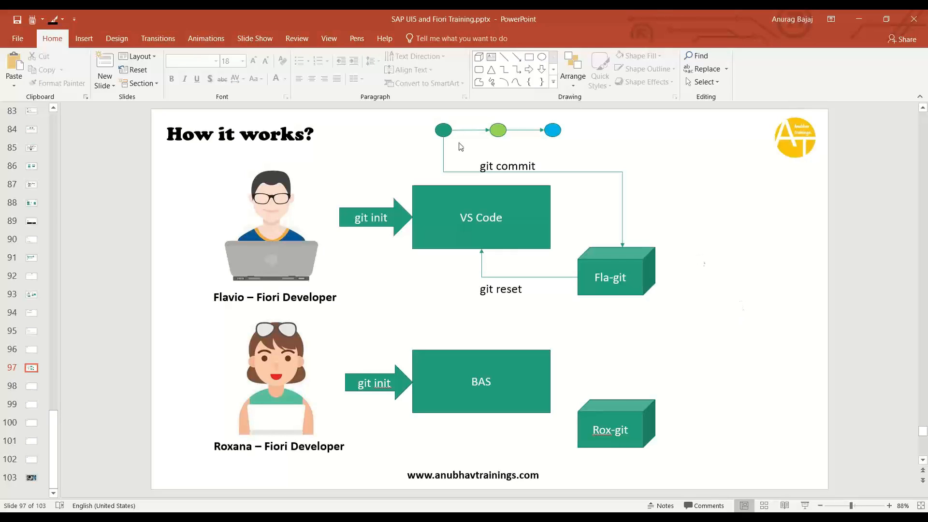
pyautogui.moveTo(484, 137)
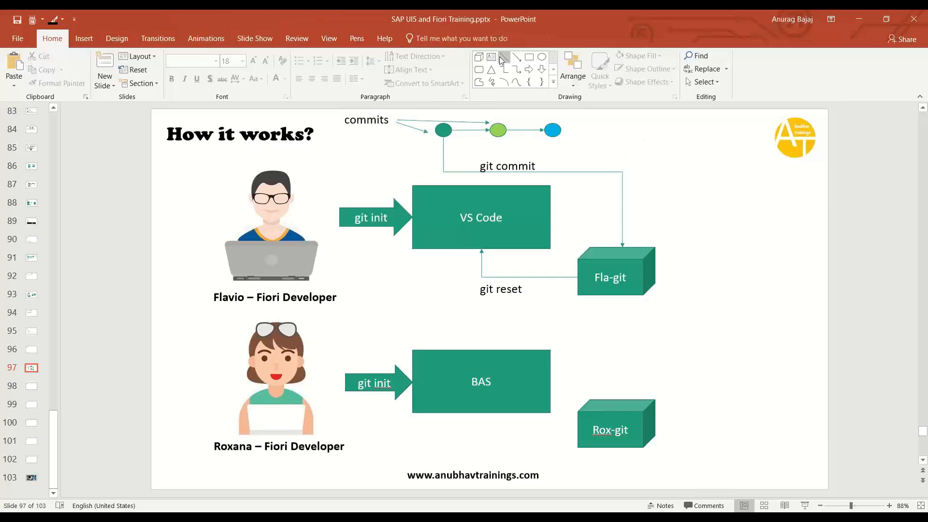
# Step: Add a bold 'Branch' label under commits with 'Master/main' beside it
pyautogui.click(366, 120)
pyautogui.write('branch')
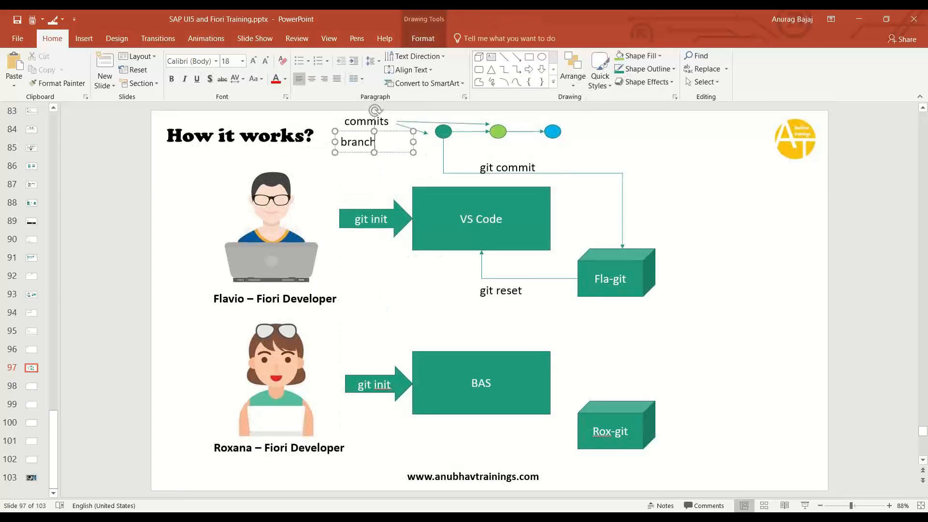
pyautogui.doubleClick(356, 141)
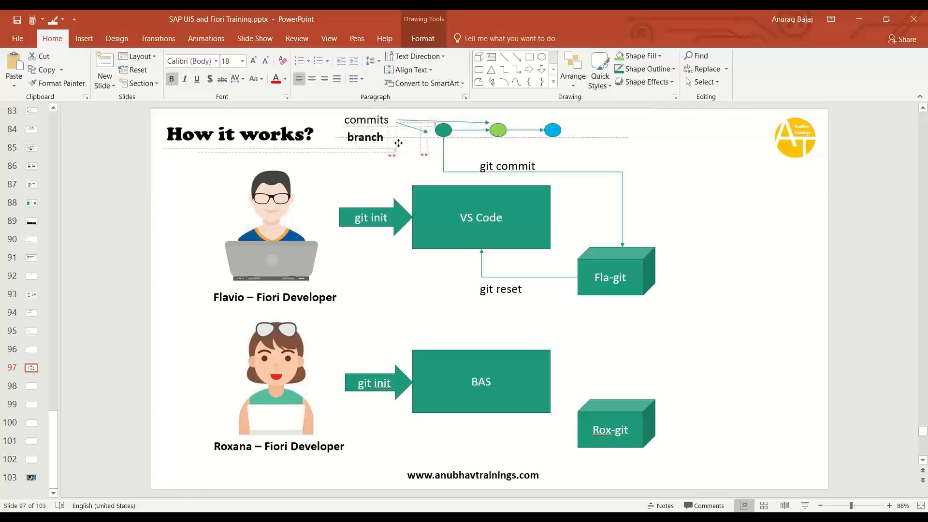
pyautogui.click(538, 174)
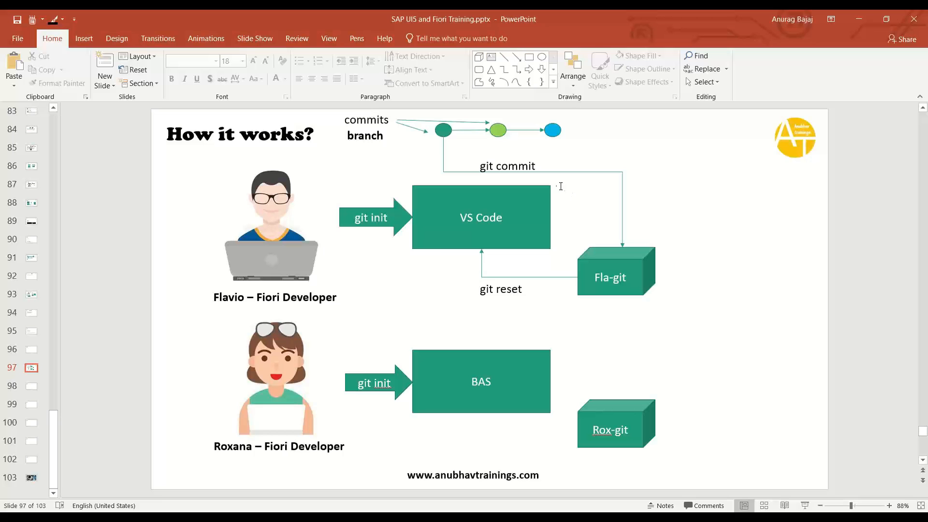
pyautogui.moveTo(459, 146)
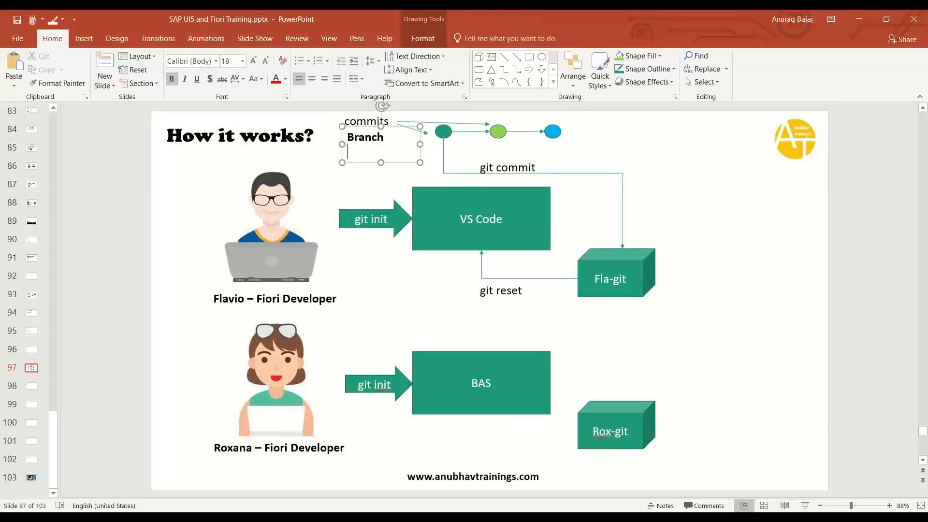
pyautogui.write('Master/')
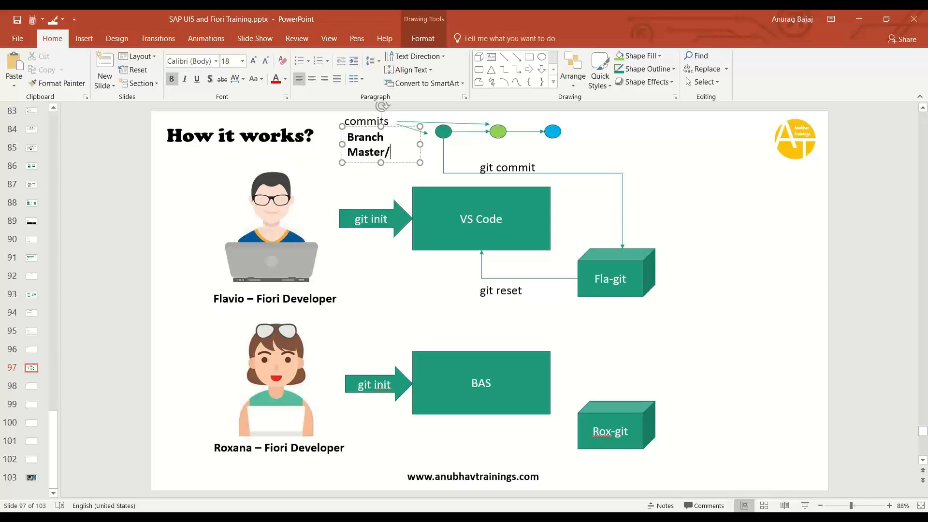
pyautogui.write('main')
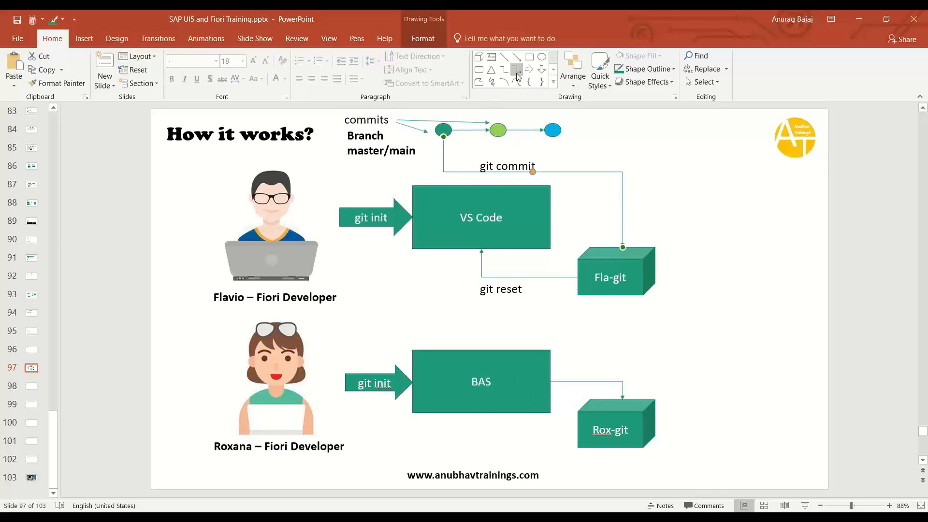
# Step: Draw a connector from BAS to Rox-git and place a copied 'git commit' label above it
pyautogui.click(516, 70)
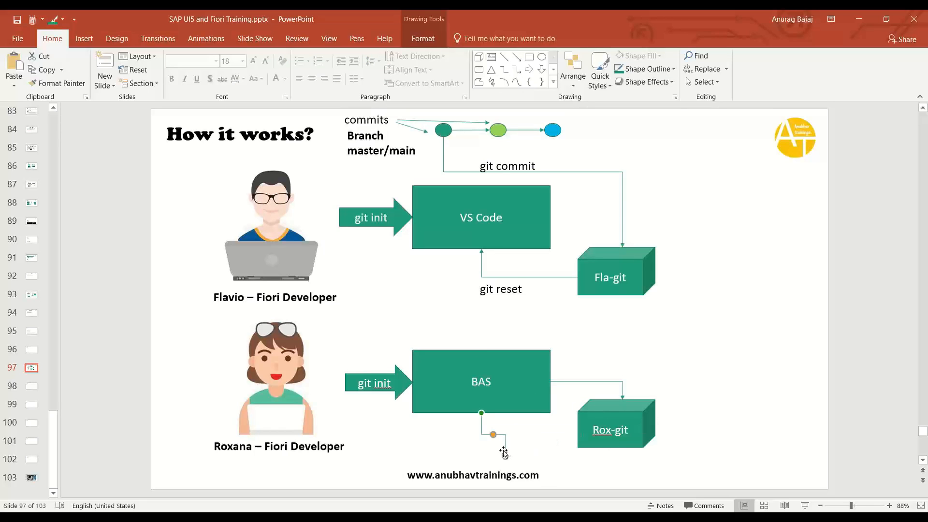
pyautogui.click(507, 166)
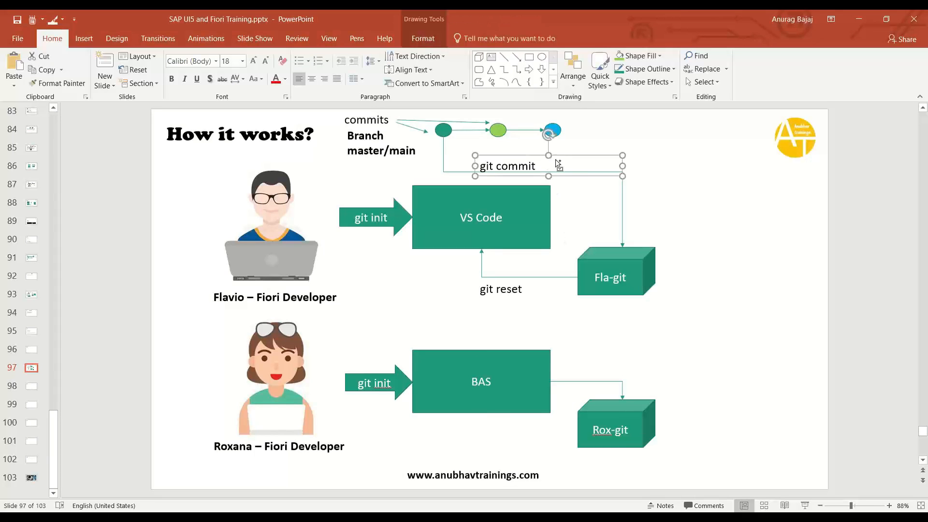
pyautogui.press('ctrl+v')
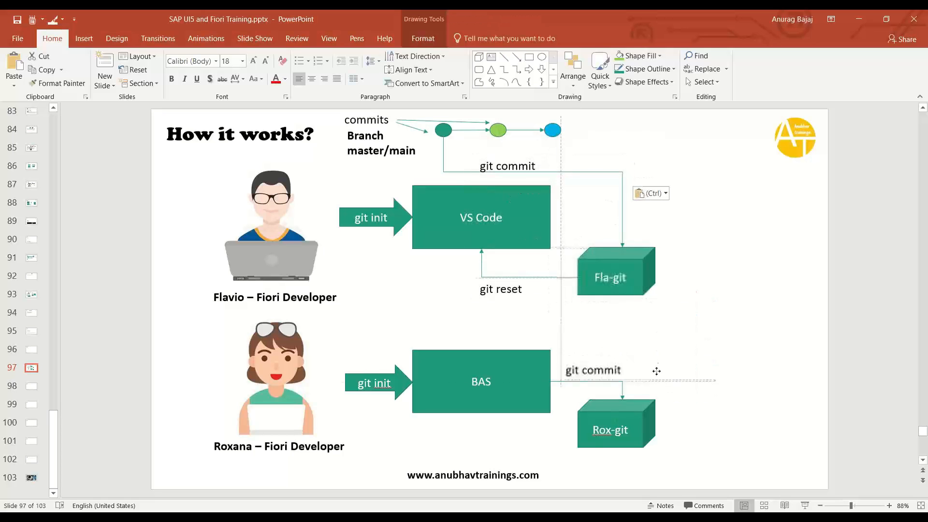
pyautogui.click(743, 446)
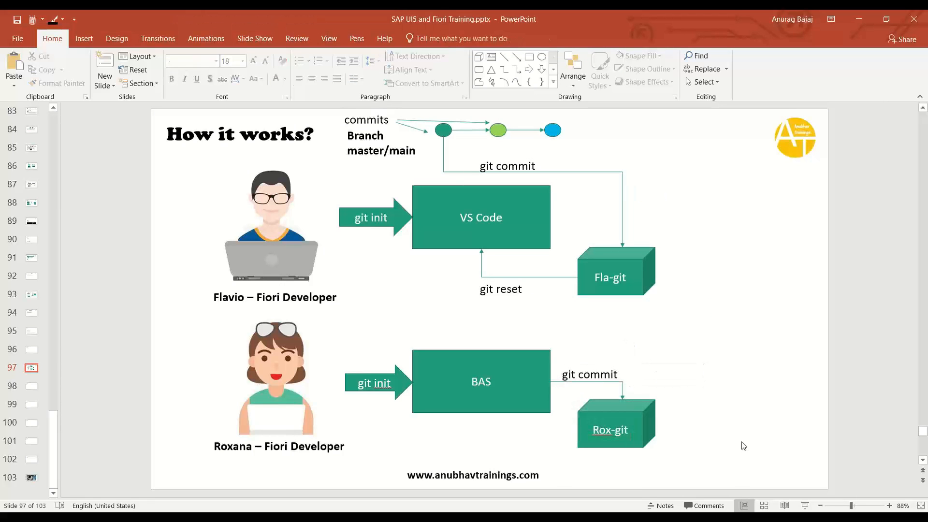
pyautogui.moveTo(584, 452)
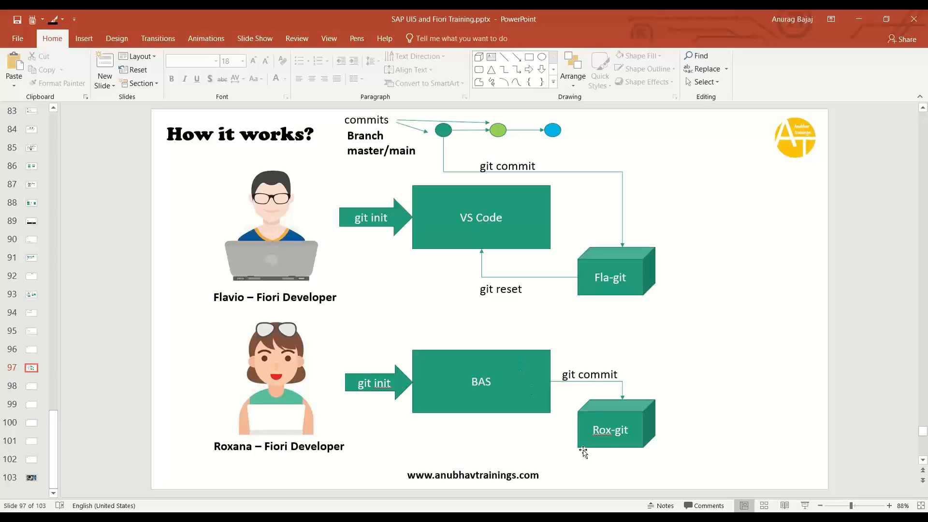
pyautogui.moveTo(605, 415)
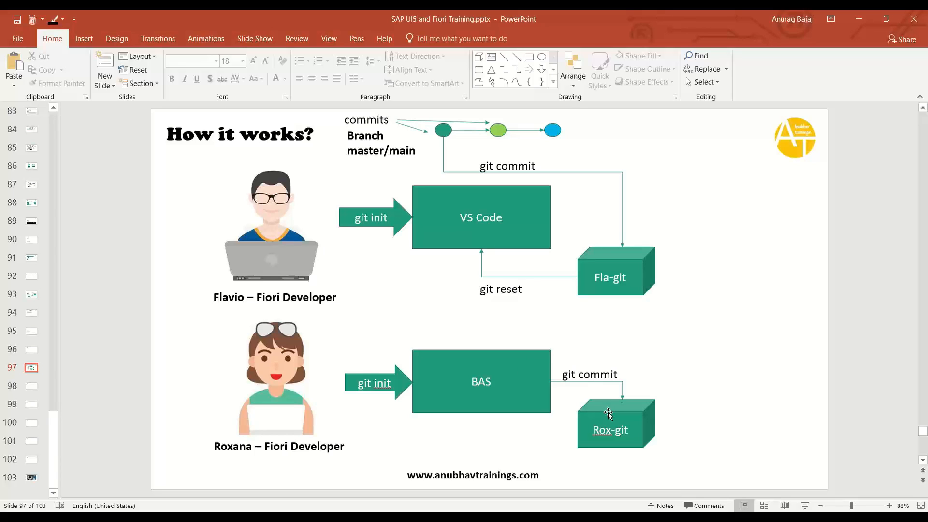
pyautogui.moveTo(537, 121)
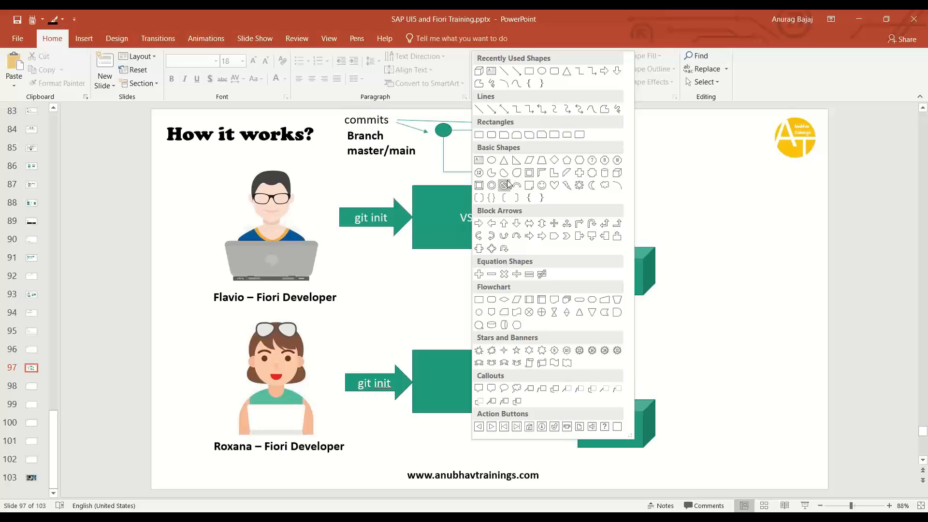
pyautogui.moveTo(518, 344)
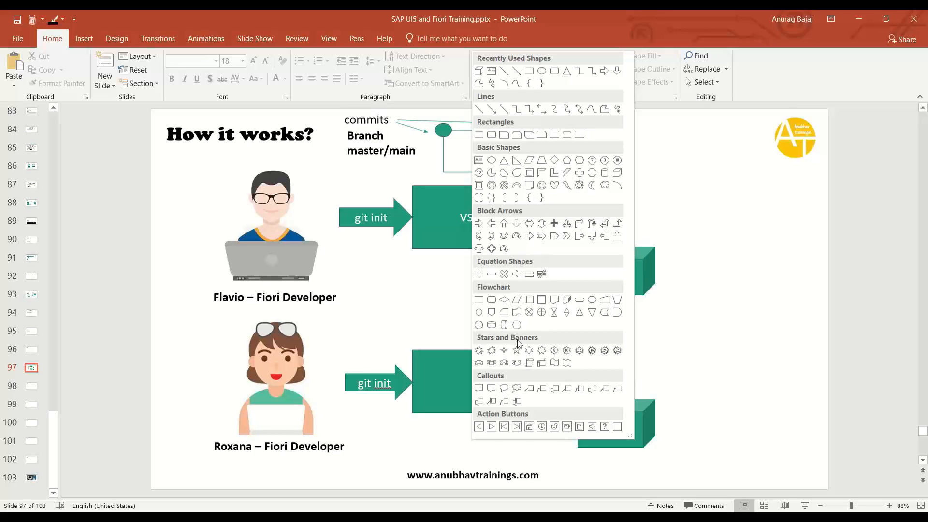
pyautogui.moveTo(590, 365)
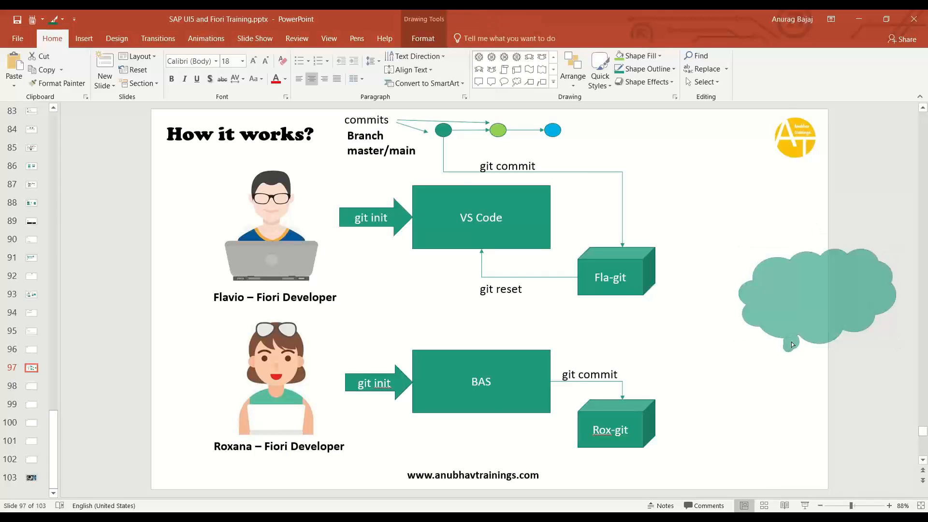
# Step: Add a 'Local repository' text label beneath the Fla-git cube
pyautogui.click(610, 278)
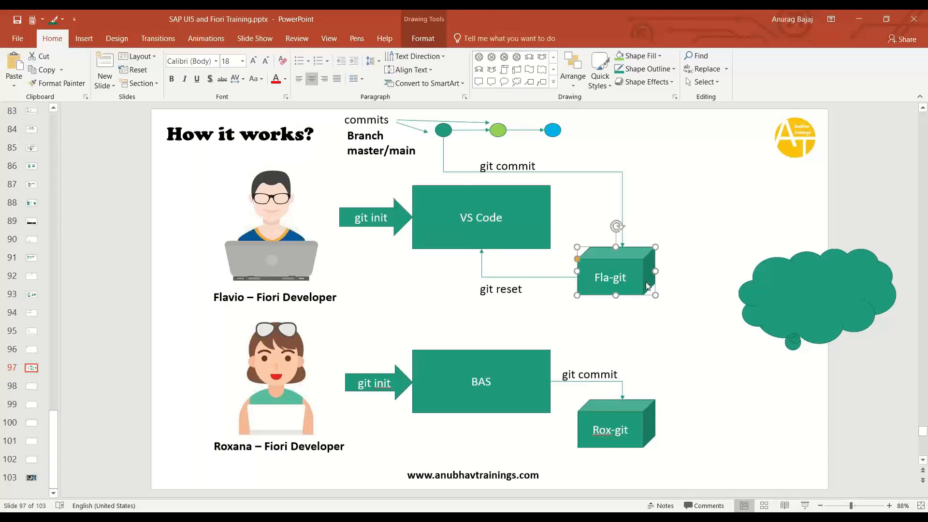
pyautogui.click(610, 429)
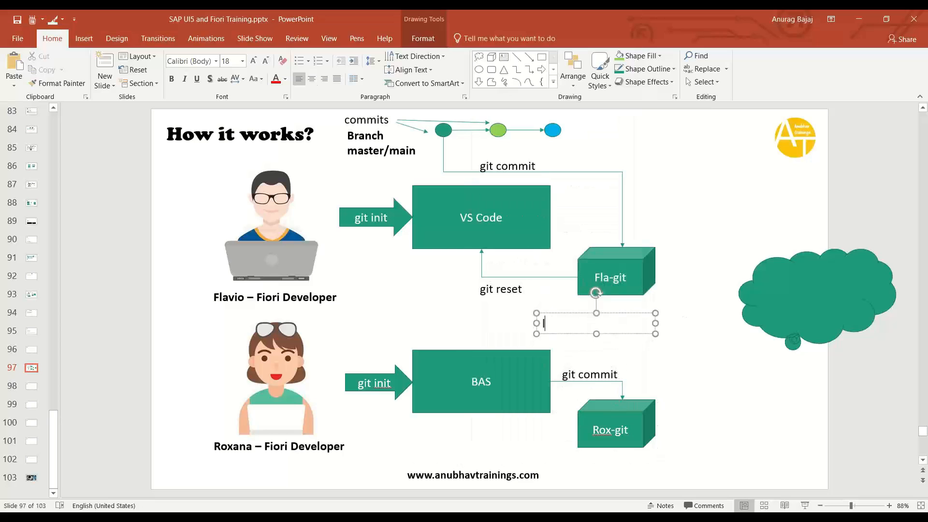
pyautogui.write('Local repo')
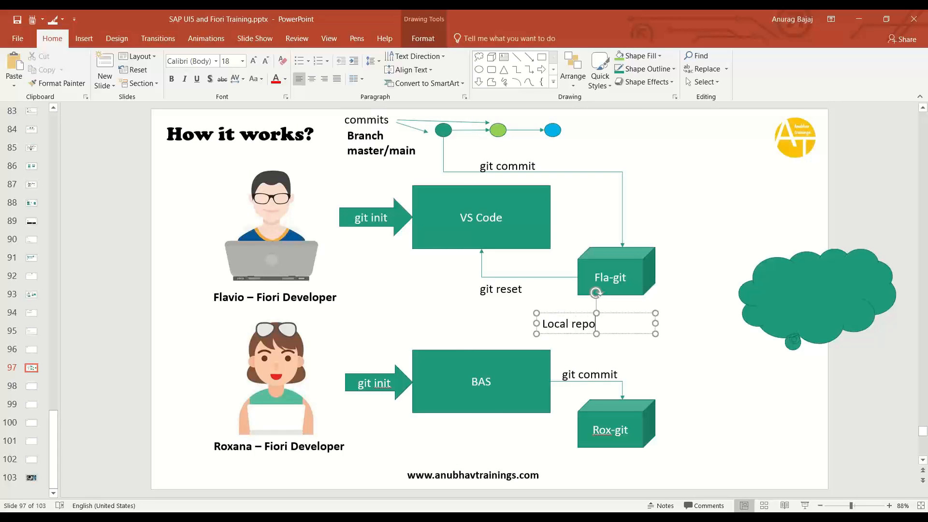
pyautogui.write('sitory')
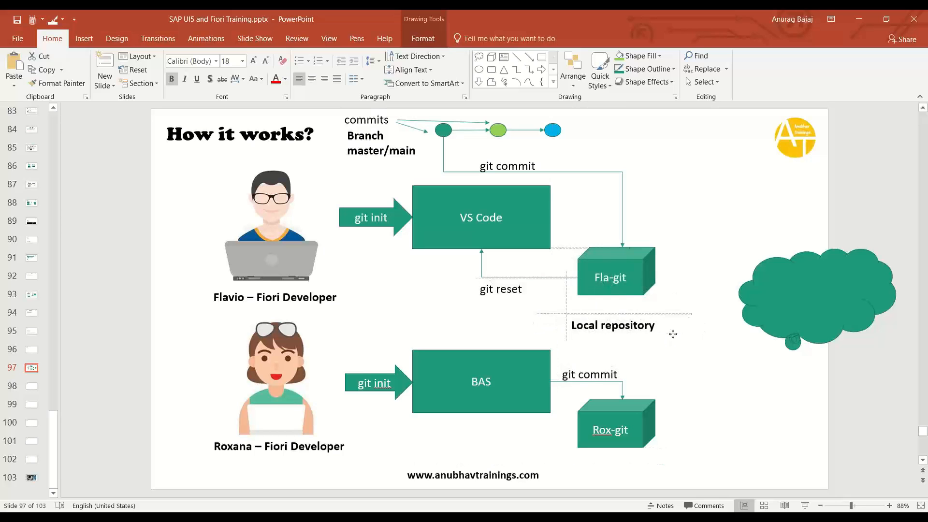
pyautogui.click(816, 296)
pyautogui.write('Remote Repository')
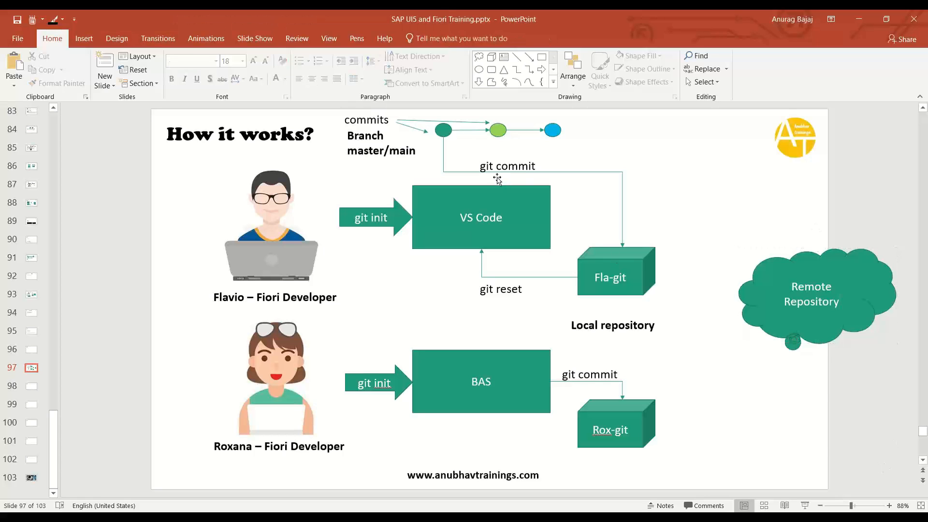
pyautogui.moveTo(497, 179)
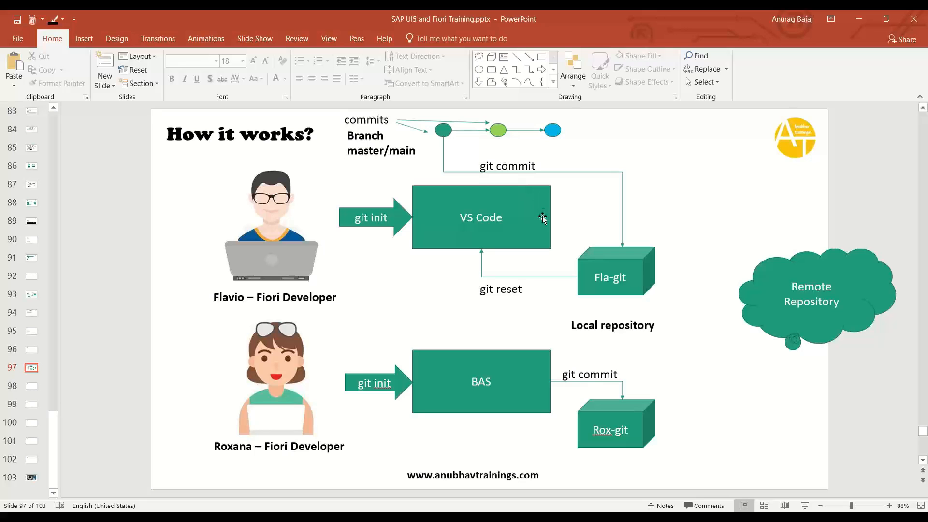
# Step: Label the arrow from Fla-git to the Remote Repository cloud 'push'
pyautogui.click(811, 298)
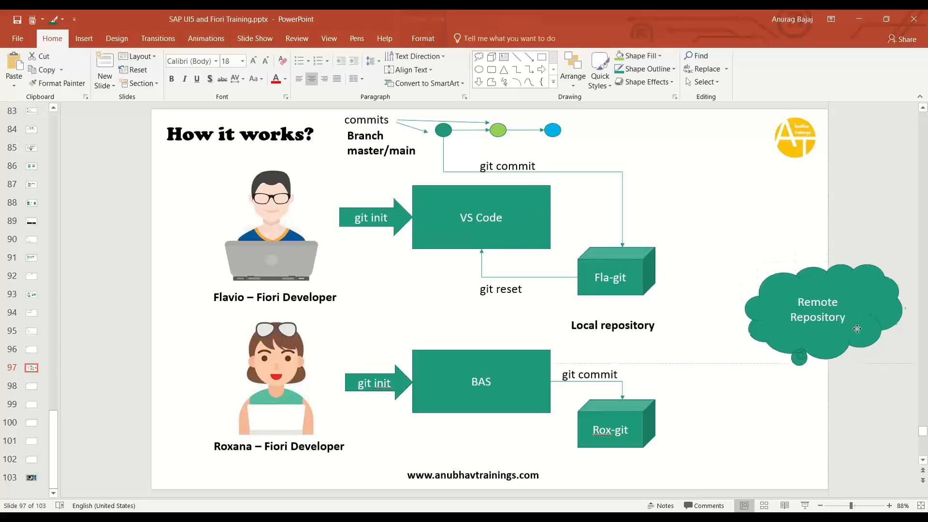
pyautogui.click(818, 300)
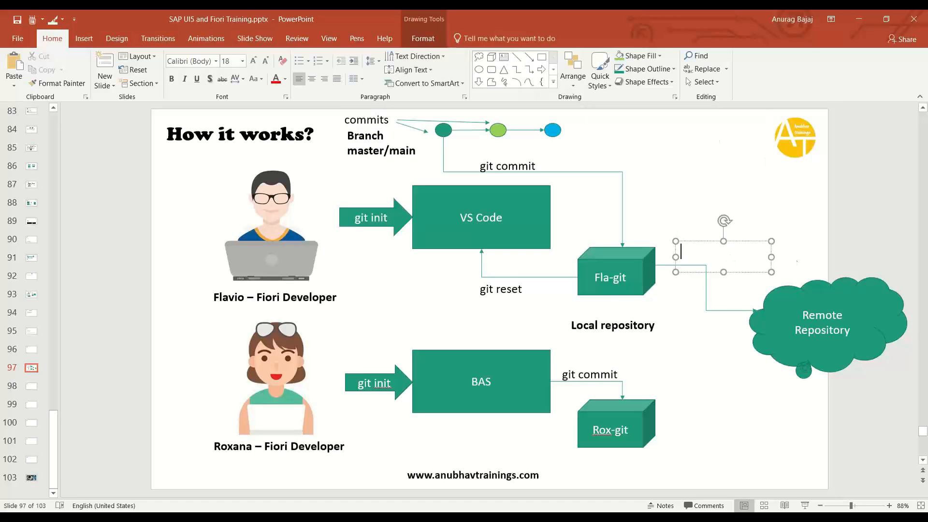
pyautogui.write('push')
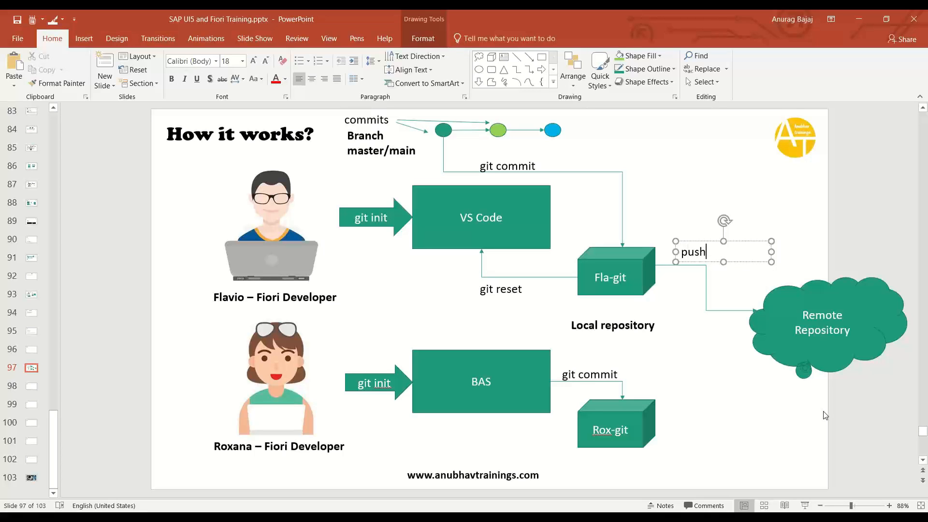
pyautogui.click(795, 401)
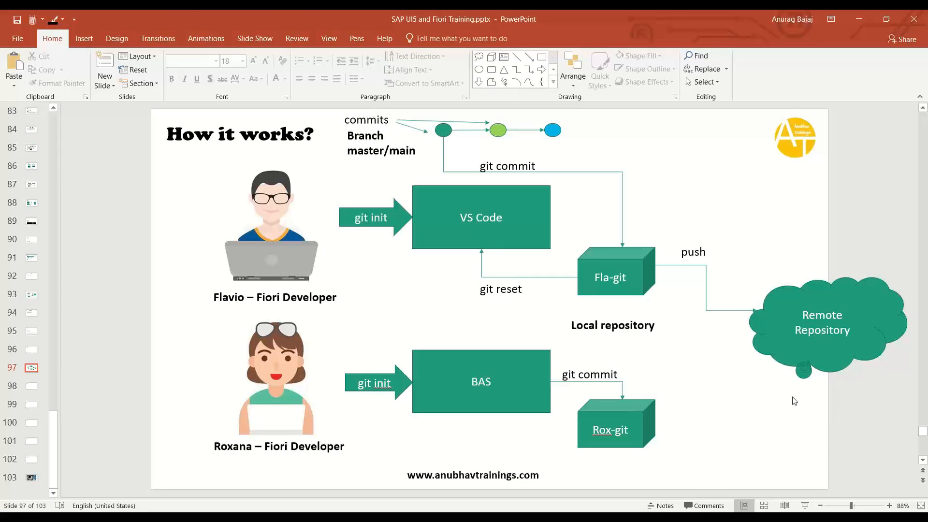
pyautogui.moveTo(828, 363)
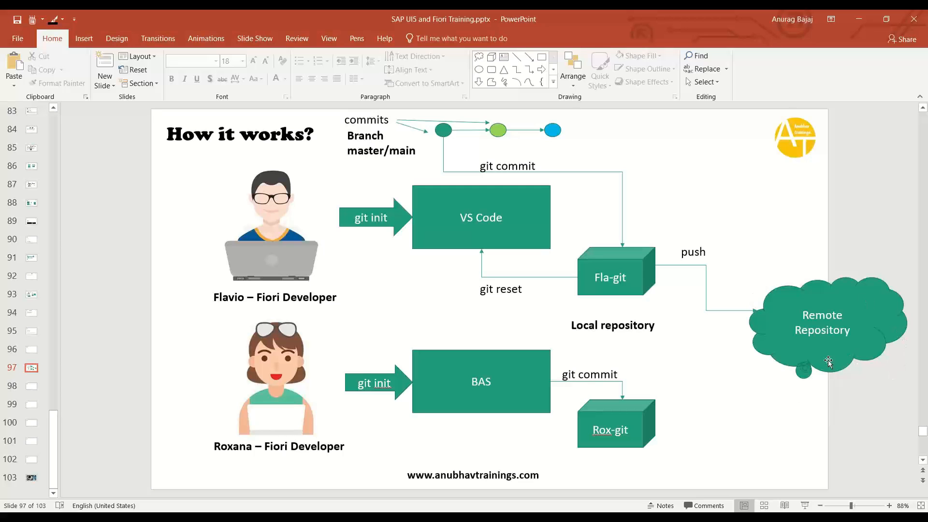
pyautogui.click(822, 322)
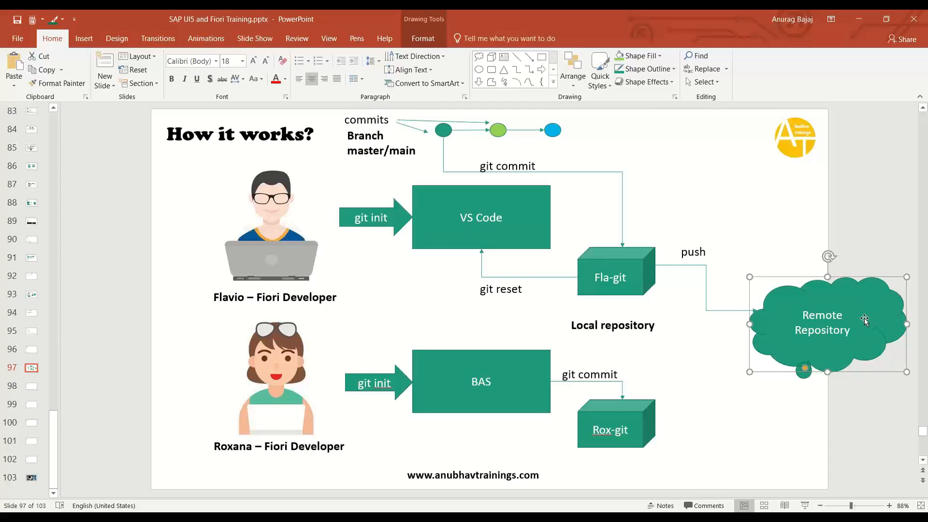
pyautogui.moveTo(599, 146)
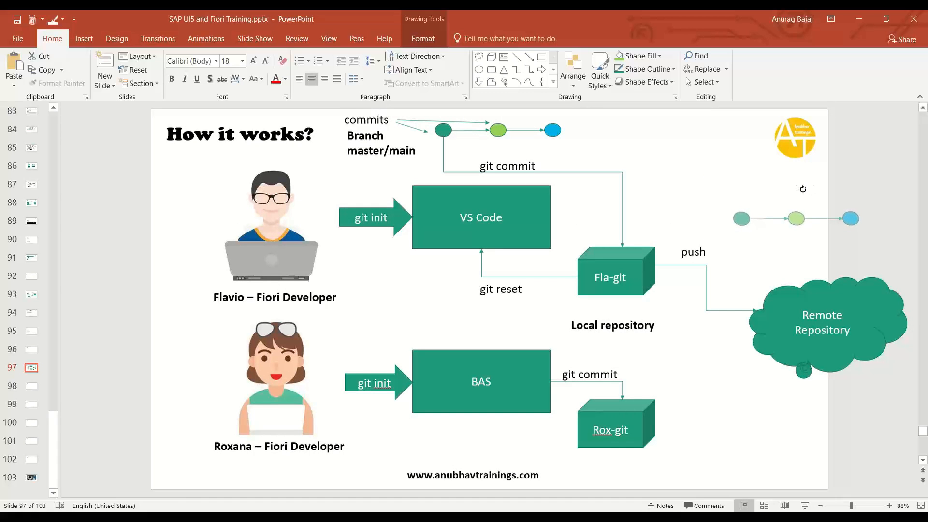
# Step: Rotate the copied commit circles 90° so they run vertically above the cloud
pyautogui.rightClick(769, 192)
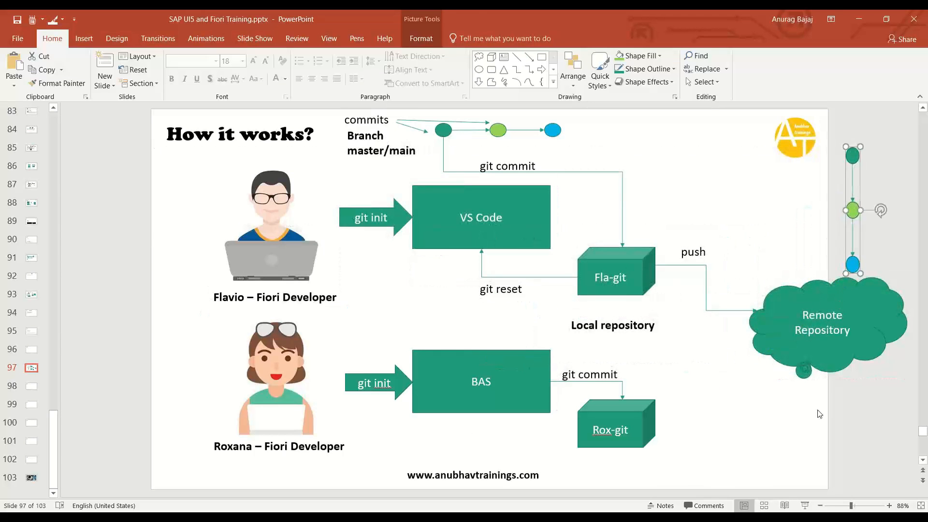
pyautogui.click(452, 141)
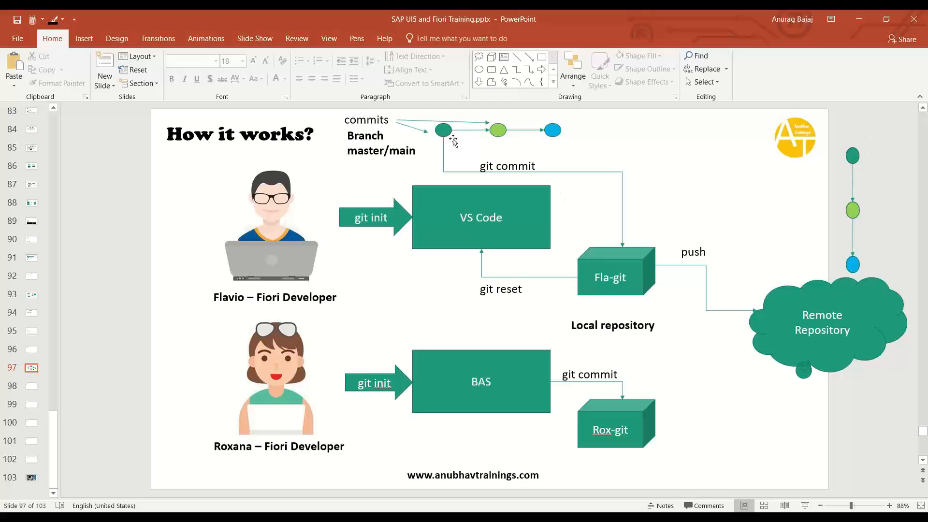
pyautogui.moveTo(525, 136)
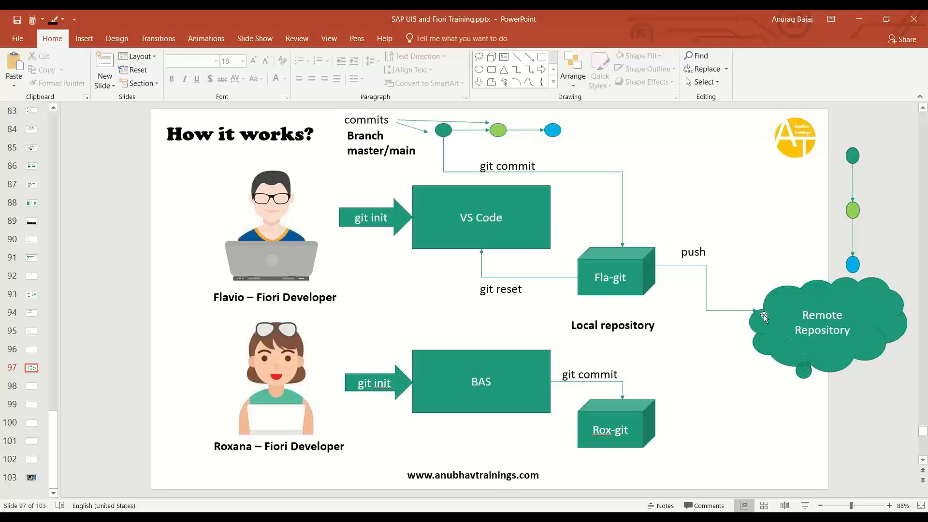
pyautogui.moveTo(497, 407)
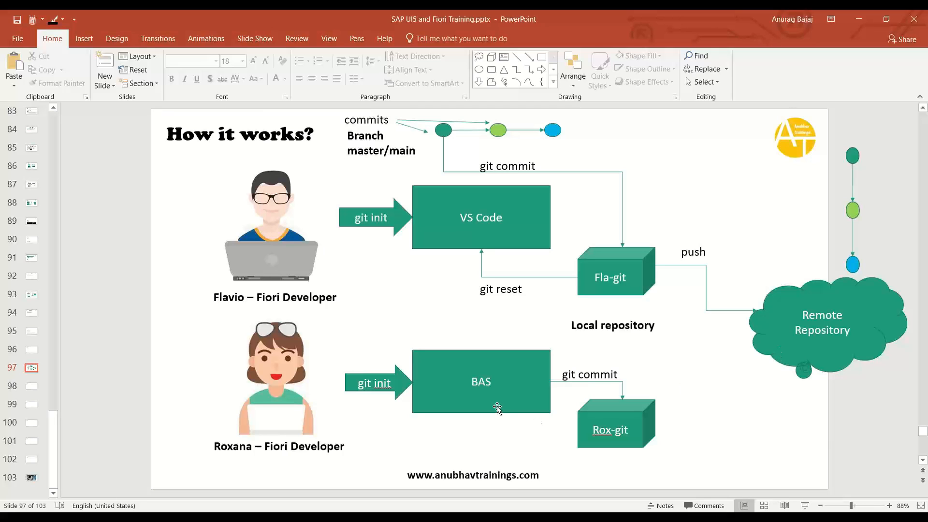
pyautogui.moveTo(798, 348)
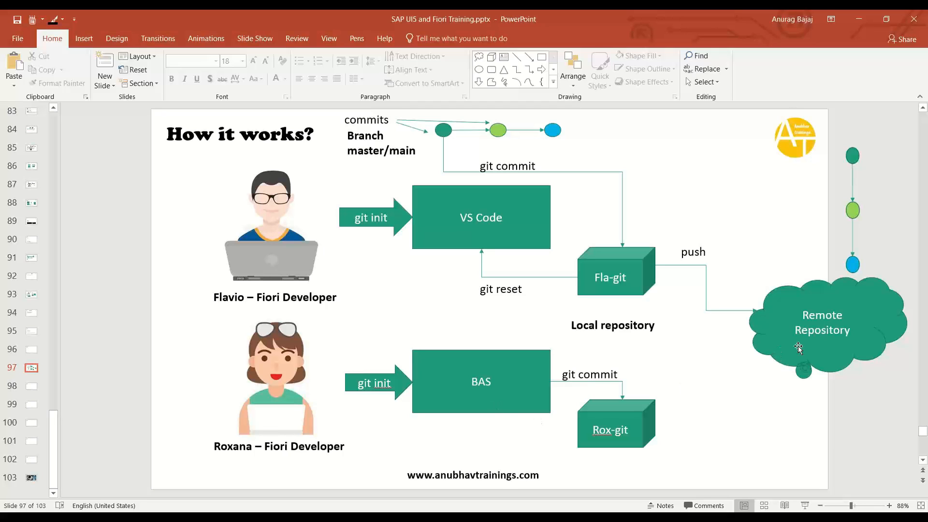
pyautogui.moveTo(528, 68)
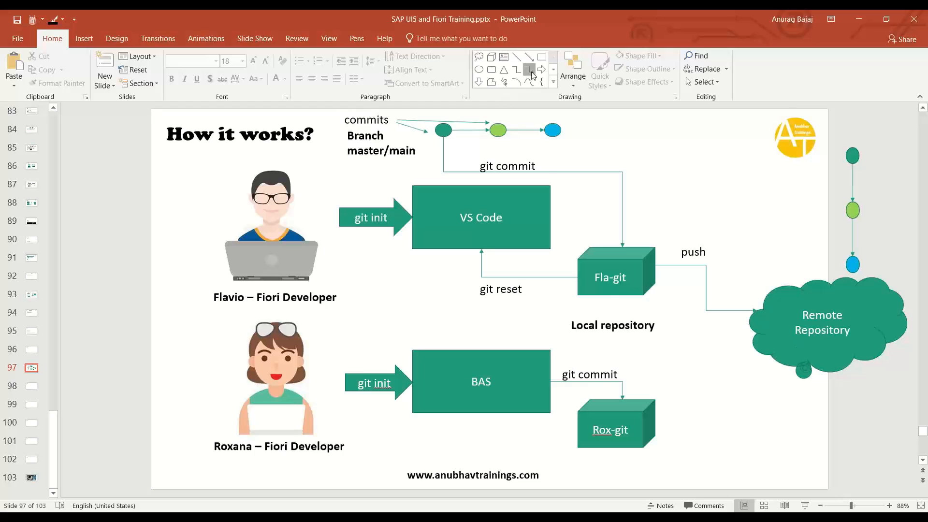
# Step: Connect the Remote Repository cloud to BAS with an arrow labelled 'pull'
pyautogui.click(528, 69)
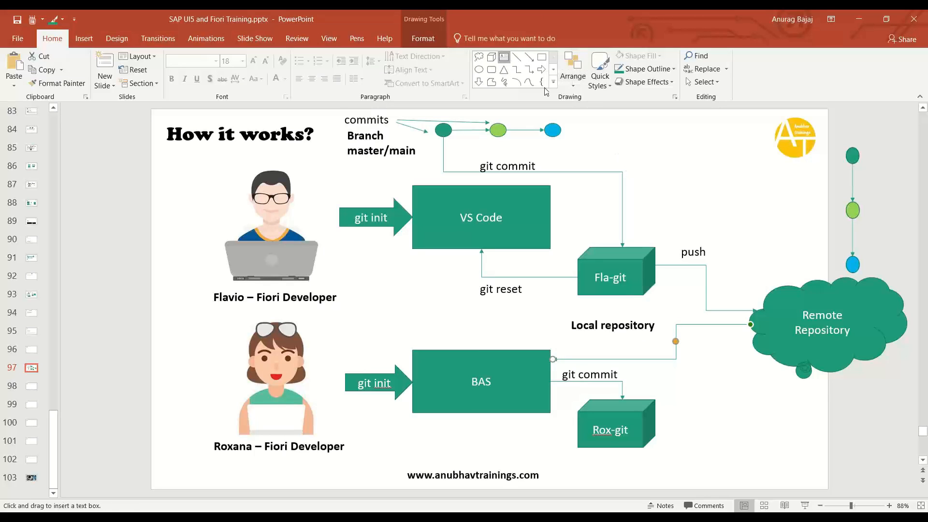
pyautogui.click(633, 348)
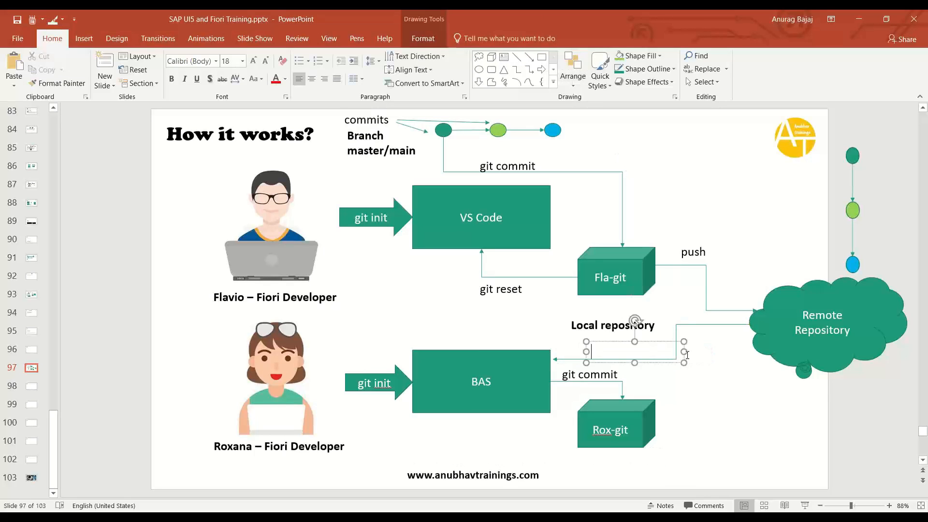
pyautogui.write('pull')
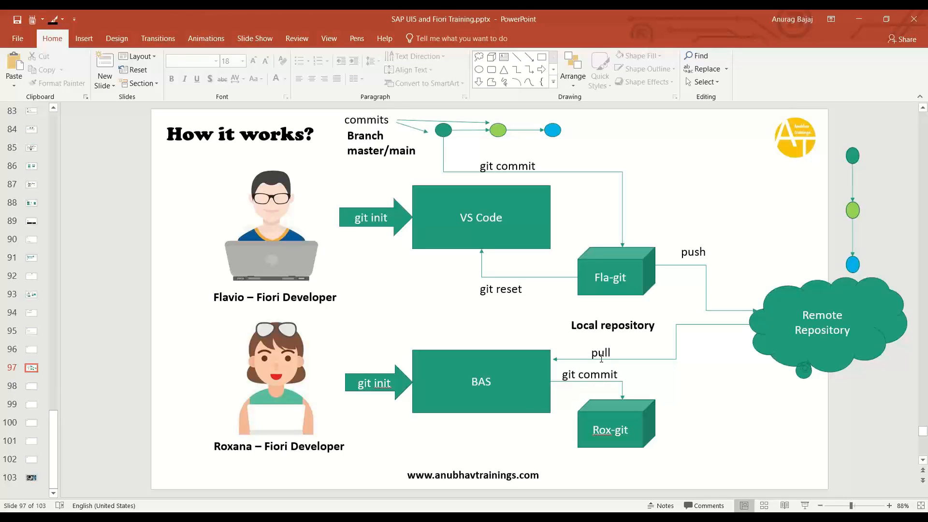
pyautogui.moveTo(603, 359)
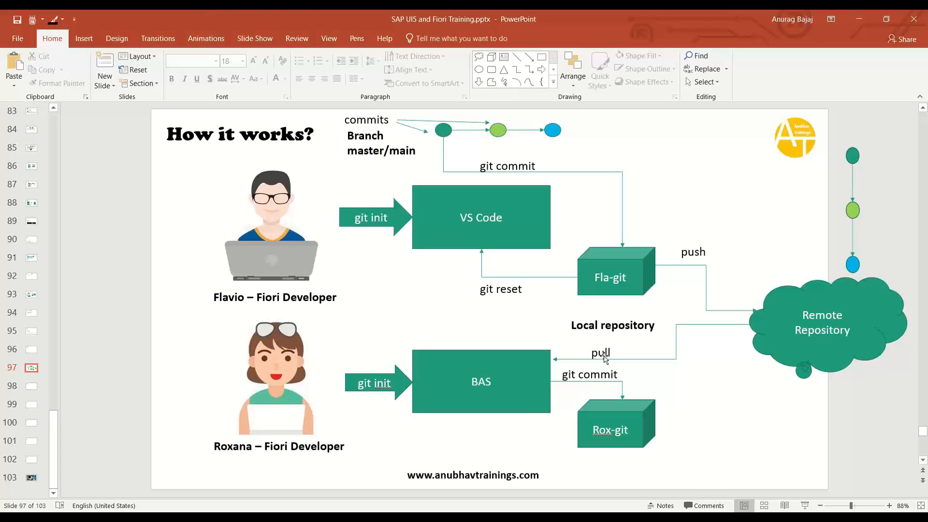
pyautogui.click(480, 381)
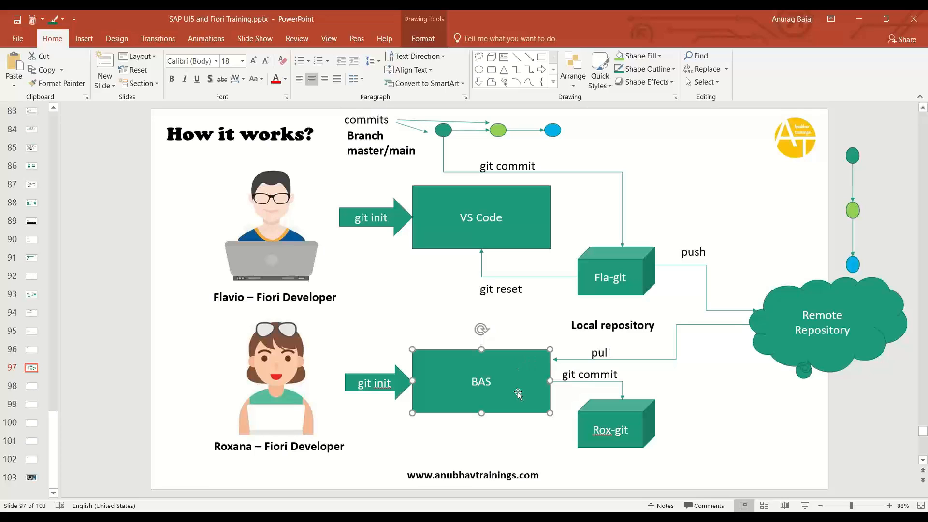
pyautogui.moveTo(568, 417)
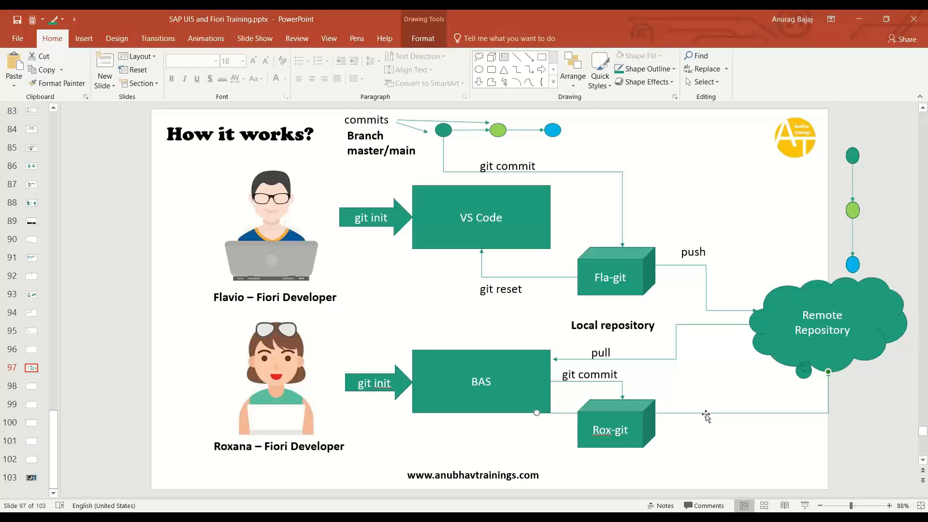
pyautogui.click(692, 251)
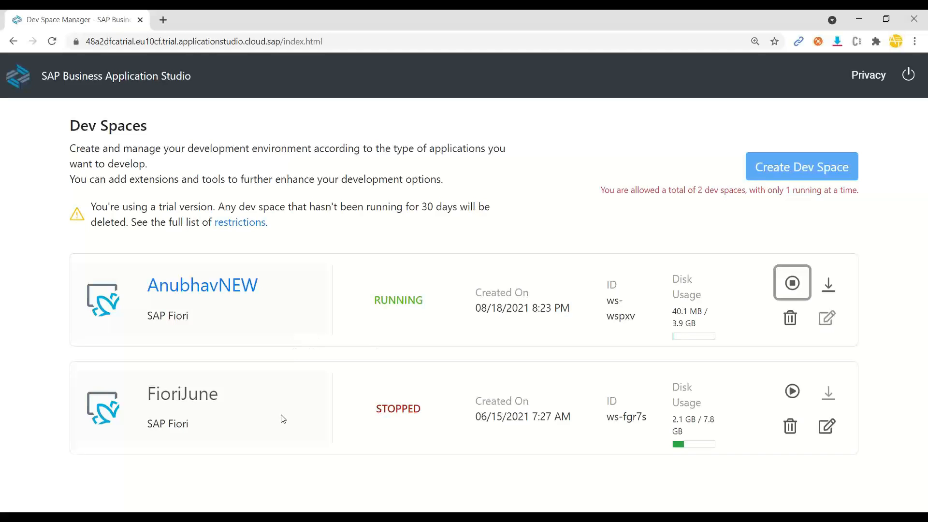
pyautogui.moveTo(276, 404)
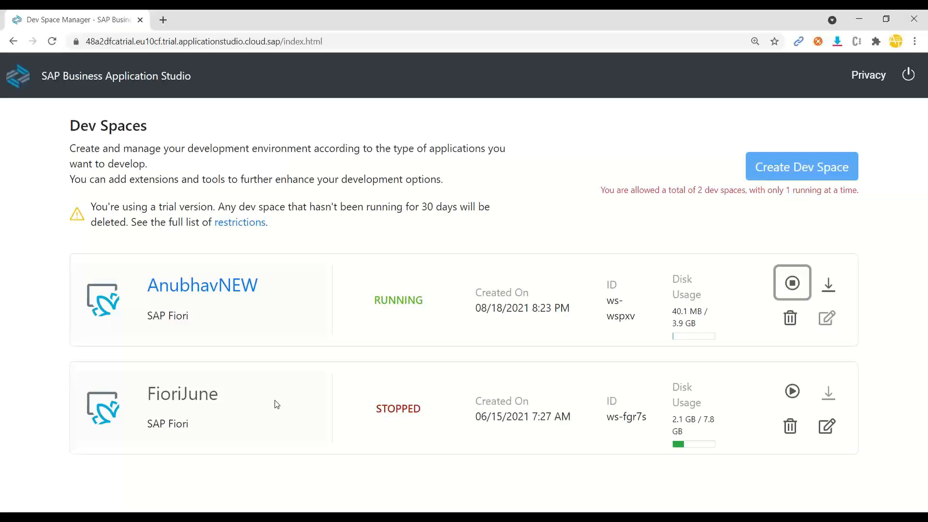
pyautogui.moveTo(293, 352)
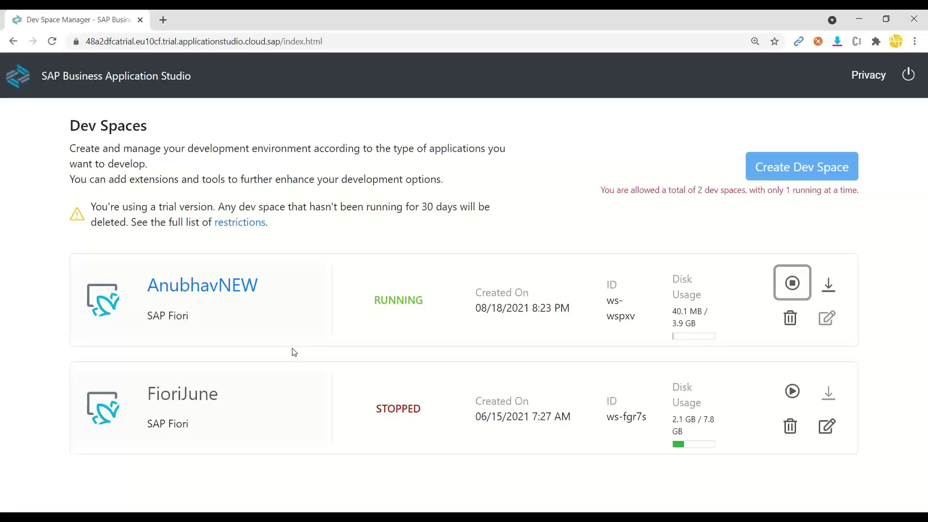
pyautogui.moveTo(233, 439)
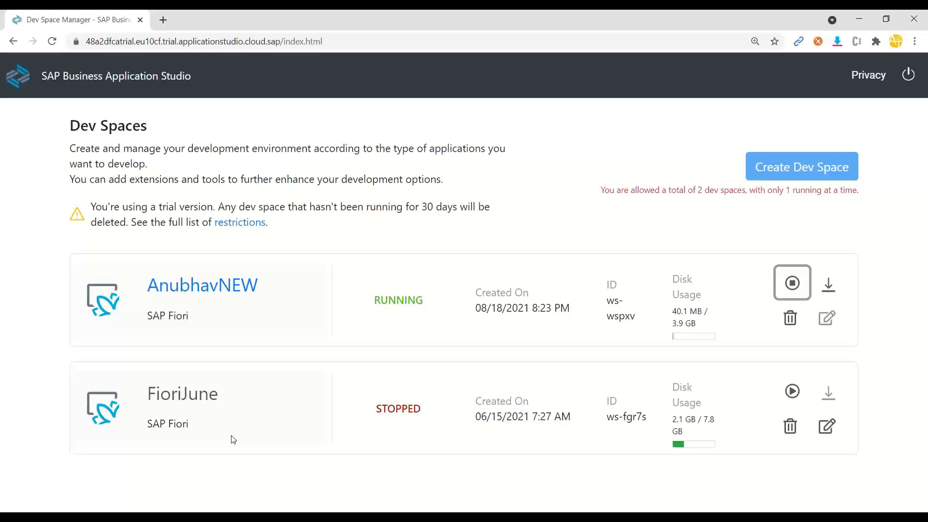
pyautogui.moveTo(367, 446)
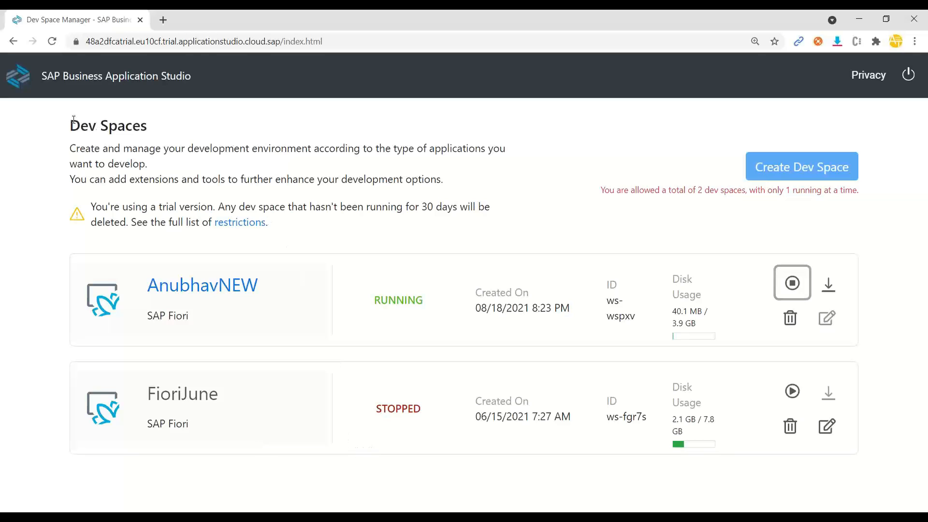
pyautogui.moveTo(202, 290)
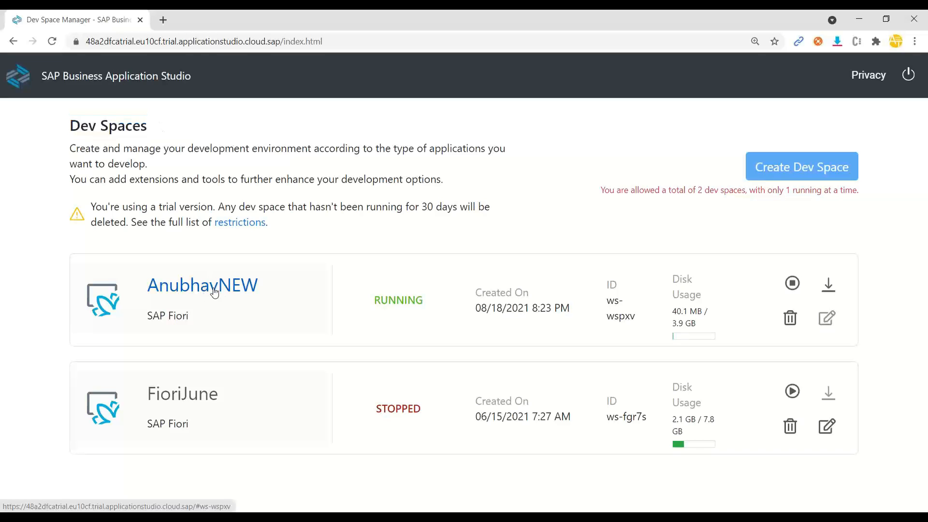
# Step: Open the AnubhavNEW dev space from the Dev Spaces page
pyautogui.click(202, 284)
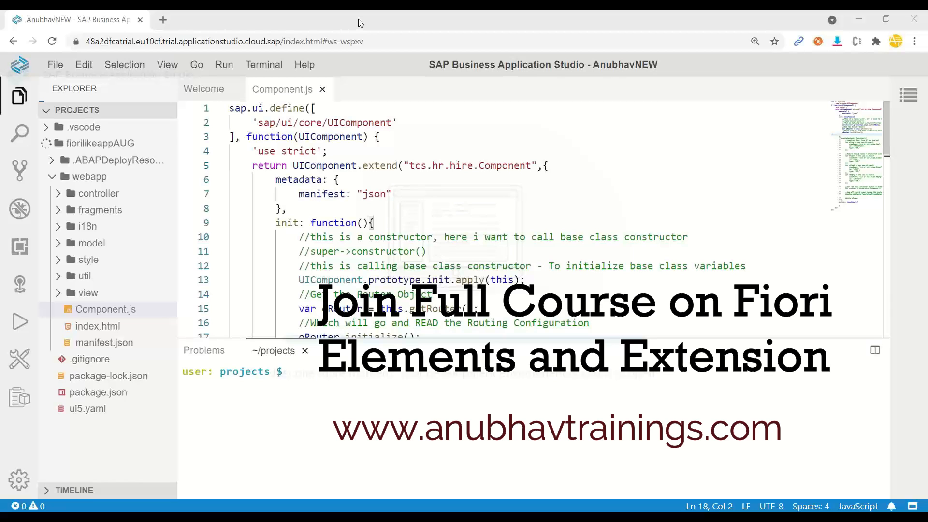
# Step: Copy the fiorilikeappAUG repository's HTTPS clone URL from its GitHub page
pyautogui.click(323, 89)
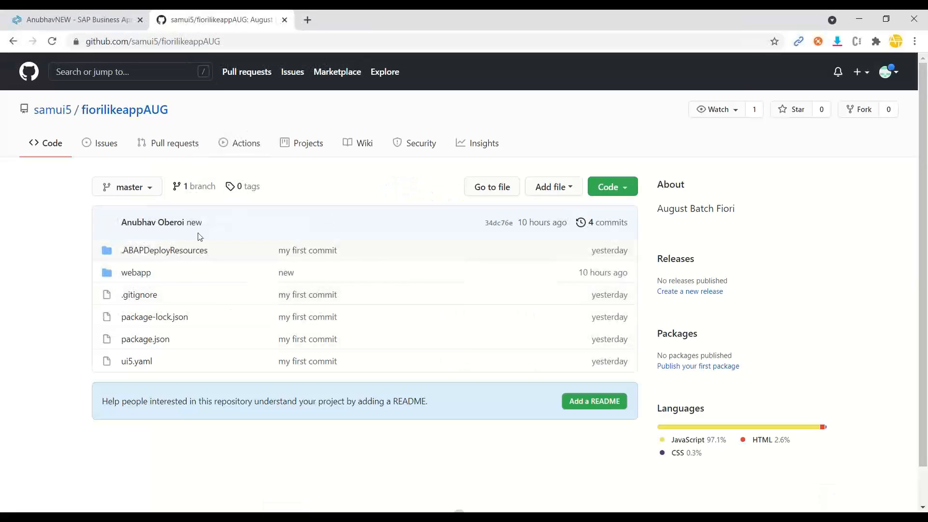
pyautogui.click(75, 19)
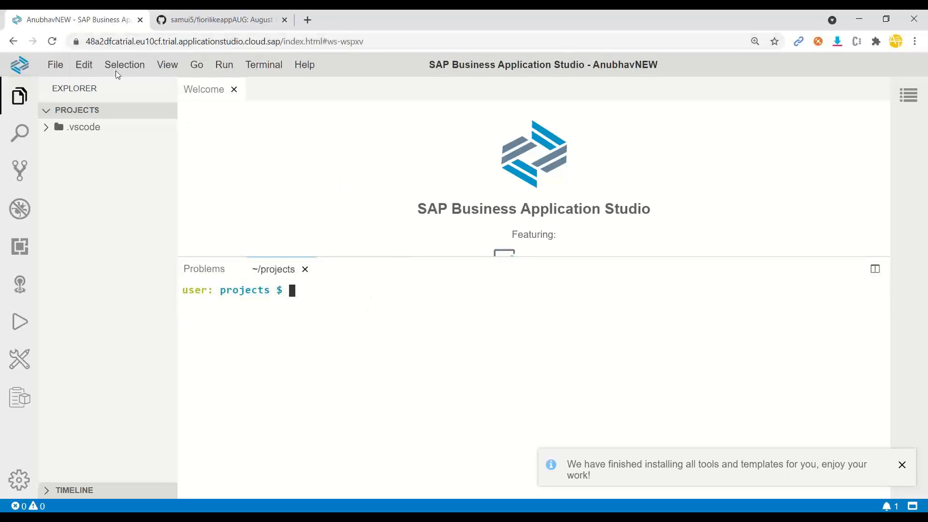
pyautogui.moveTo(272, 130)
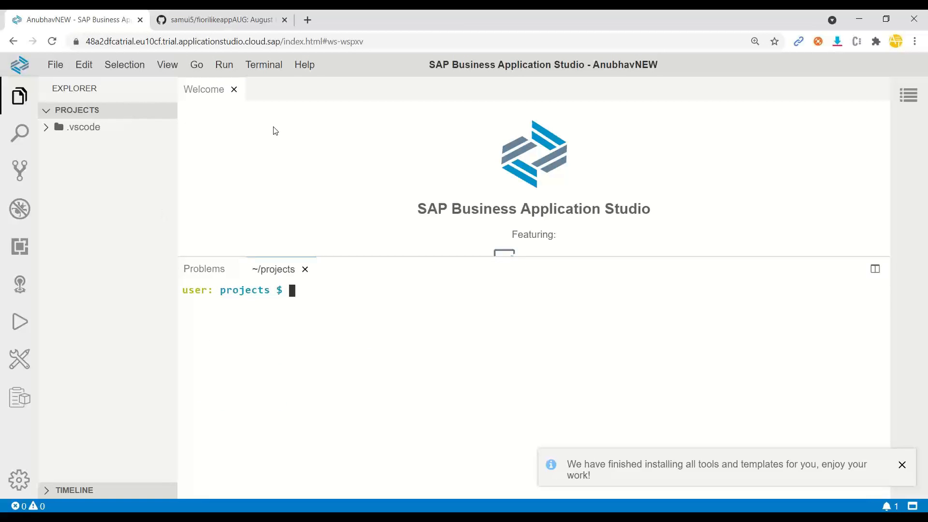
pyautogui.click(220, 19)
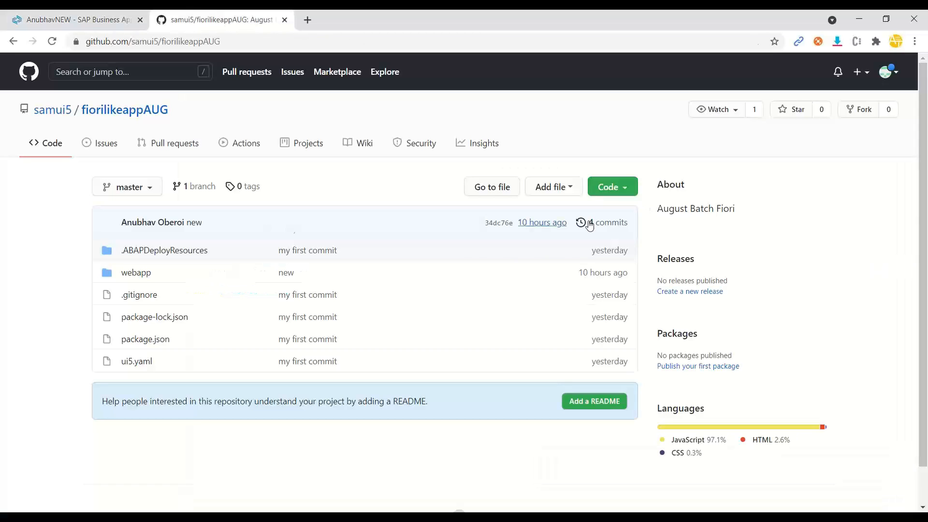
pyautogui.click(608, 186)
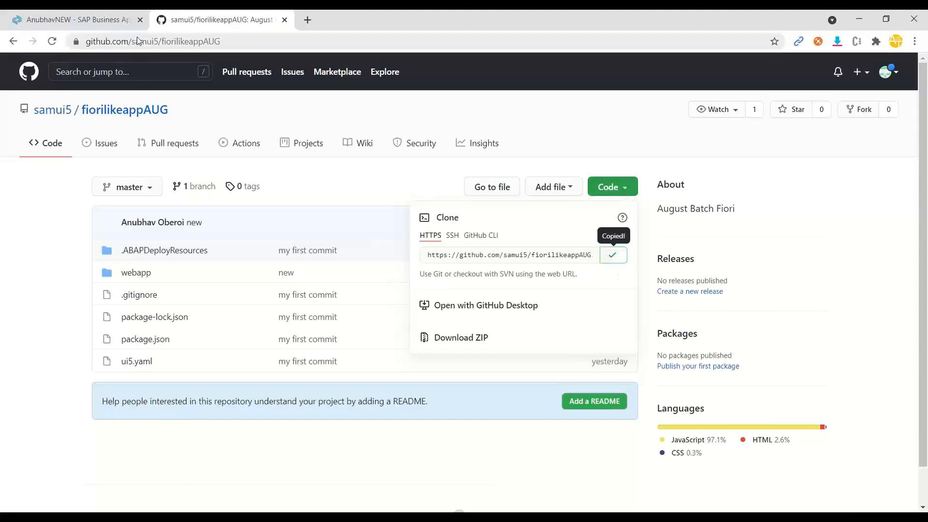
pyautogui.click(75, 19)
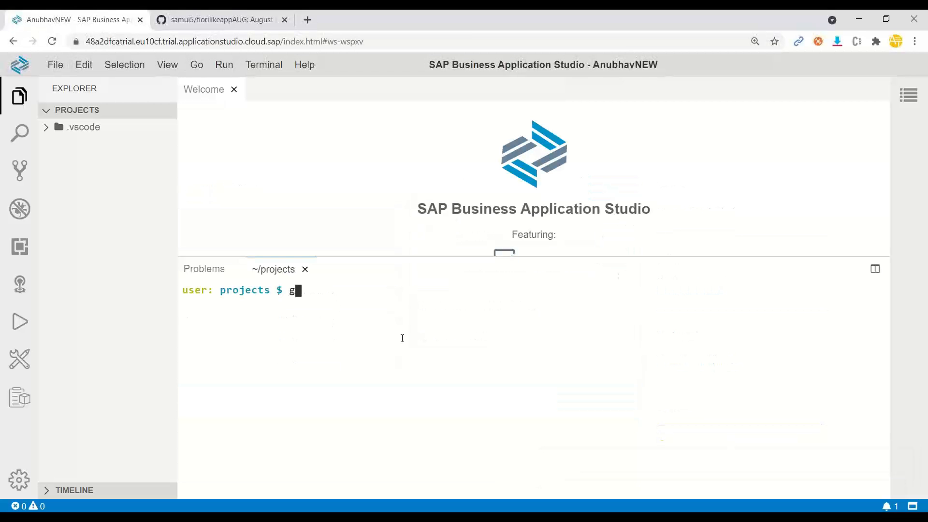
pyautogui.write('it cl')
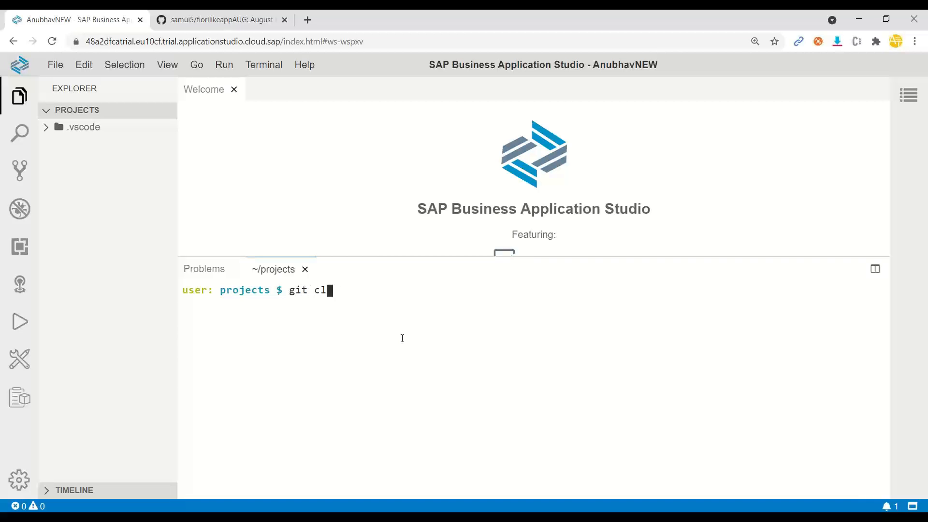
pyautogui.write('one https://github.com/samui5/fiorilikeappAUG.git')
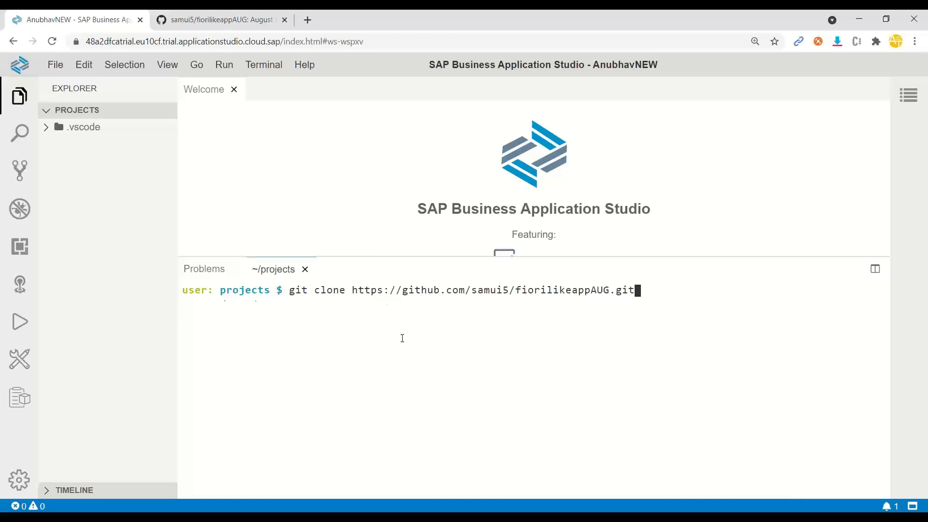
pyautogui.press('Return')
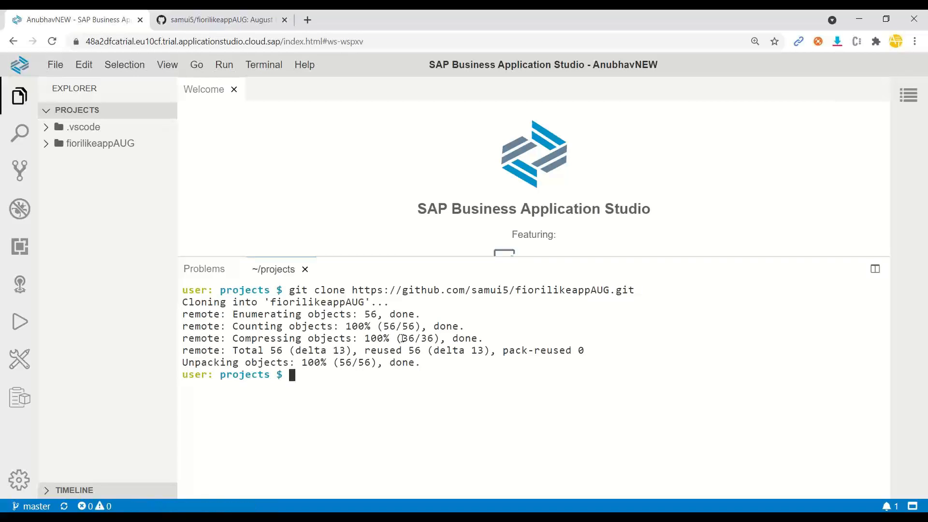
pyautogui.write('cd fiorilikeappAUG/')
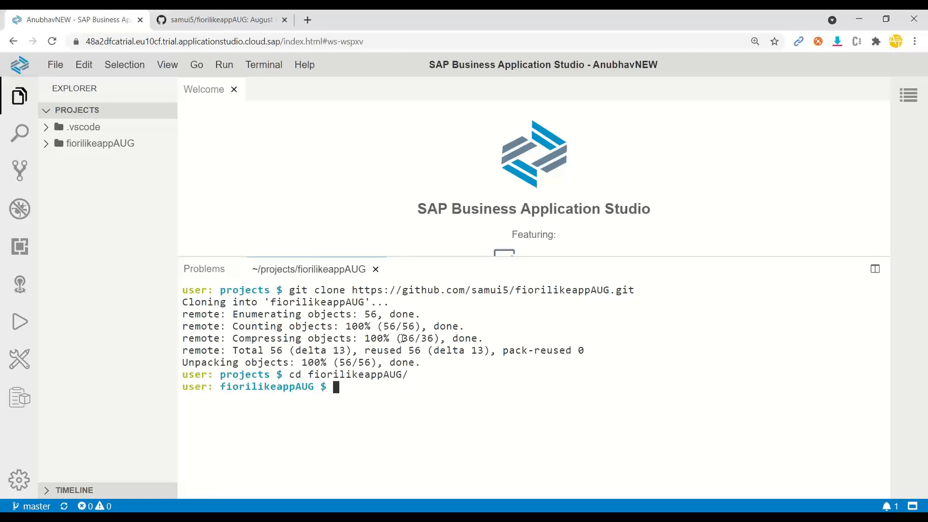
pyautogui.write('ls')
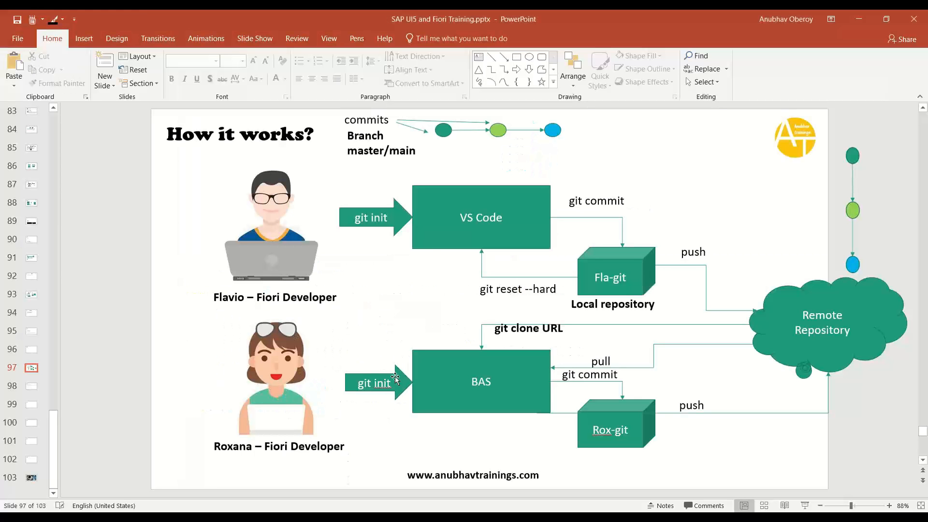
pyautogui.moveTo(468, 404)
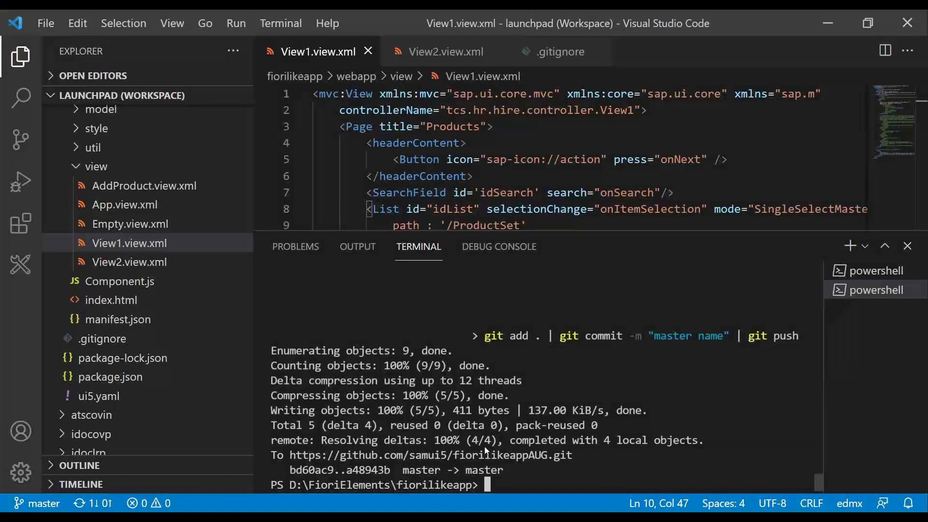
pyautogui.moveTo(370, 270)
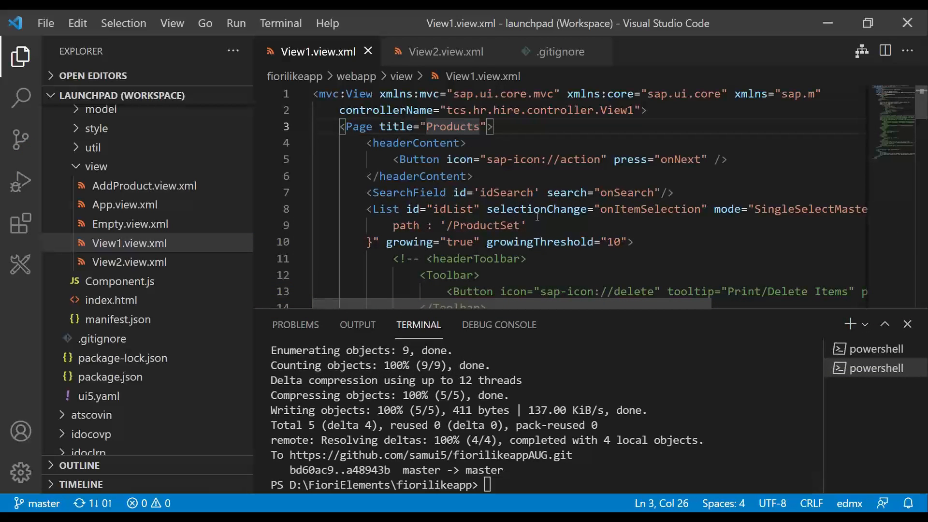
# Step: Retitle the page 'All Products' and run git add, commit 'master name' and push
pyautogui.write('All')
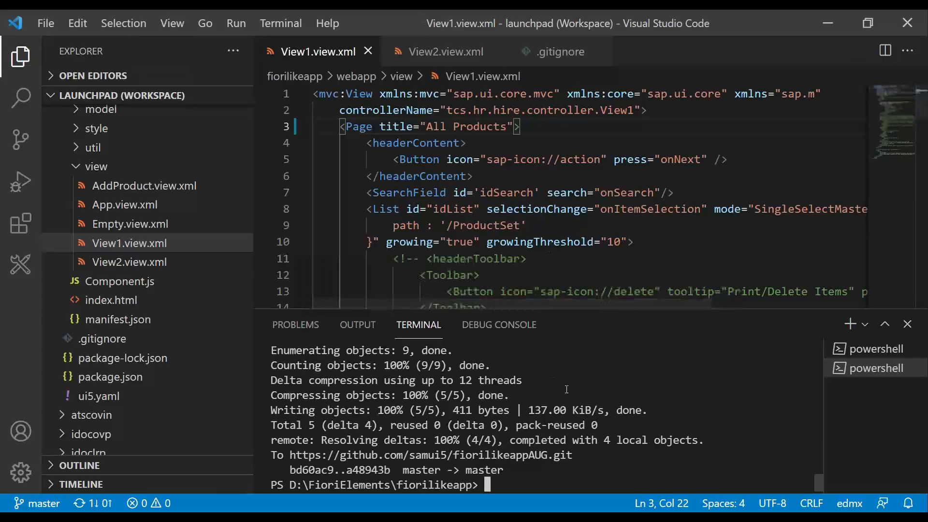
pyautogui.write('git add . | git commit -m "master name" | git push')
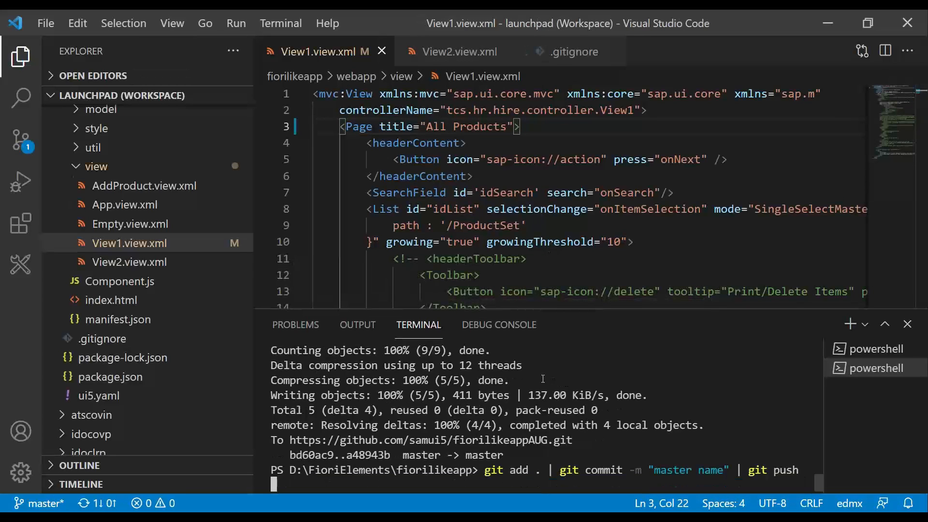
pyautogui.press('Return')
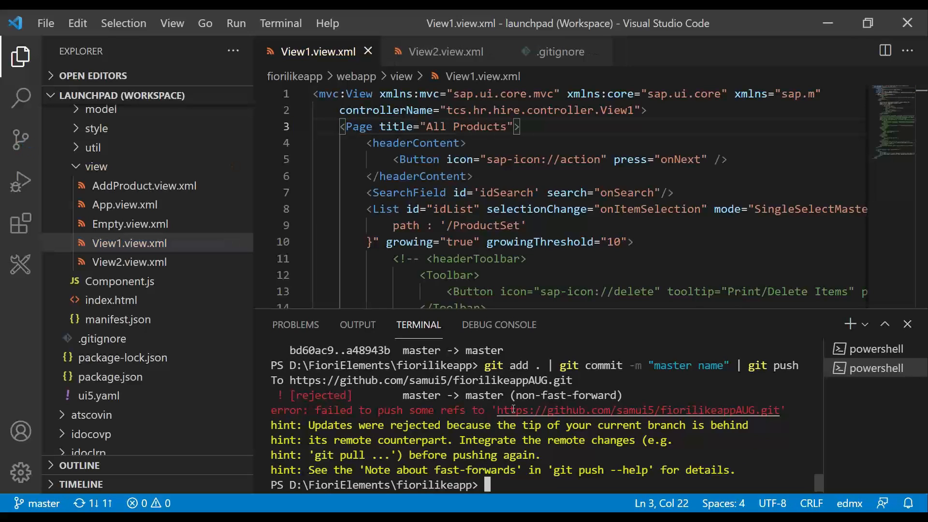
# Step: Run git pull to merge the remote changes after the rejected push
pyautogui.write('git pull')
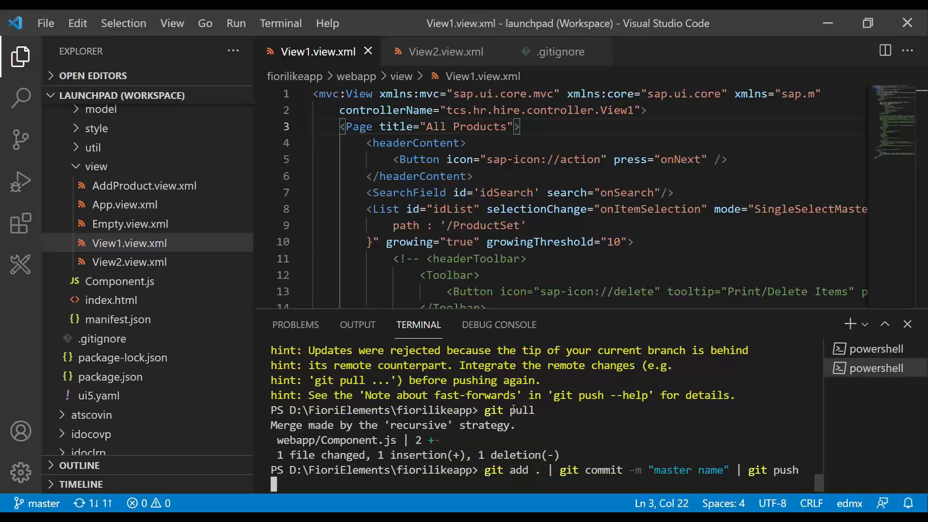
pyautogui.press('Return')
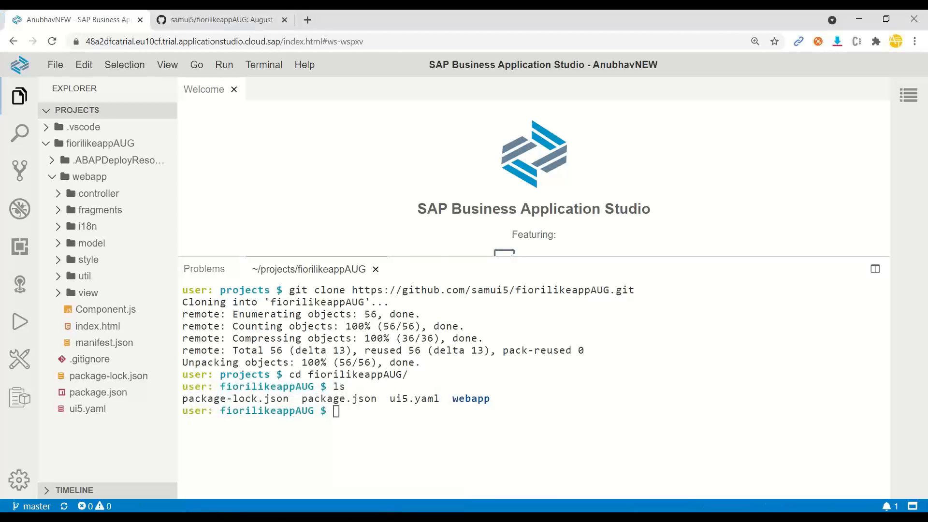
# Step: Check the pushed merge commit on the GitHub repository page, then return to BAS
pyautogui.click(219, 19)
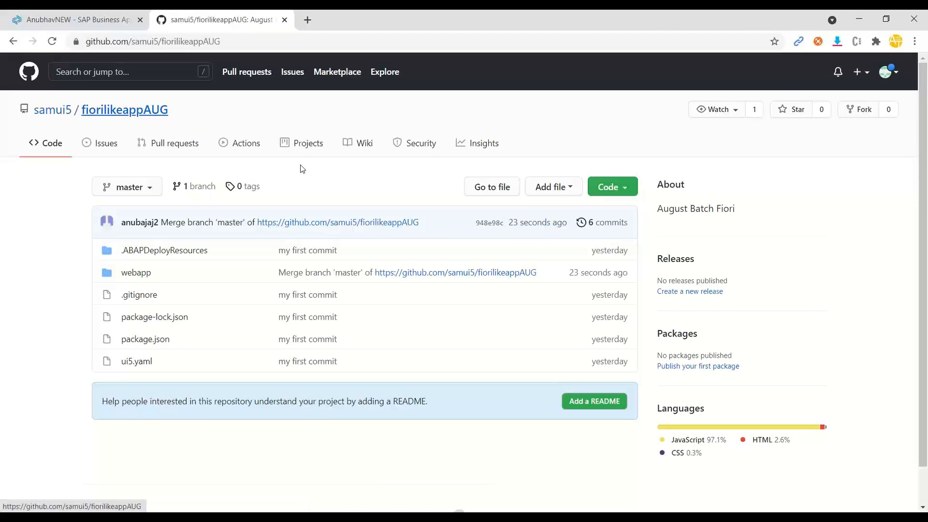
pyautogui.click(75, 20)
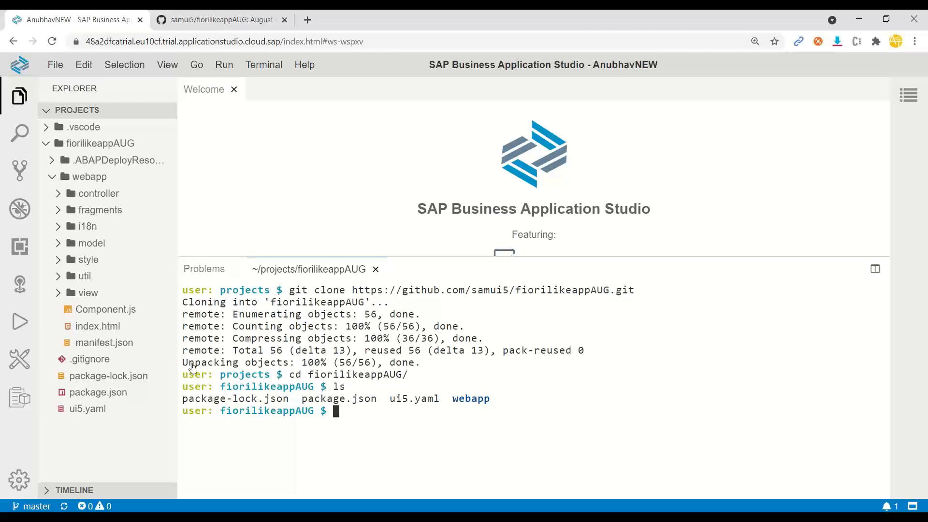
# Step: Expand webapp > view, open View1.view.xml and scroll down to the footer Toolbar
pyautogui.click(88, 292)
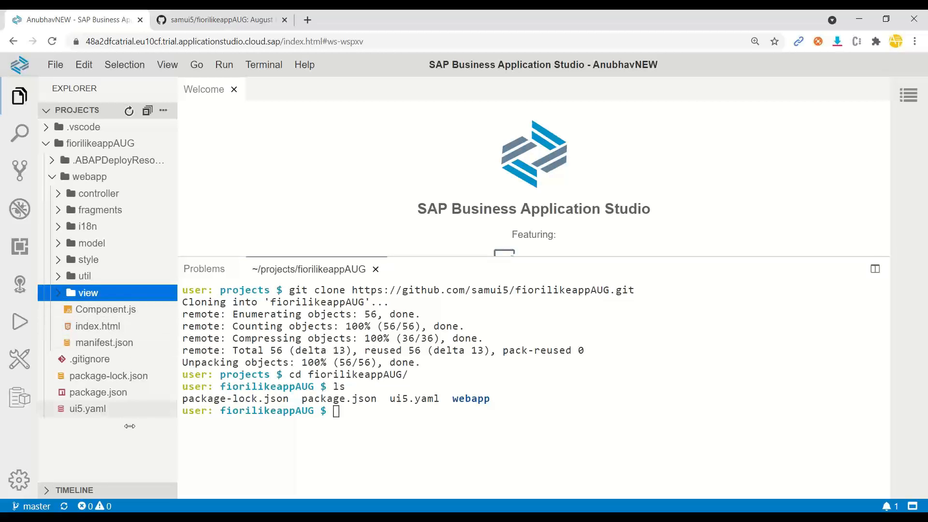
pyautogui.click(86, 292)
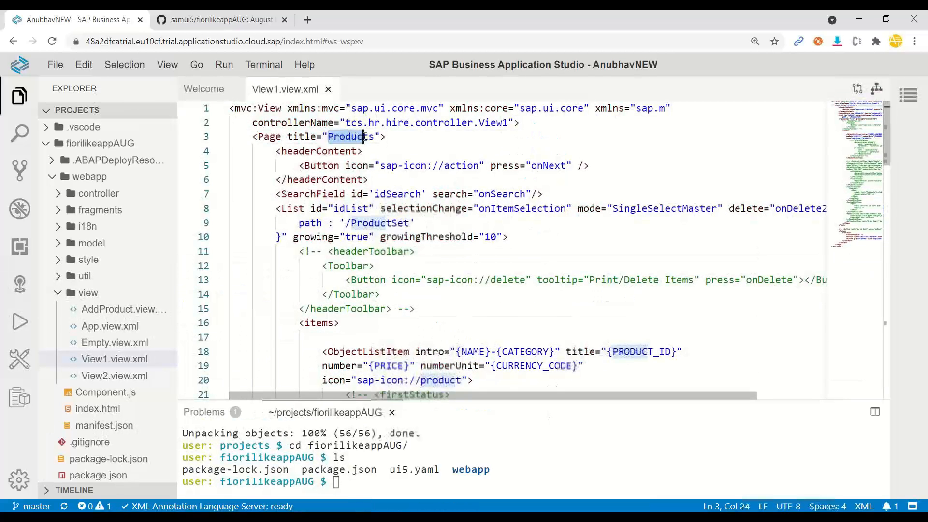
pyautogui.click(359, 137)
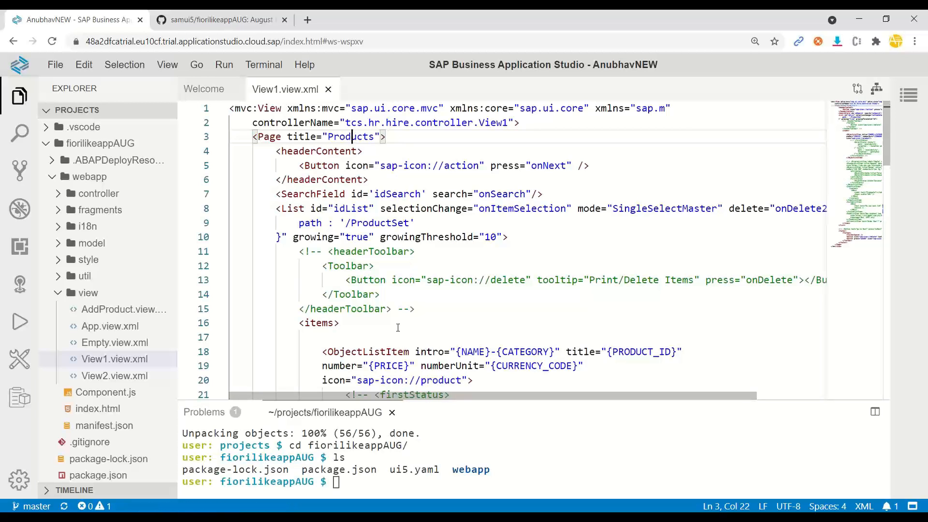
pyautogui.scroll(-3)
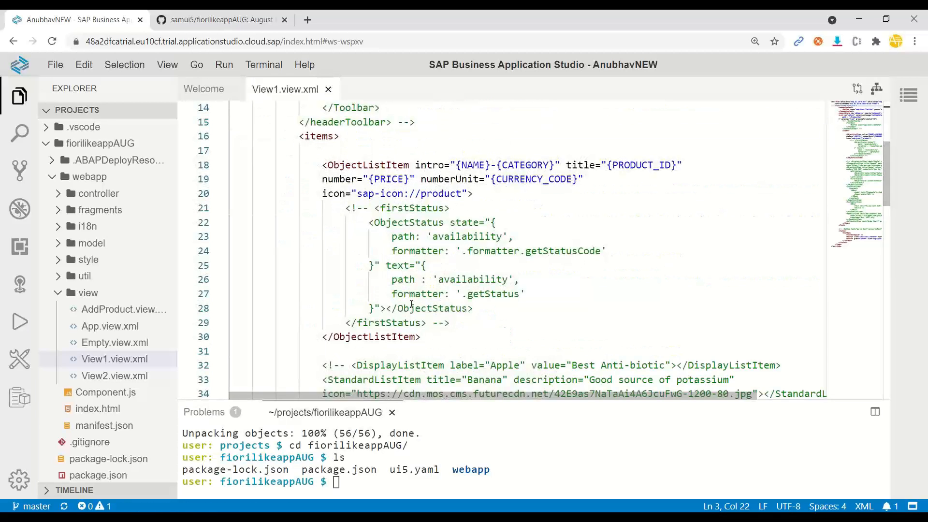
pyautogui.scroll(-3)
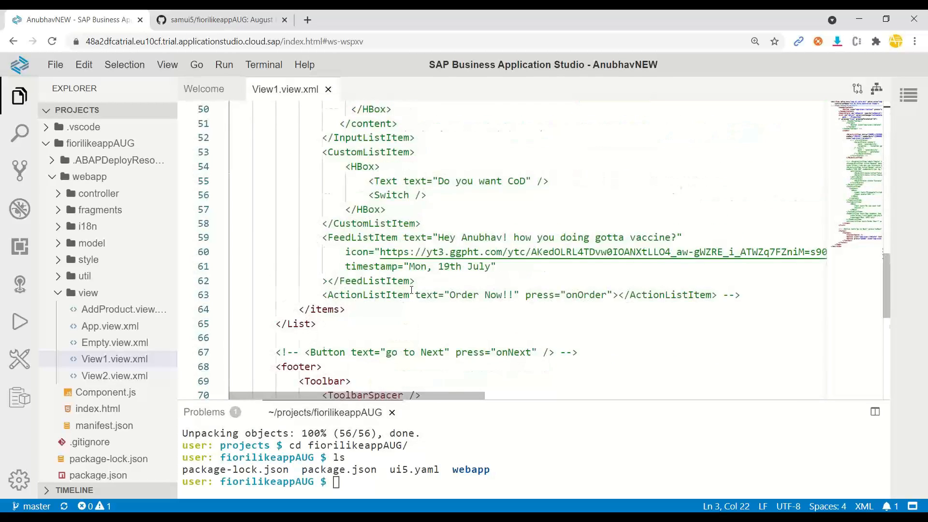
pyautogui.scroll(-3)
pyautogui.write('<')
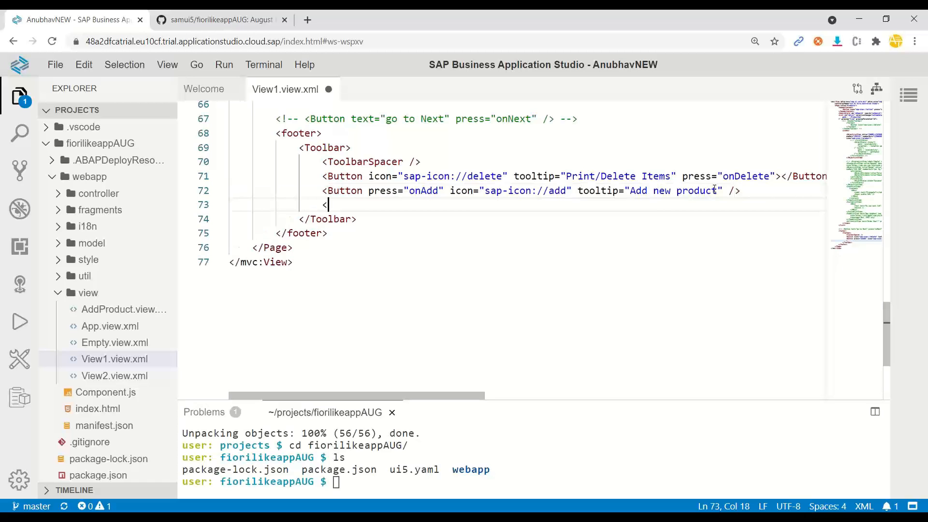
# Step: Add a footer Button with press="onNew", icon sap-icon://home and text "Roxana Button"
pyautogui.write('Button press="')
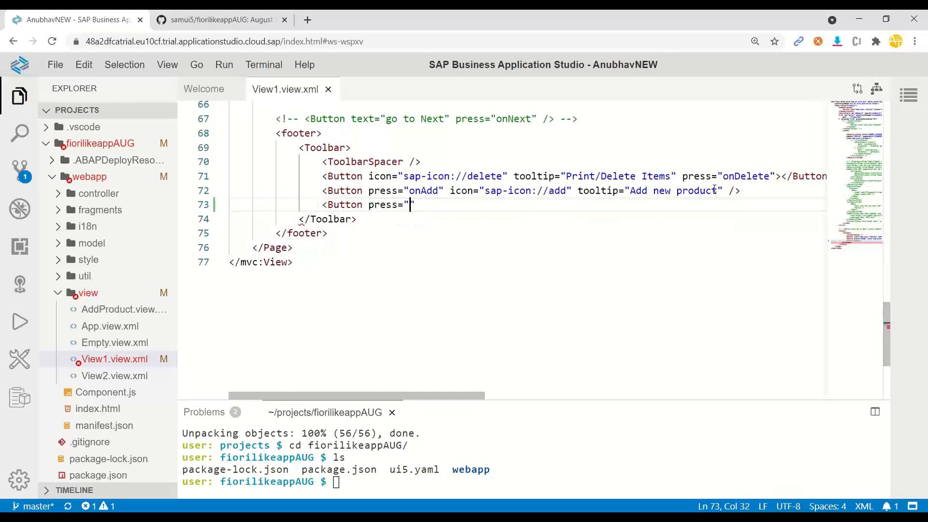
pyautogui.write('onNew" ico')
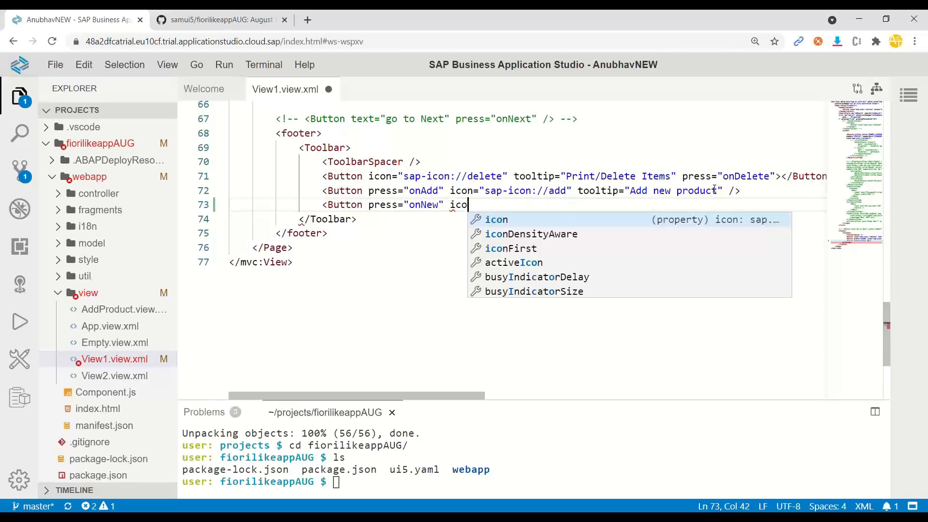
pyautogui.write('n="sap"')
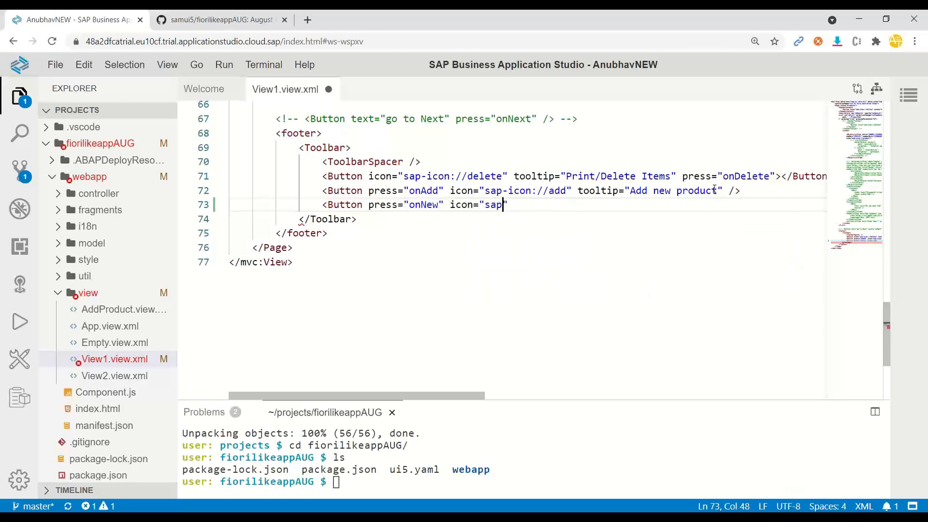
pyautogui.write('-icon')
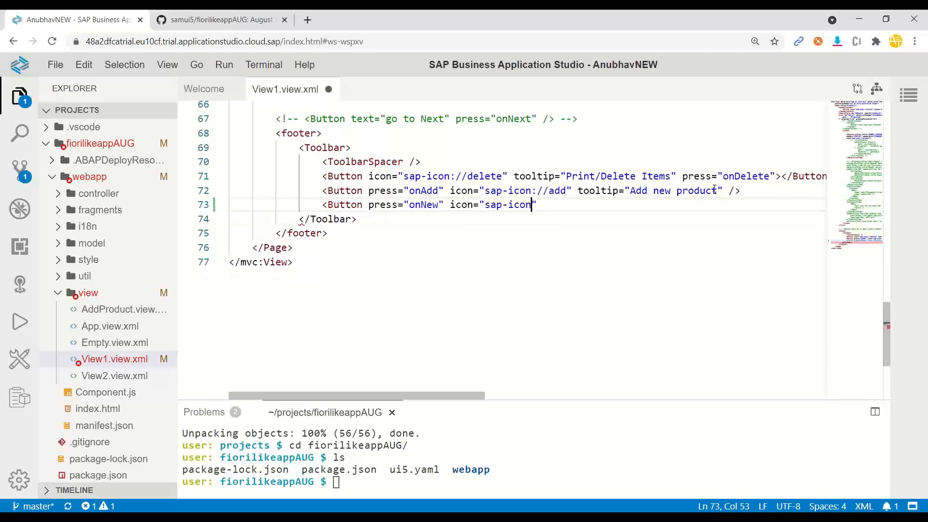
pyautogui.write('//h')
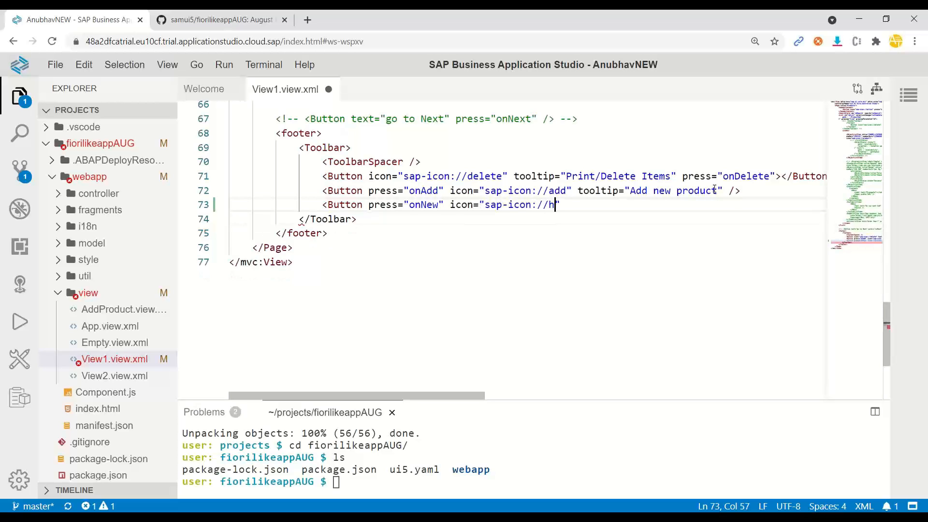
pyautogui.write('ome')
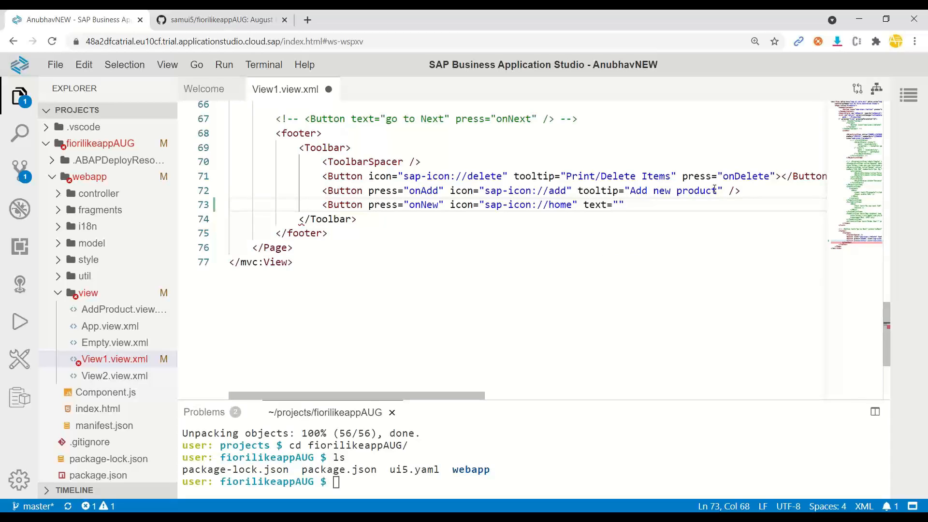
pyautogui.write('Roxa')
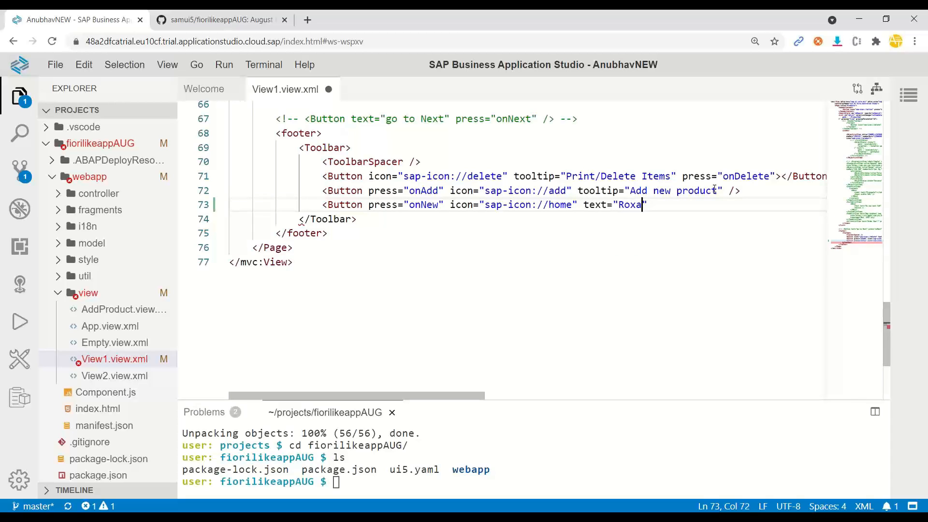
pyautogui.write('na Button')
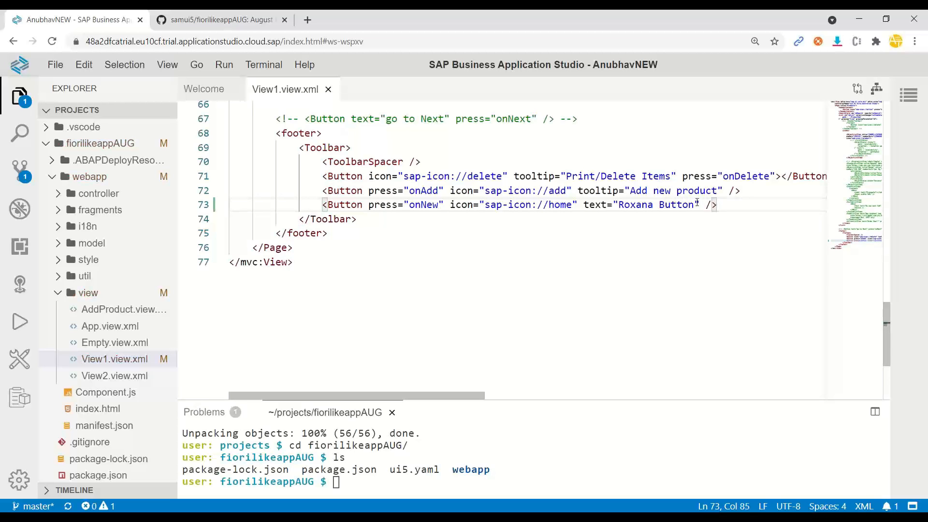
# Step: Save View1.view.xml and scroll back to the top of the file
pyautogui.click(357, 218)
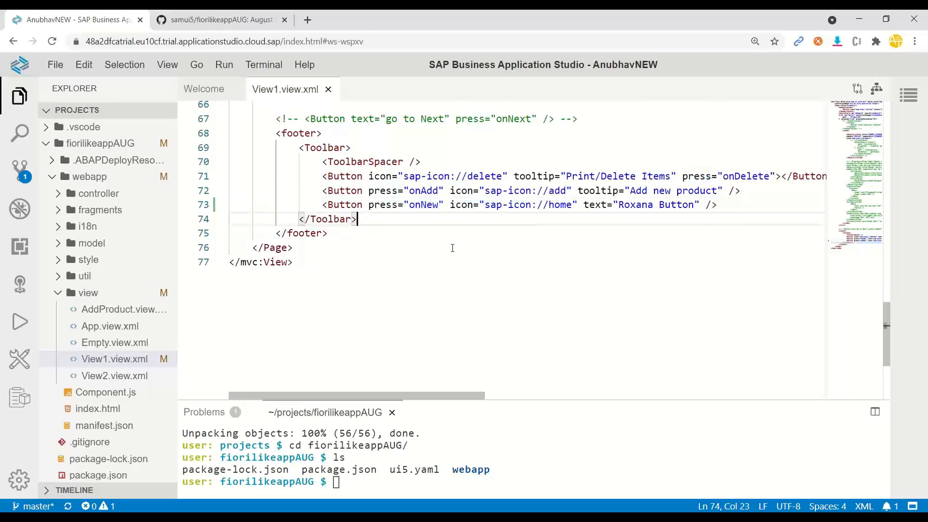
pyautogui.scroll(3)
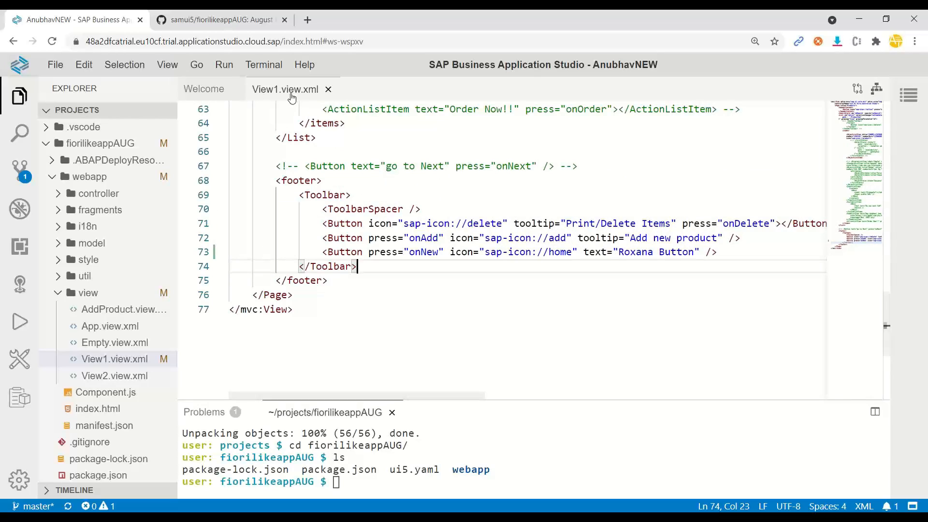
pyautogui.moveTo(290, 97)
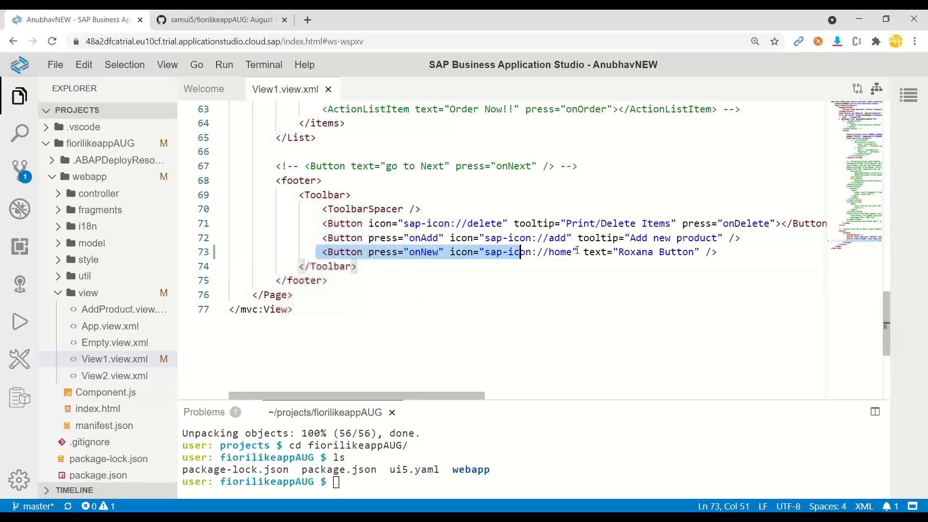
pyautogui.click(328, 280)
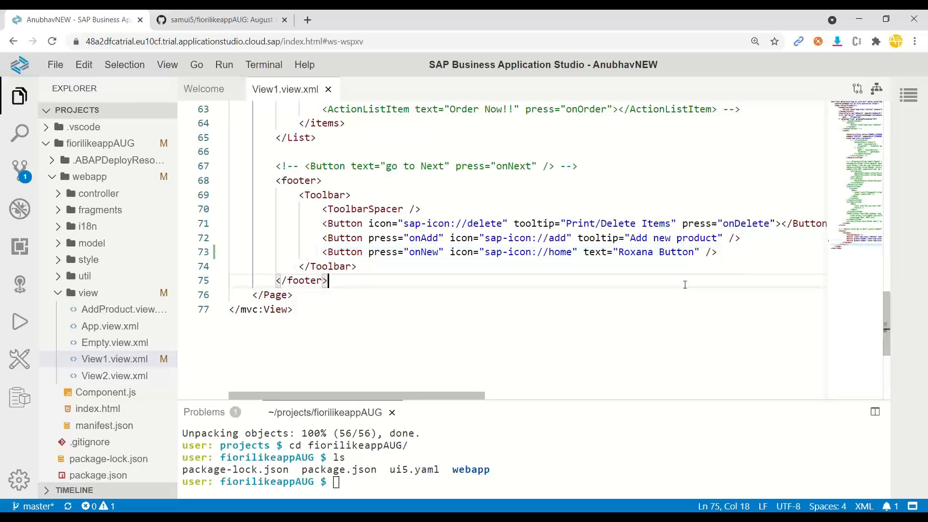
pyautogui.moveTo(525, 276)
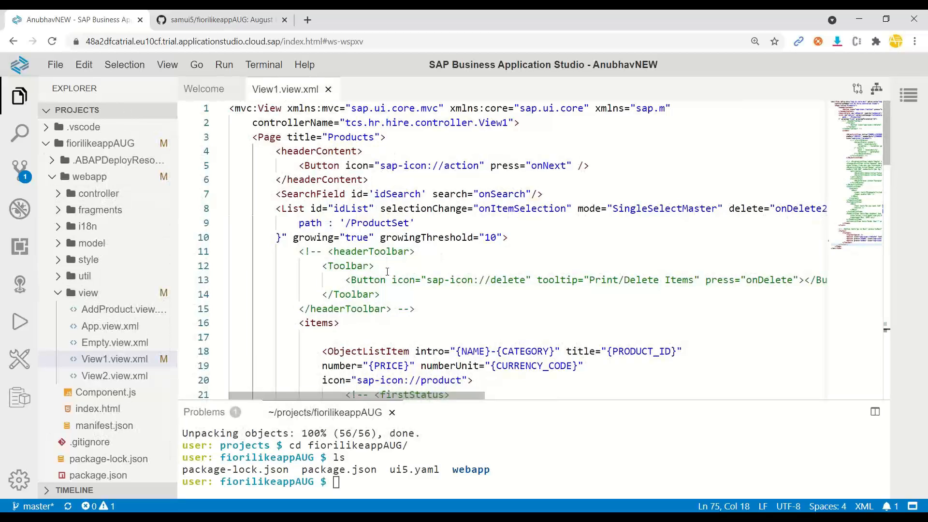
pyautogui.moveTo(395, 259)
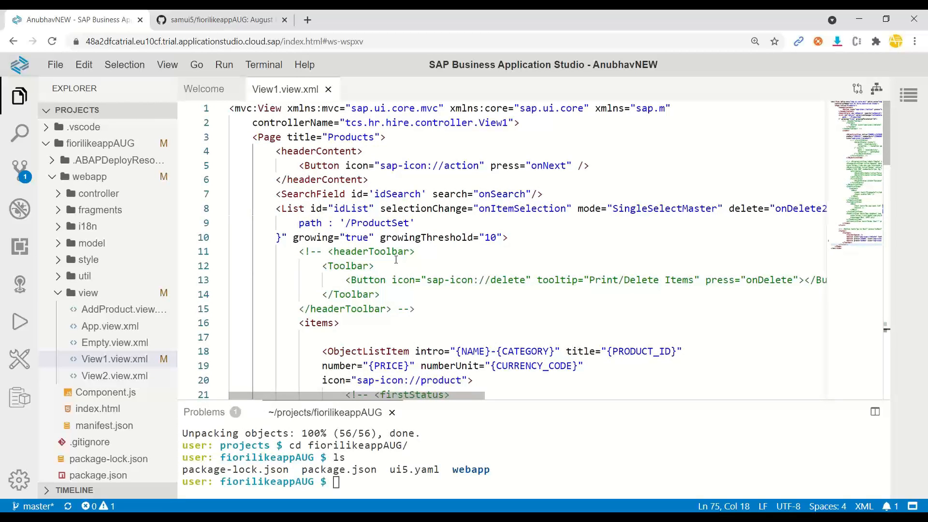
pyautogui.moveTo(577, 400)
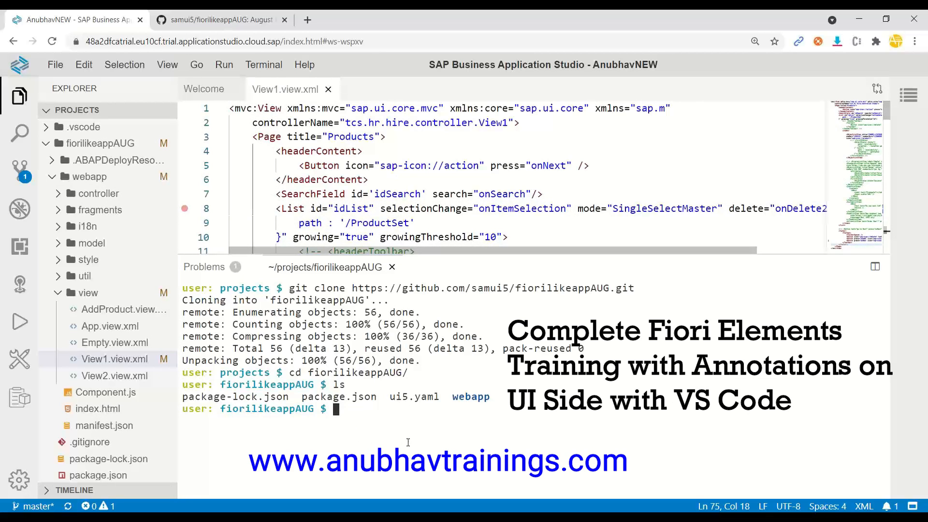
# Step: Stage the change and commit it with the message "Roxana Changes"
pyautogui.write('git add .')
pyautogui.write('fi')
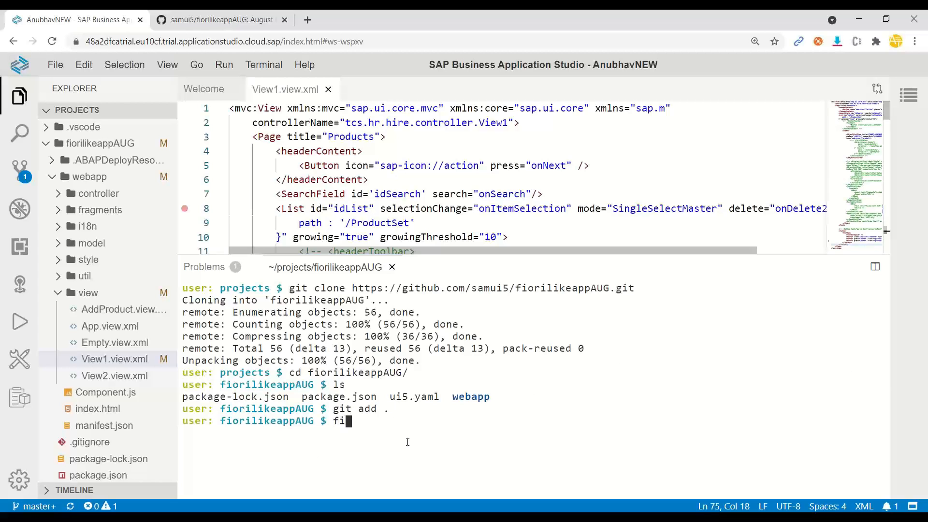
pyautogui.write('git')
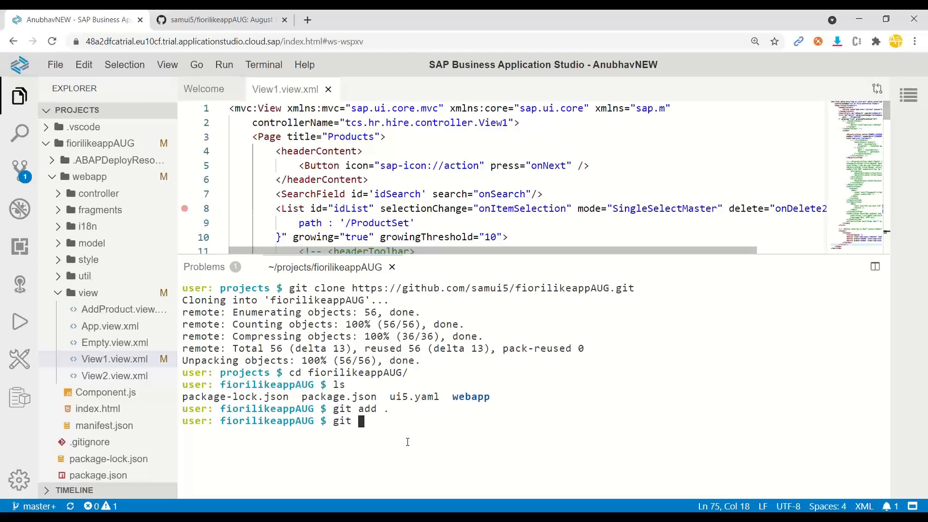
pyautogui.write('commit')
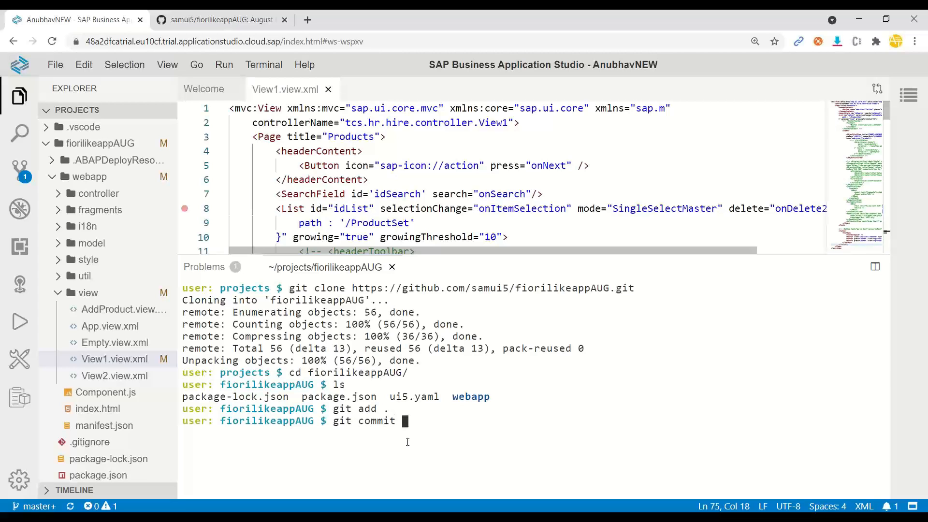
pyautogui.write('-m "')
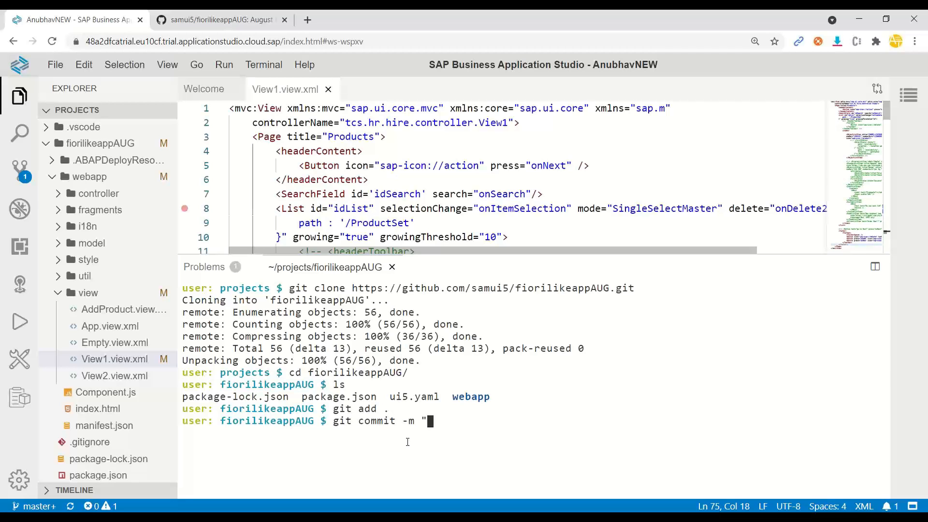
pyautogui.write('Roxam')
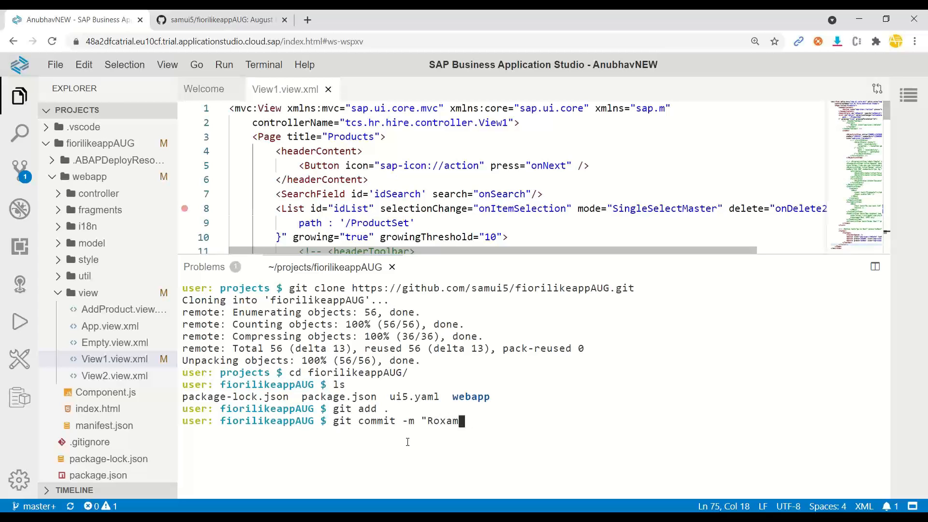
pyautogui.write('a Changes"')
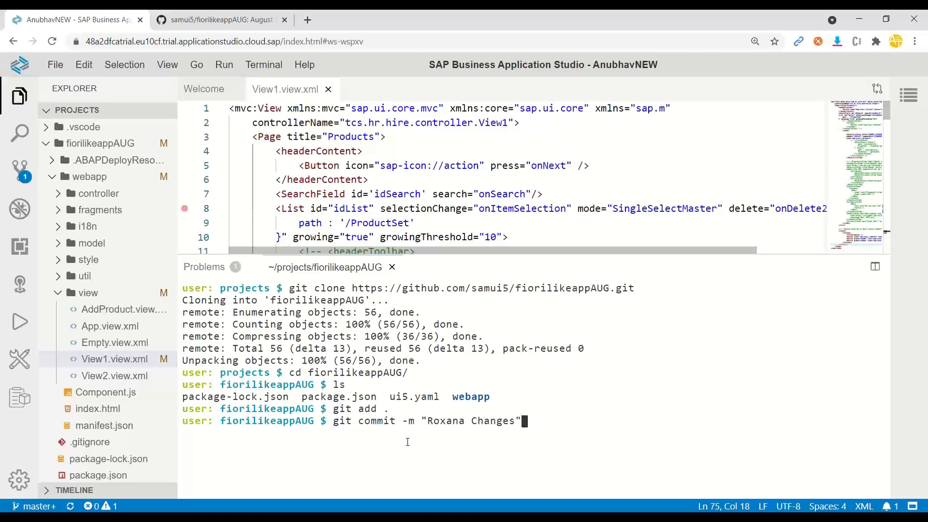
pyautogui.press('Return')
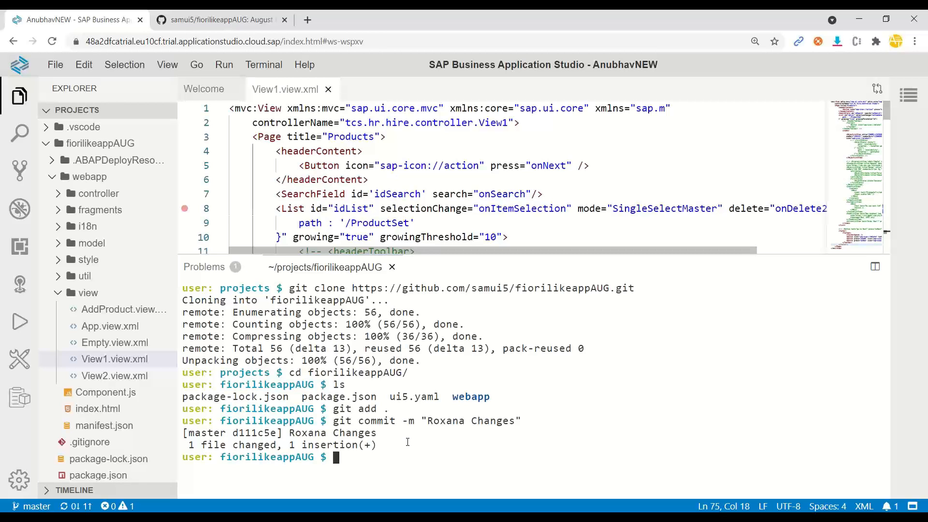
# Step: Run git push so it prompts for GitHub credentials
pyautogui.write('git push')
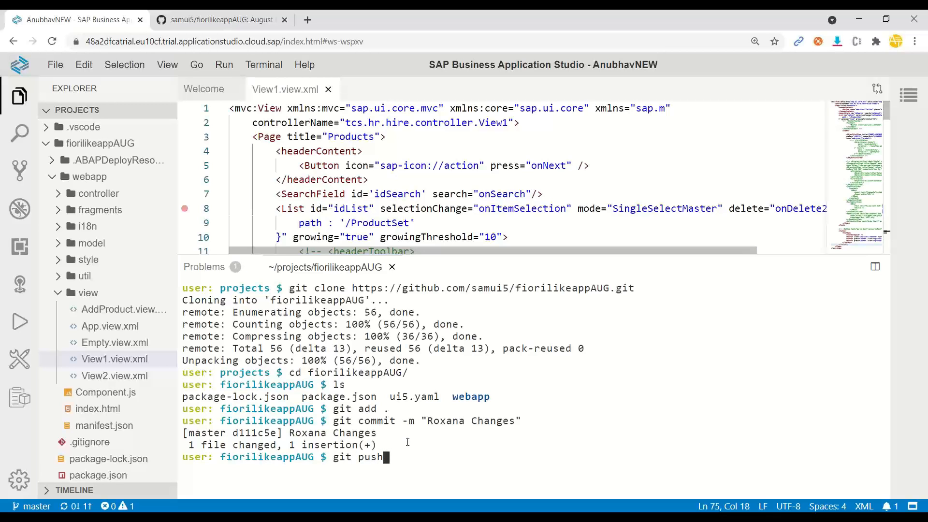
pyautogui.press('Return')
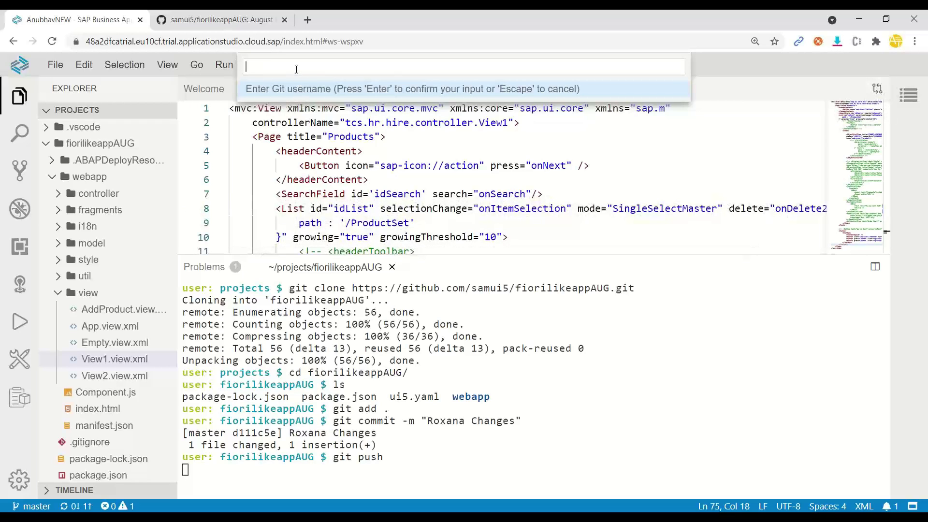
# Step: Enter username samui5 and a password, get the 403 rejection, and switch to GitHub
pyautogui.write('samui5')
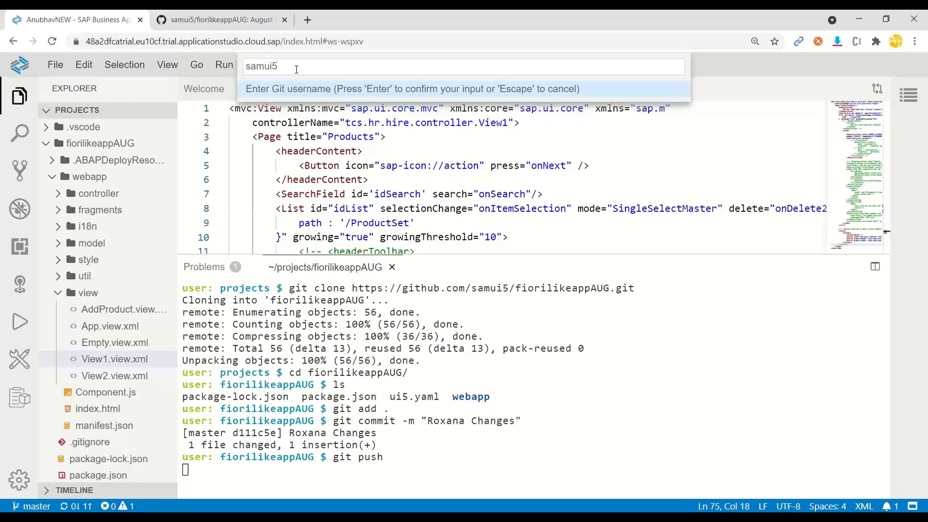
pyautogui.press('Return')
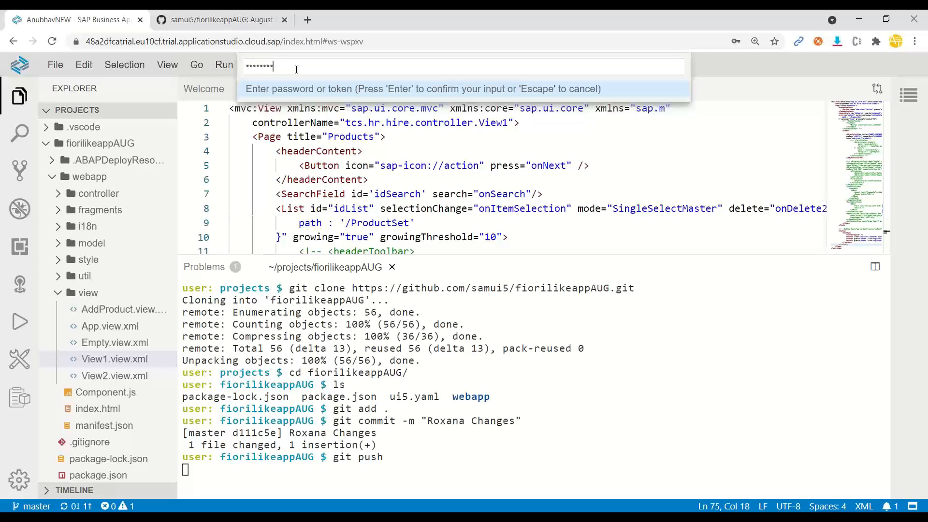
pyautogui.write('•••')
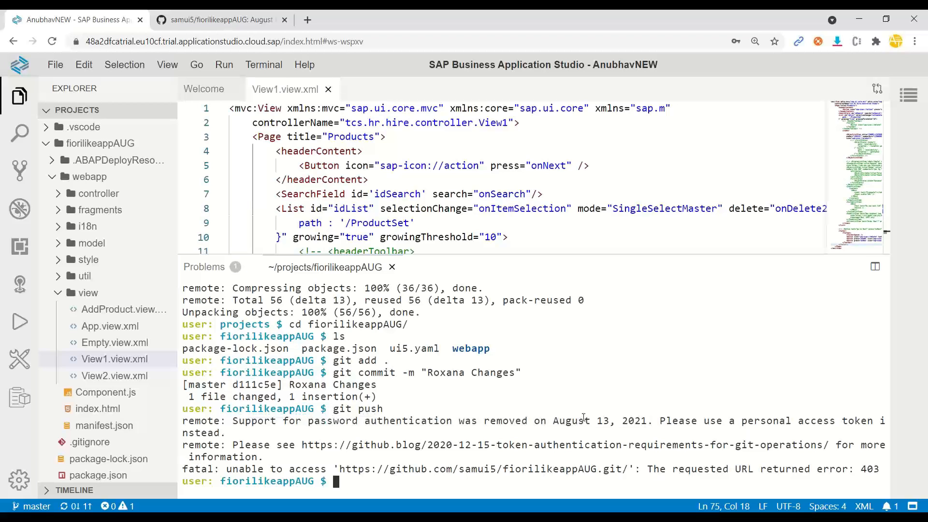
pyautogui.moveTo(584, 417)
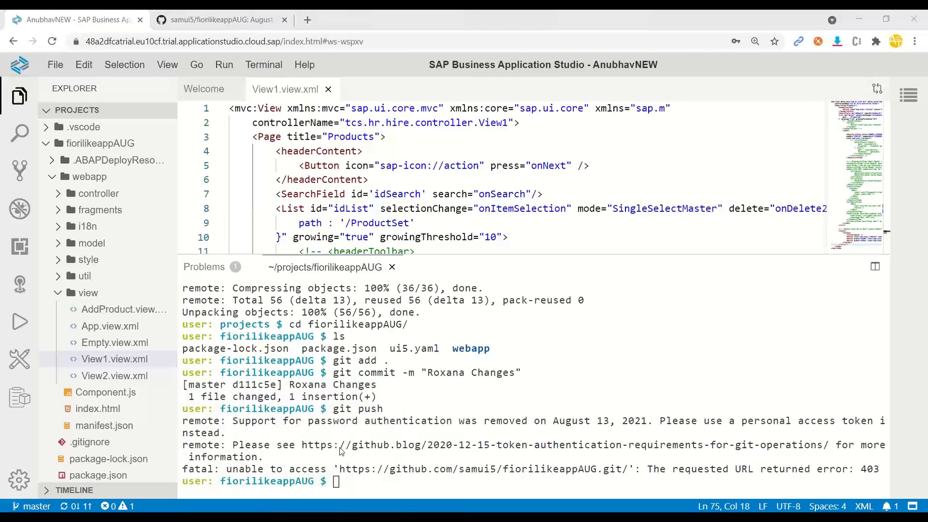
pyautogui.click(219, 20)
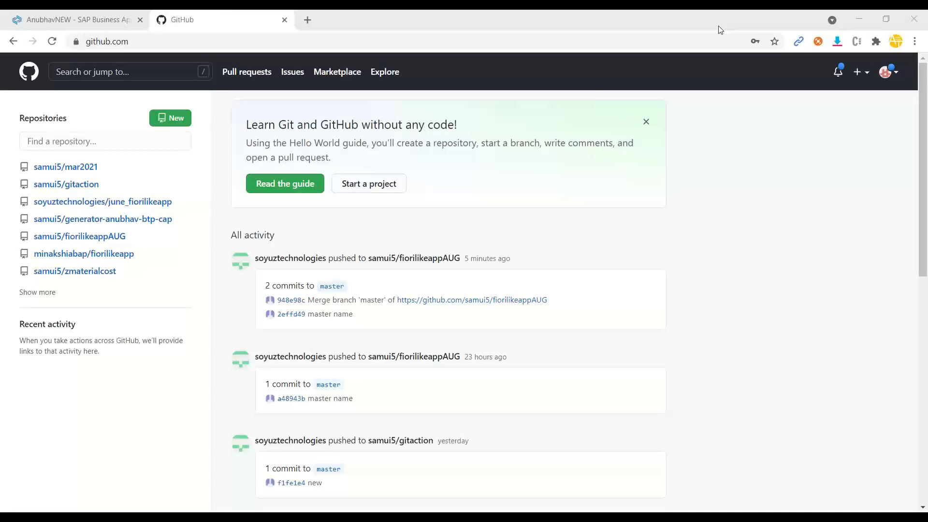
# Step: Go to account Settings and then Developer settings to reach personal access tokens
pyautogui.click(887, 72)
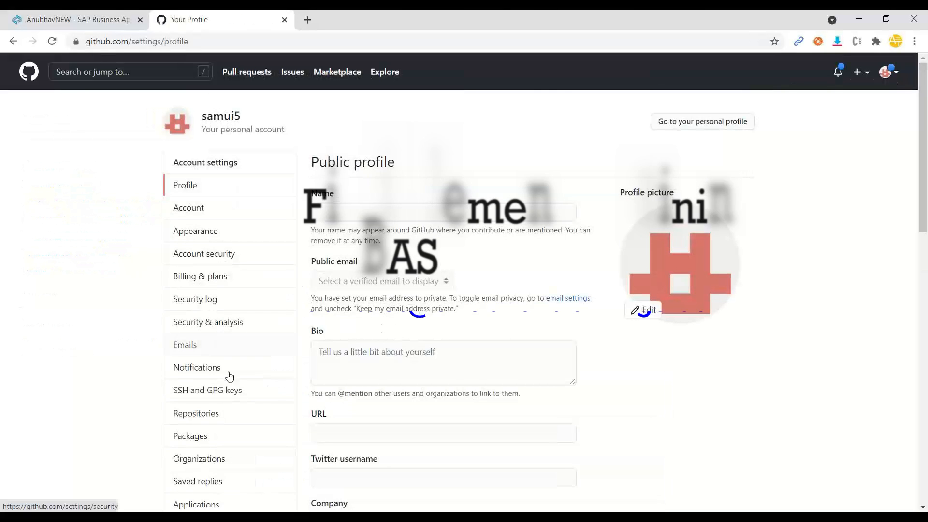
pyautogui.scroll(-3)
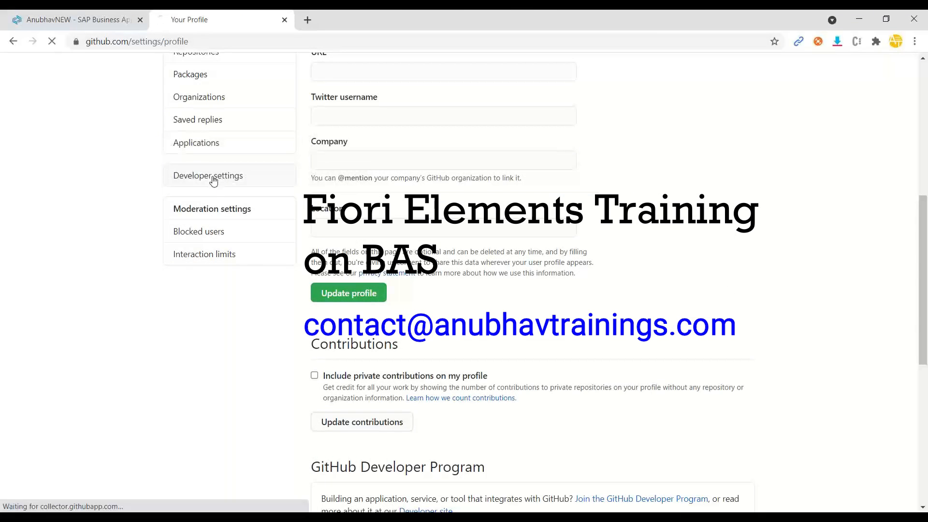
pyautogui.click(207, 175)
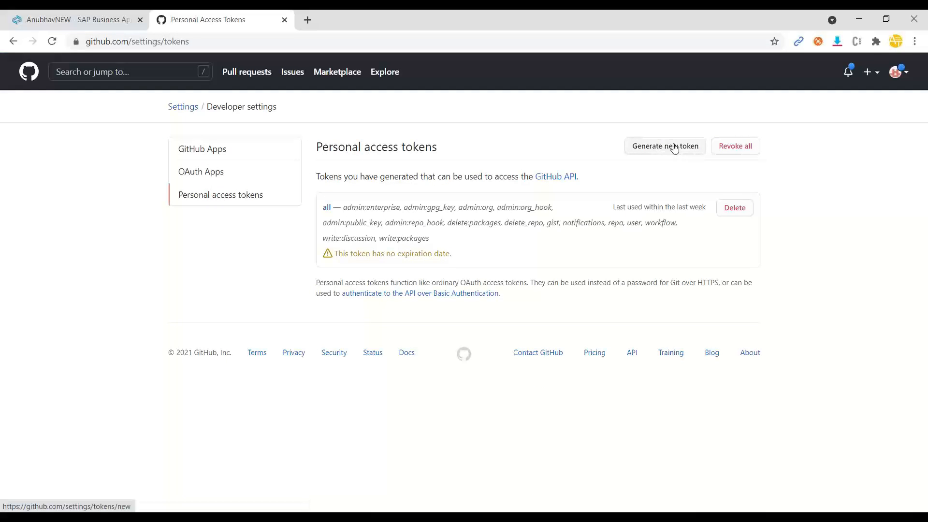
# Step: Start a new token named AllAccess with No expiration
pyautogui.click(664, 146)
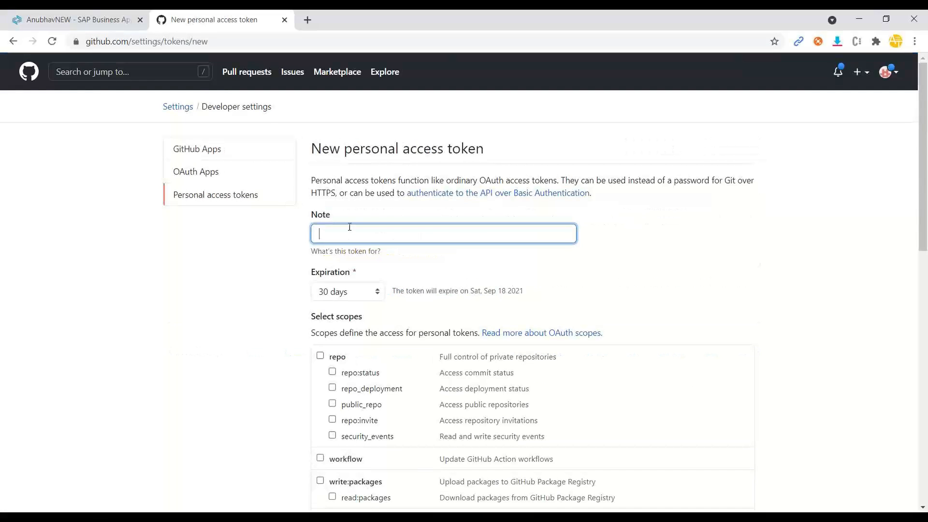
pyautogui.write('All')
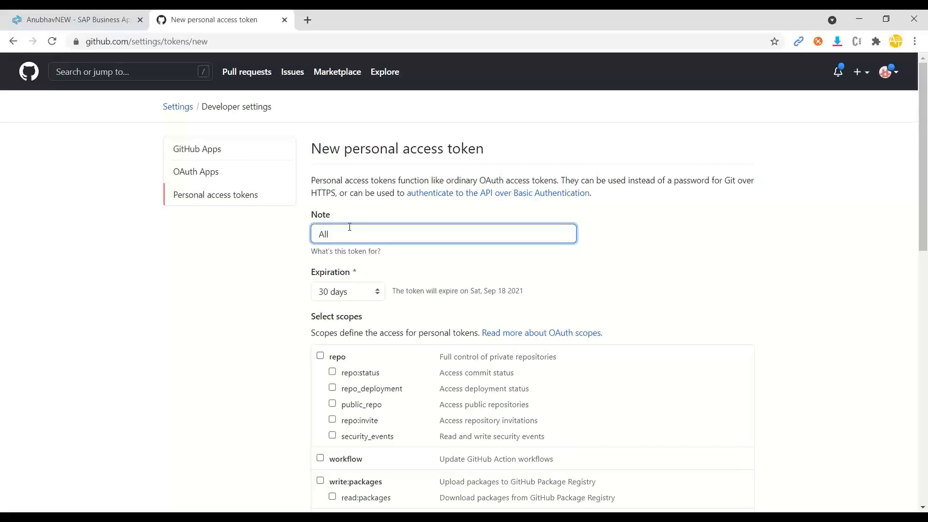
pyautogui.click(347, 291)
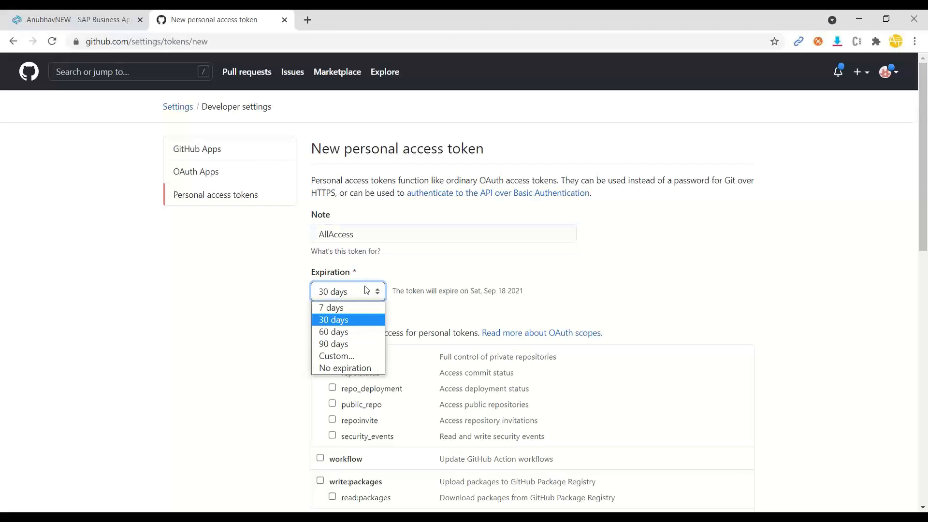
pyautogui.click(345, 367)
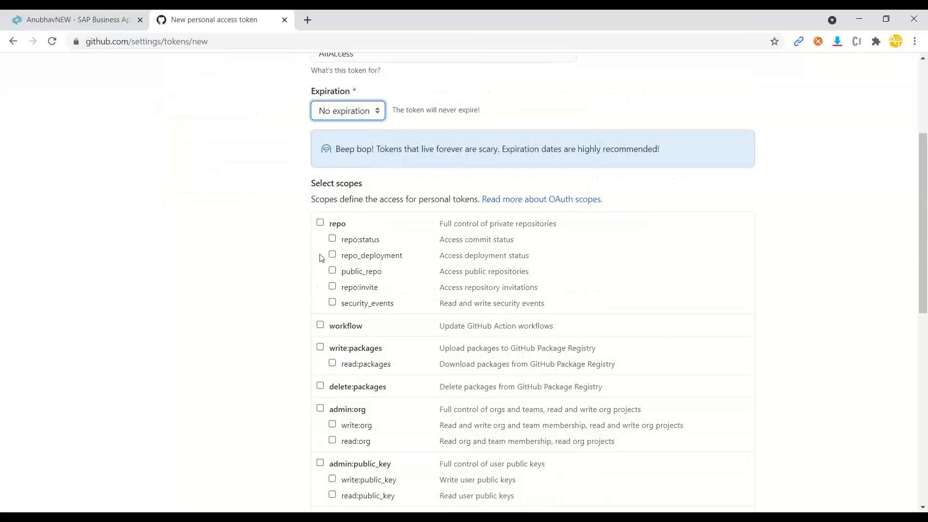
# Step: Tick every scope: repo, packages, organization, keys, hooks and user data
pyautogui.click(320, 325)
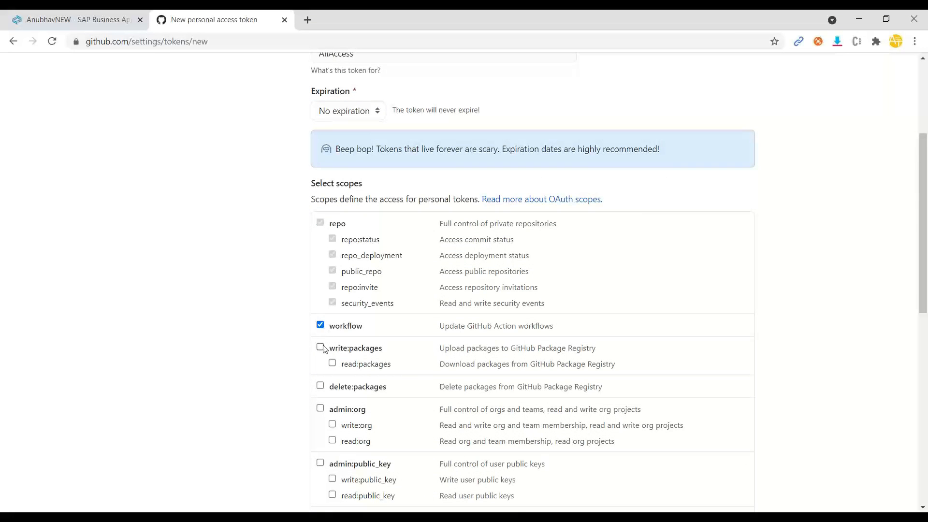
pyautogui.click(320, 347)
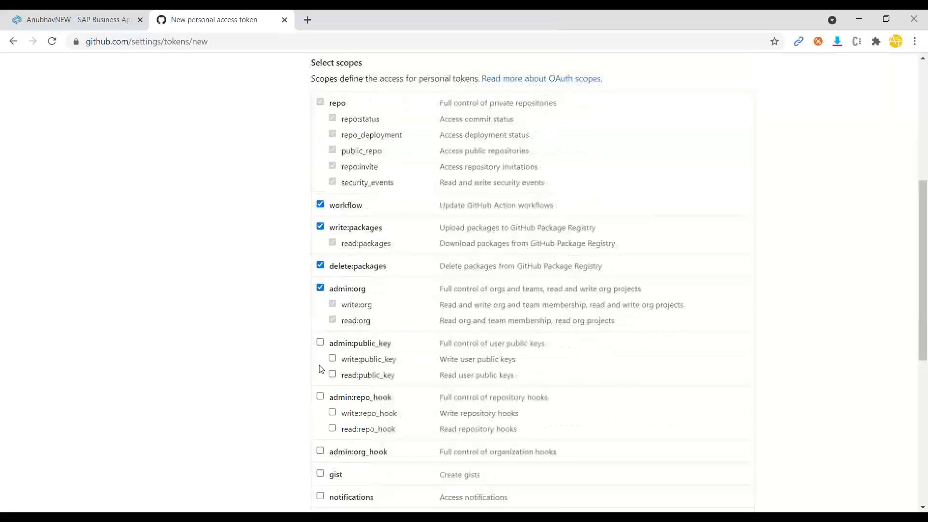
pyautogui.click(320, 342)
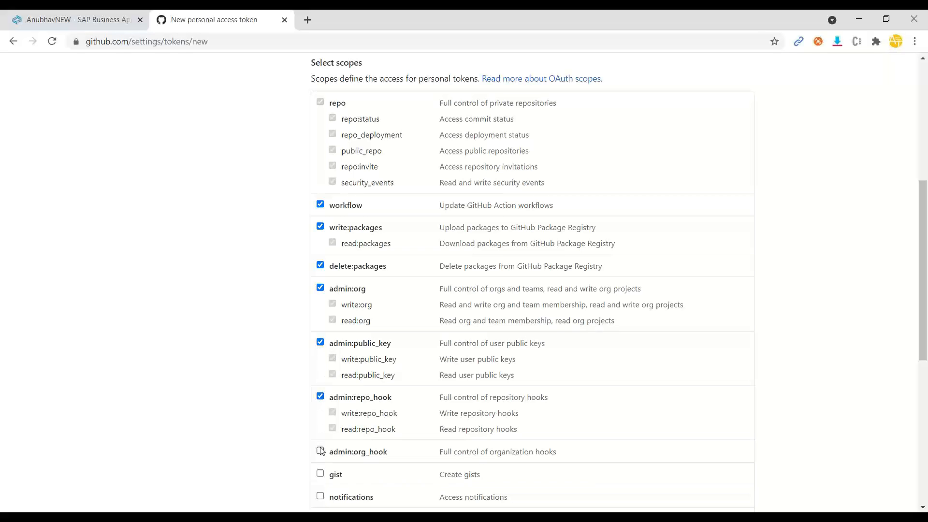
pyautogui.scroll(-3)
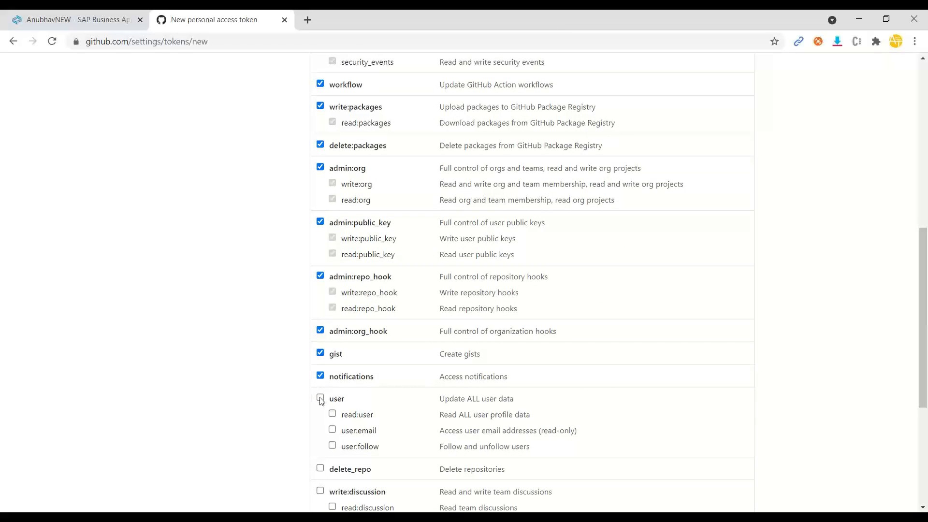
pyautogui.click(320, 398)
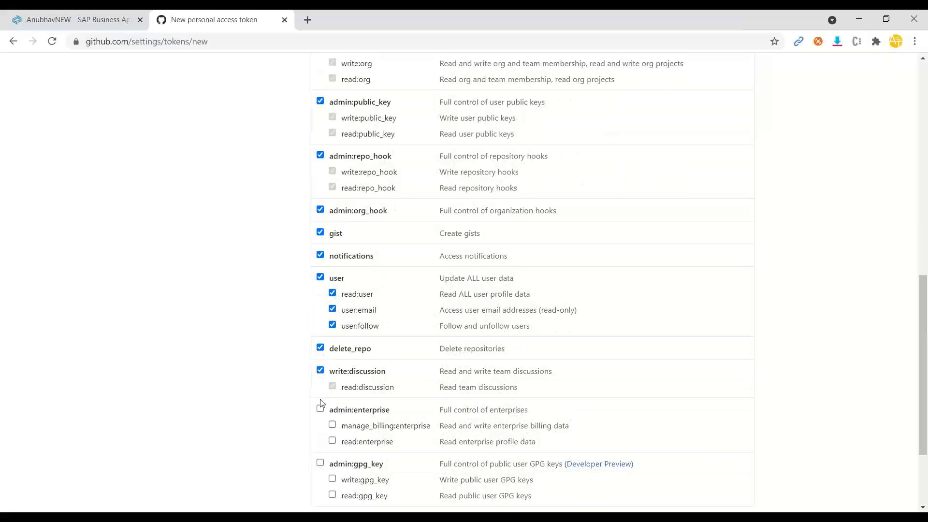
pyautogui.scroll(-3)
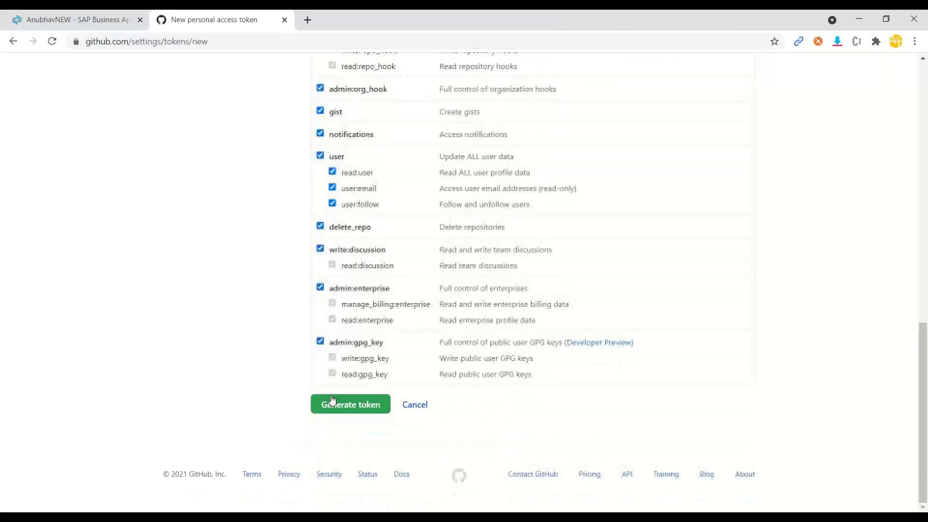
# Step: Generate the token, copy it, and return to Business Application Studio
pyautogui.click(350, 404)
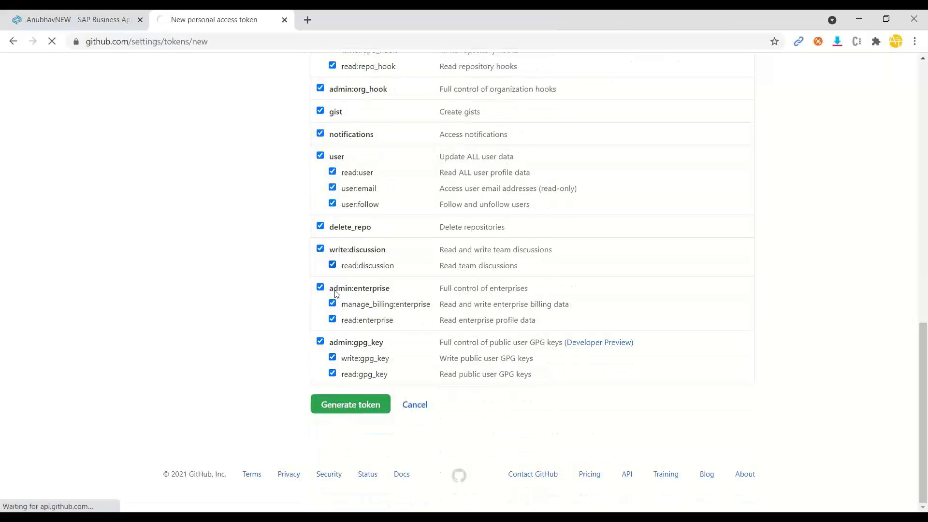
pyautogui.click(350, 404)
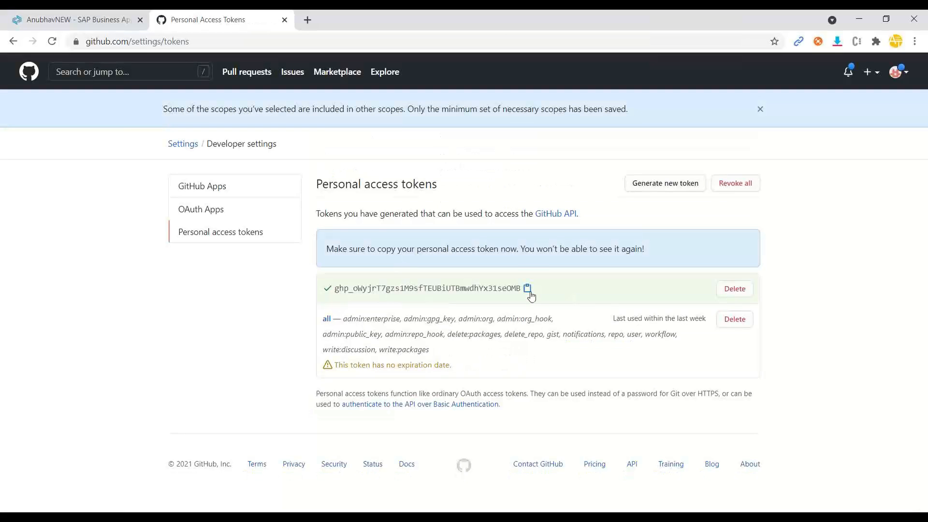
pyautogui.click(528, 288)
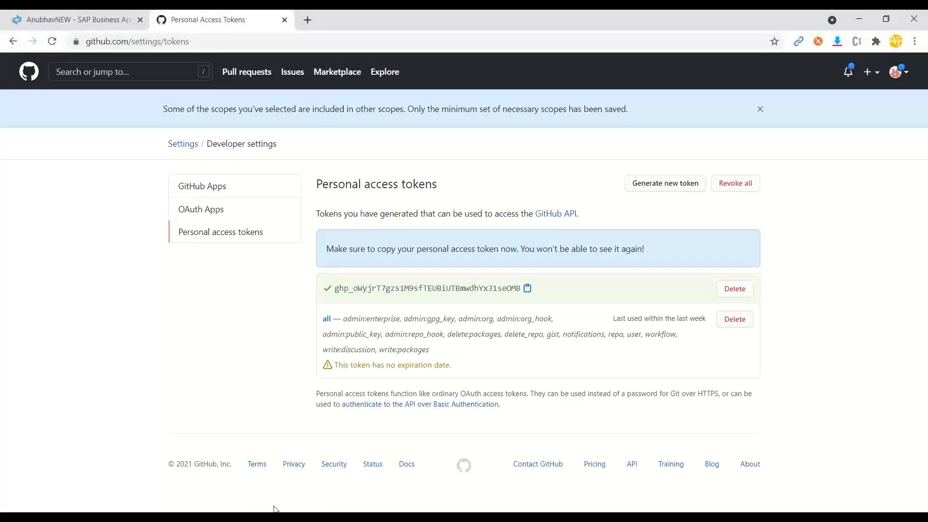
pyautogui.click(74, 19)
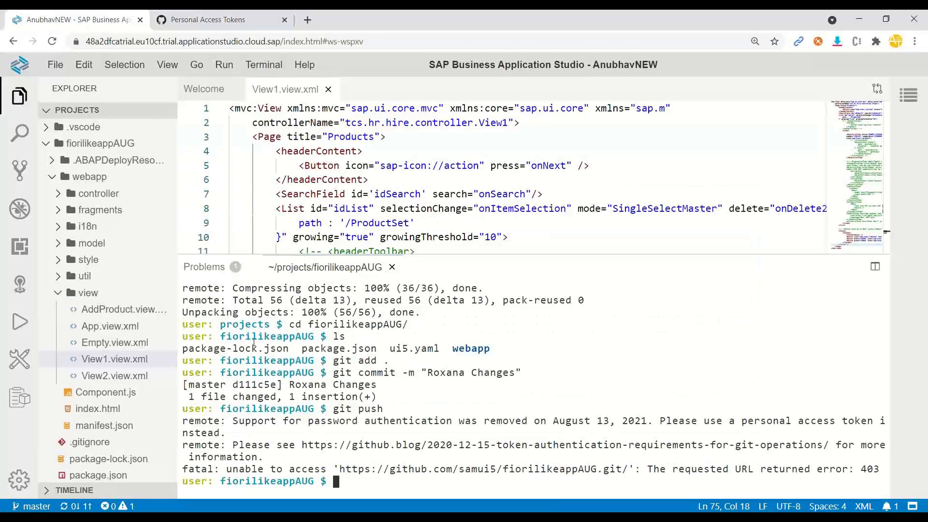
# Step: Retry git push with the token as password; read the rejection about newer remote work
pyautogui.write('git push')
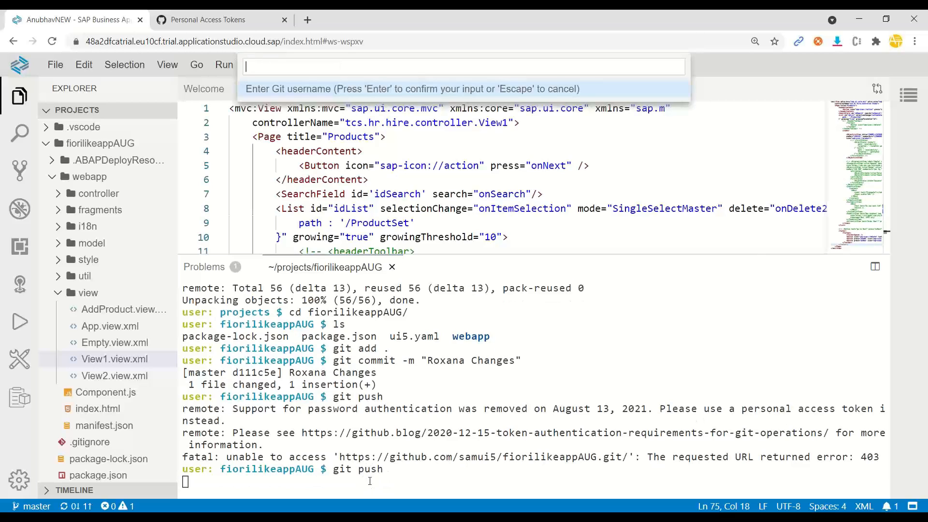
pyautogui.write('sa')
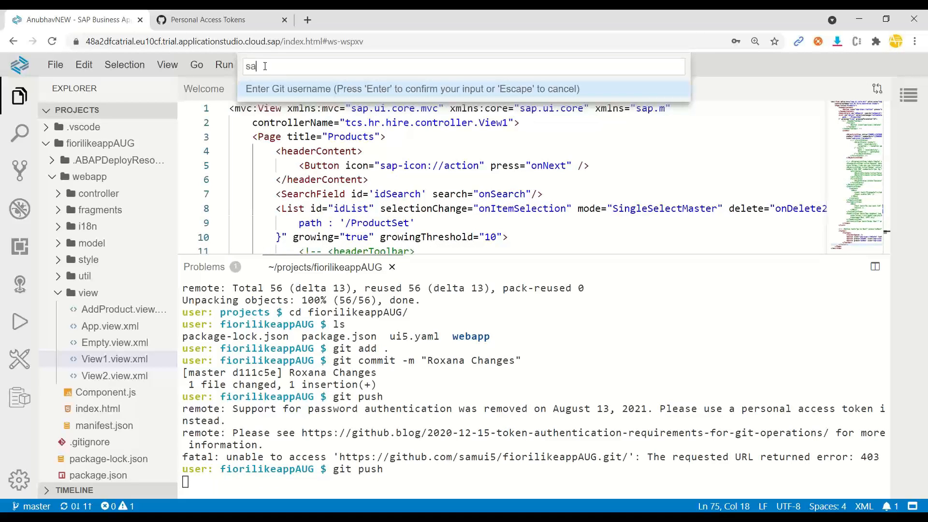
pyautogui.press('Escape')
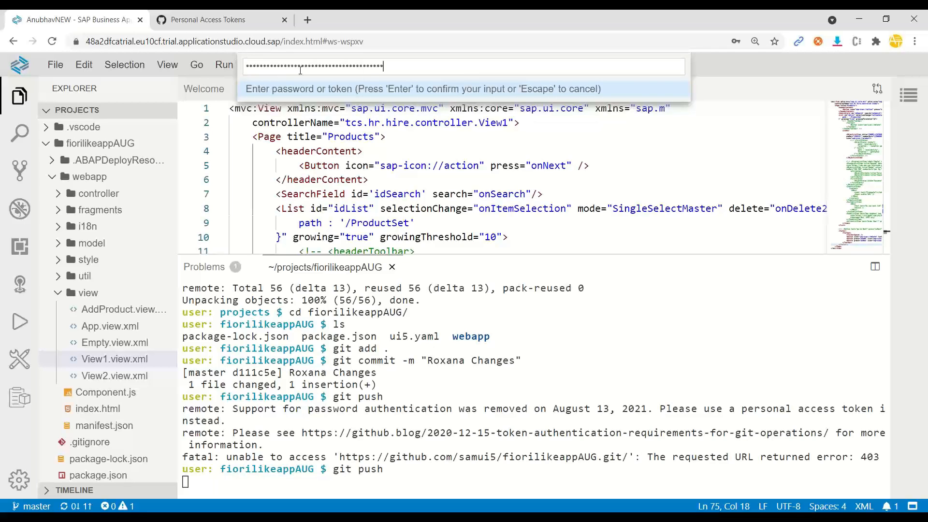
pyautogui.press('Escape')
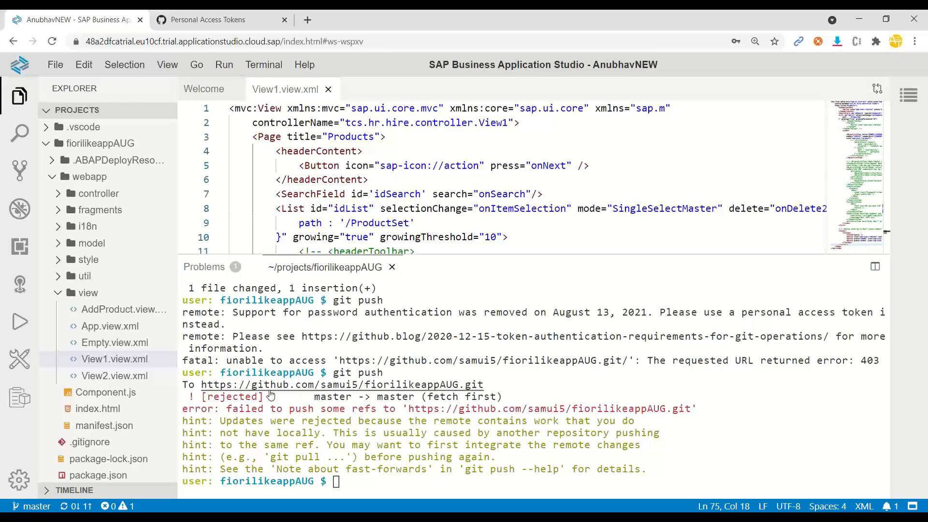
pyautogui.doubleClick(359, 372)
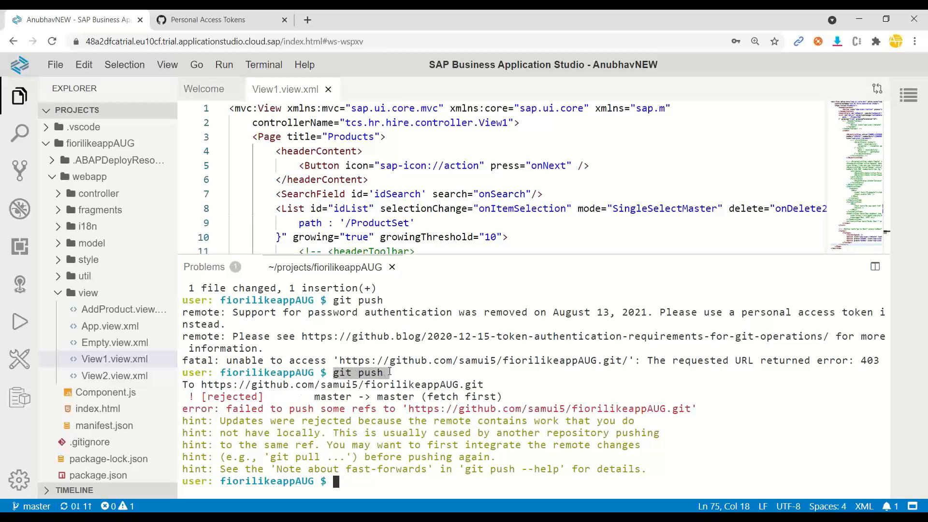
pyautogui.doubleClick(240, 420)
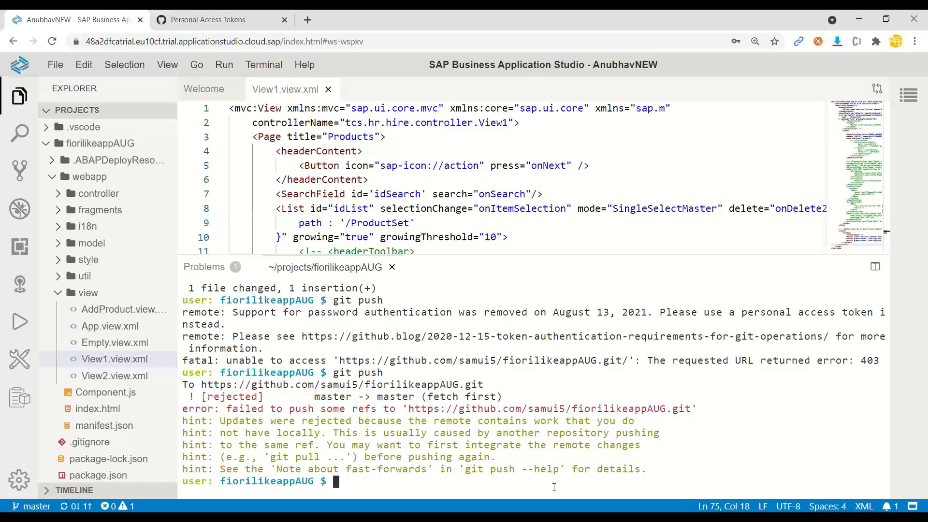
# Step: Run git pull to fetch and merge the remote changes
pyautogui.write('git pu')
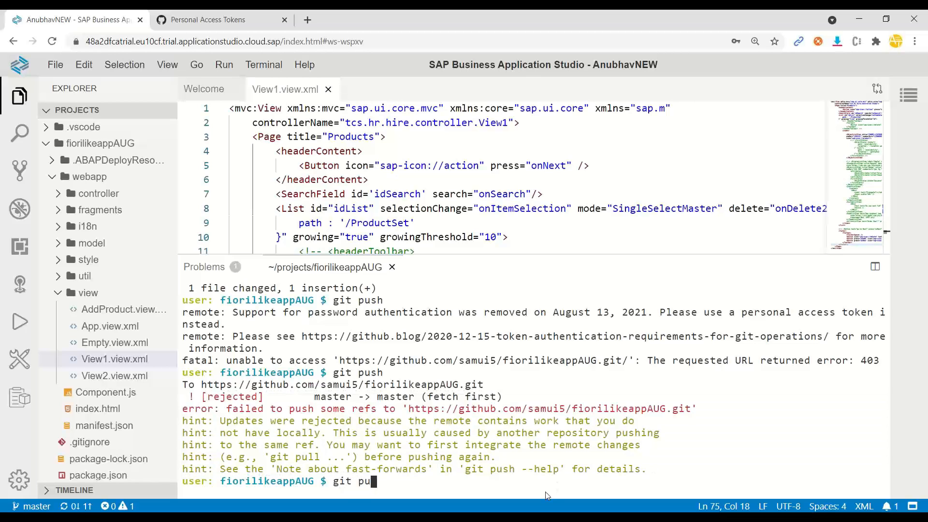
pyautogui.write('ll')
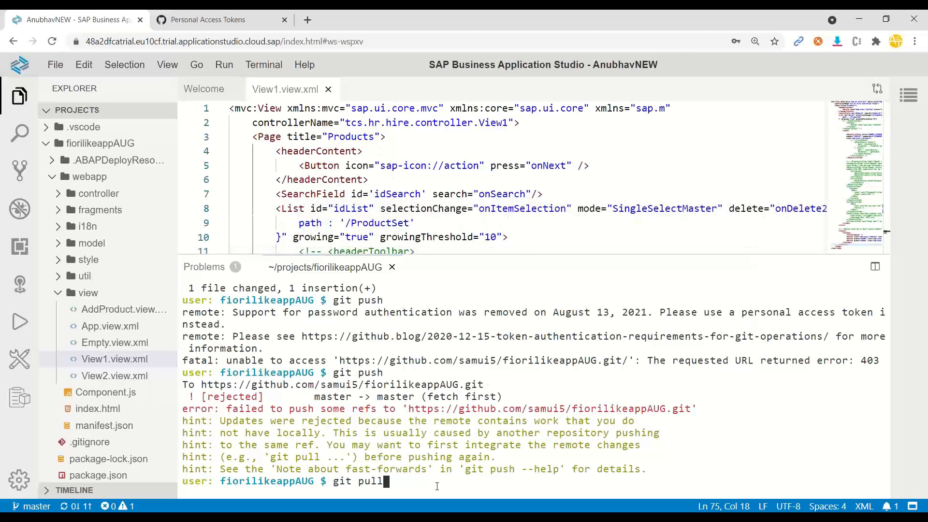
pyautogui.click(20, 170)
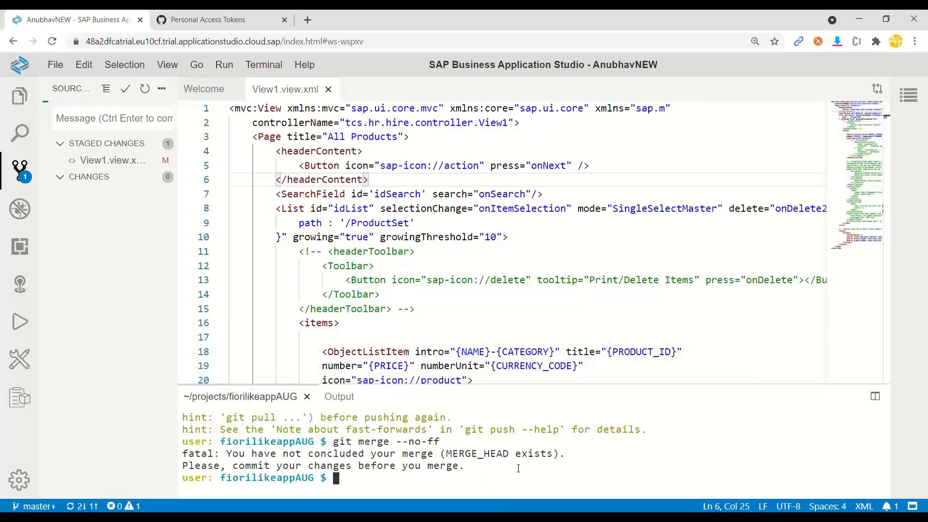
# Step: Commit the merge with the message "merge changes"
pyautogui.write('git')
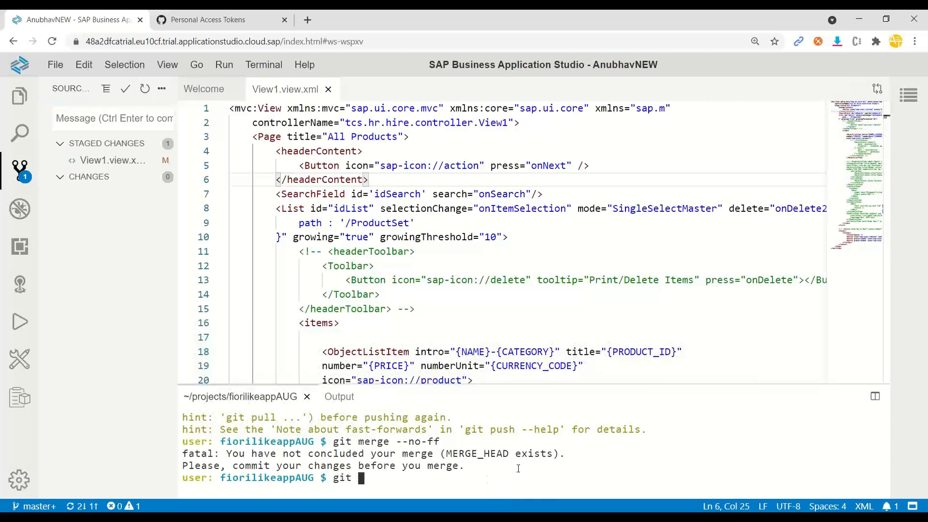
pyautogui.write('commit -')
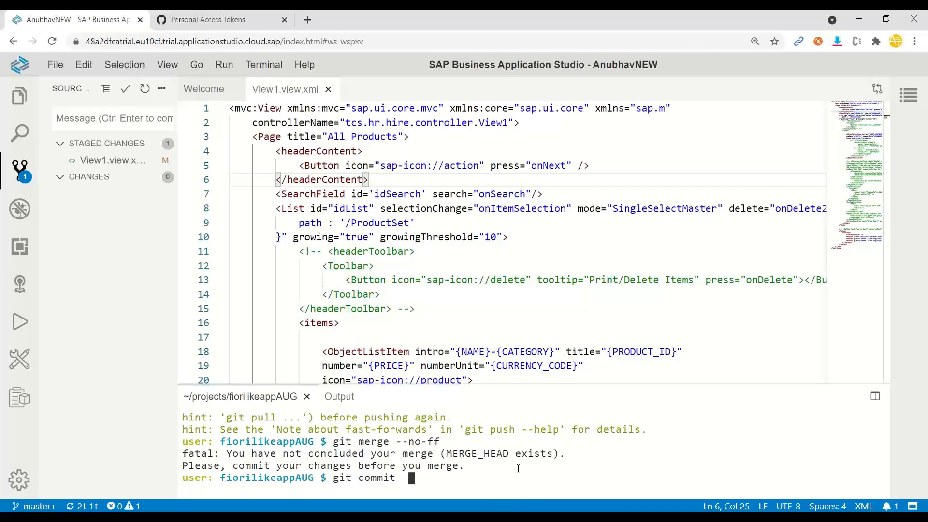
pyautogui.write('-m "merge')
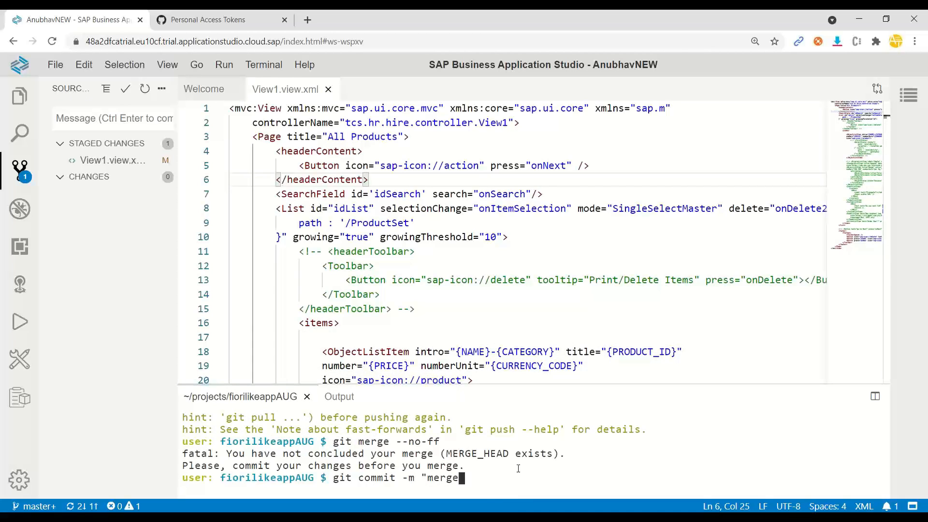
pyautogui.press('Return')
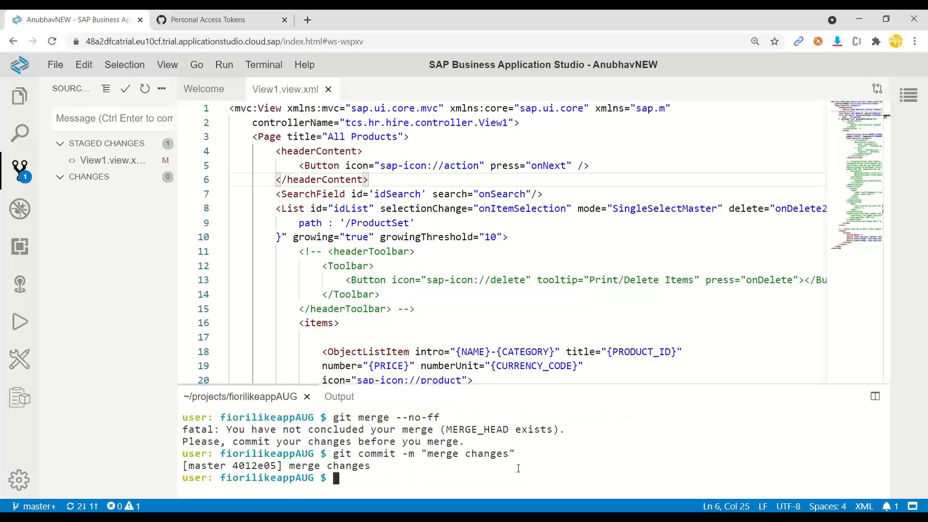
# Step: Run git push to send the merge commit to GitHub
pyautogui.click(124, 87)
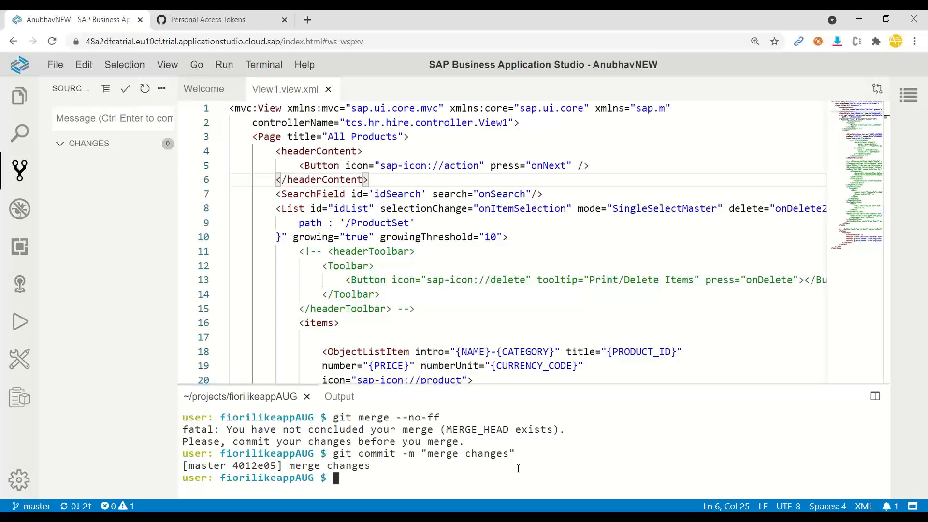
pyautogui.write('g')
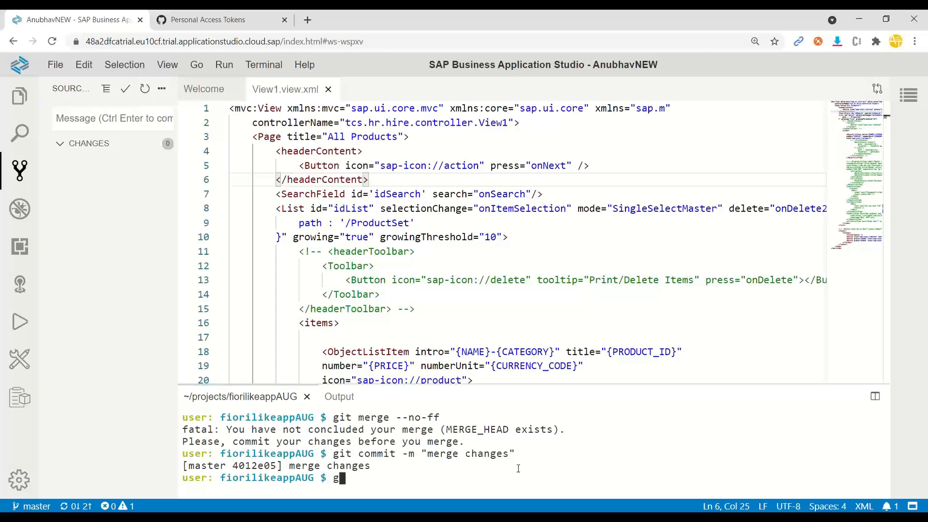
pyautogui.write('it push')
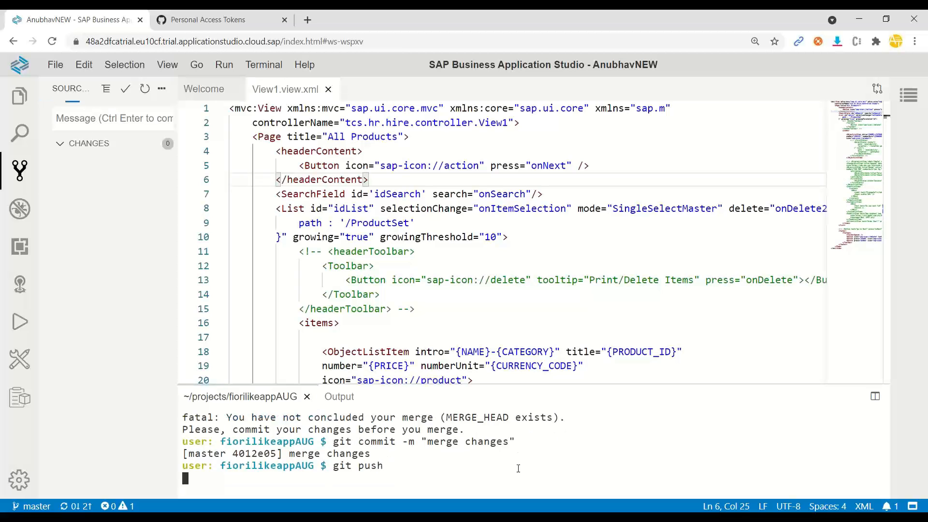
pyautogui.press('Return')
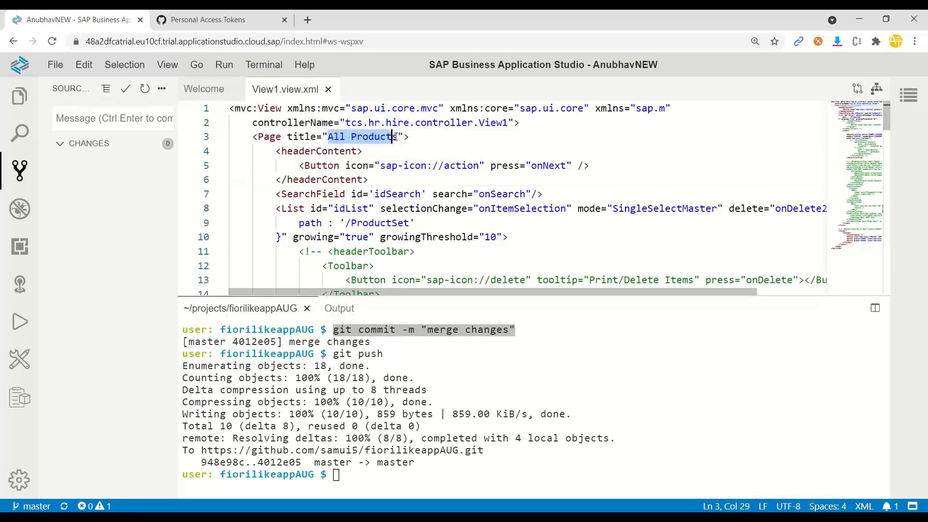
# Step: Scroll View1.xml to confirm the All Products title and Roxana Button, highlighting the push output
pyautogui.scroll(-3)
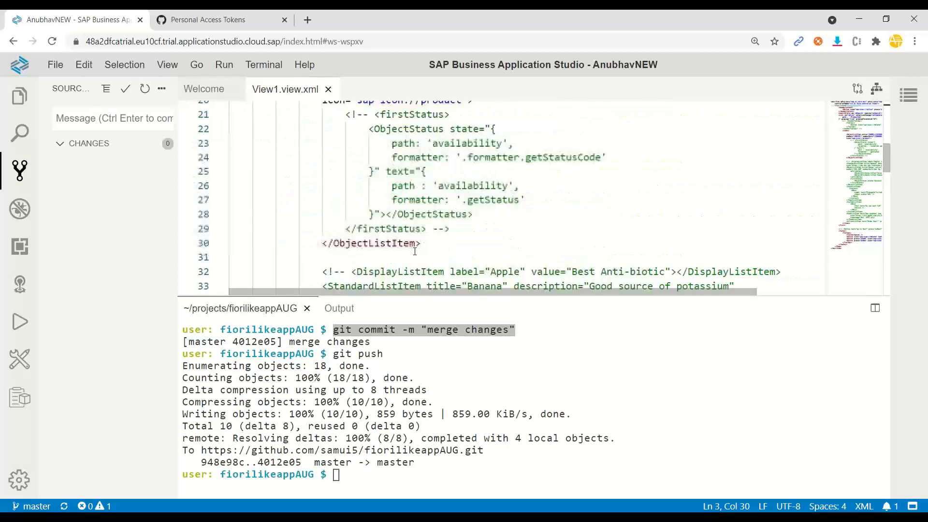
pyautogui.scroll(-3)
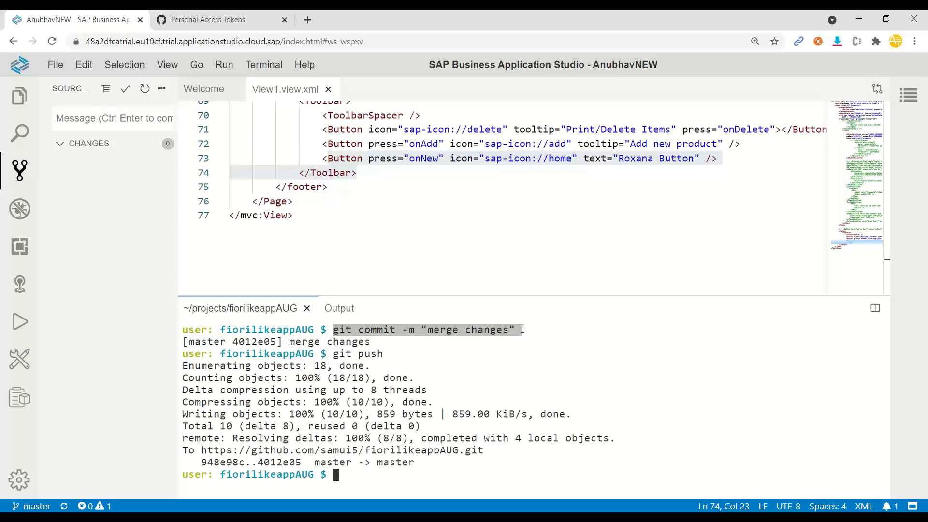
pyautogui.doubleClick(358, 354)
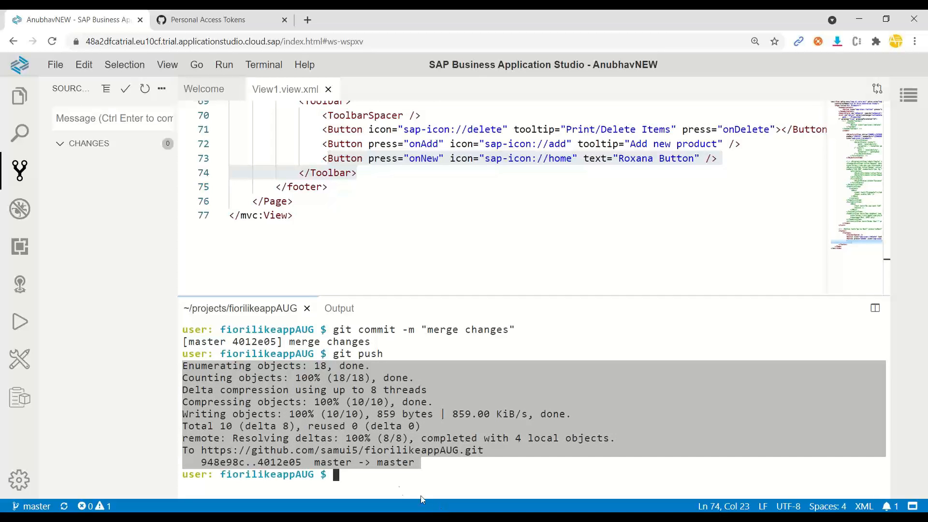
# Step: Open the fiorilikeappAUG repo on GitHub, see latest commit "merge changes", and switch back
pyautogui.click(206, 19)
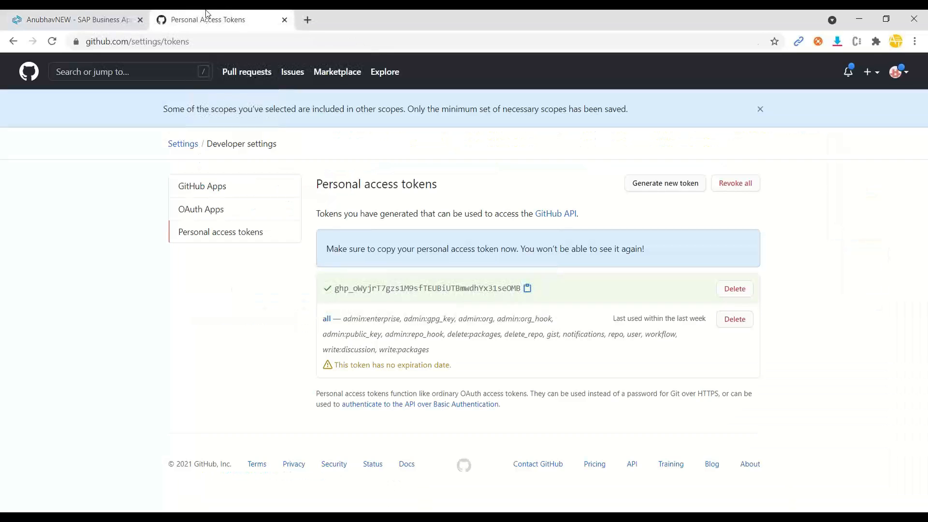
pyautogui.moveTo(14, 42)
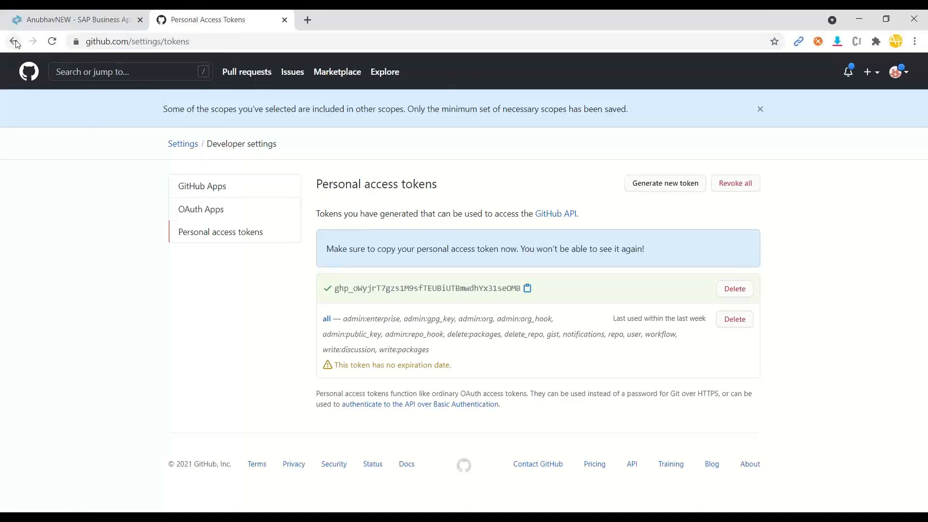
pyautogui.write('samui5')
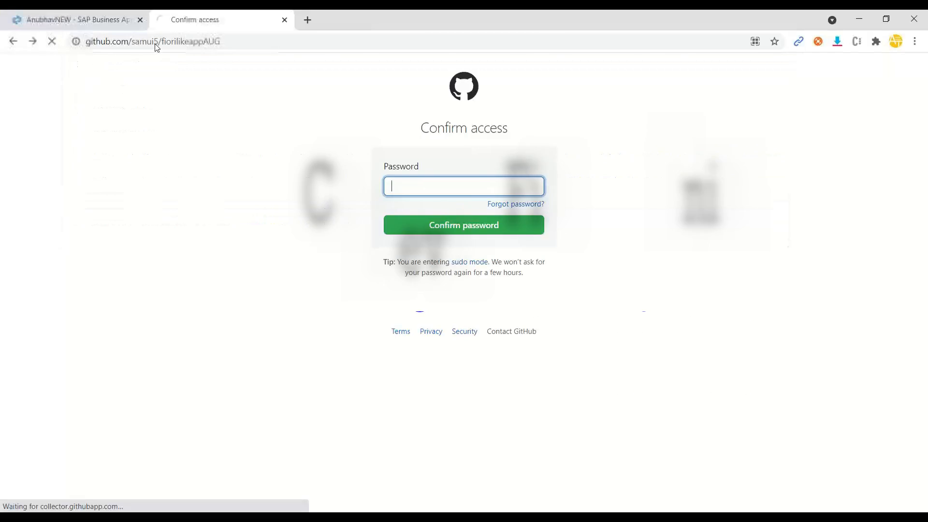
pyautogui.click(463, 225)
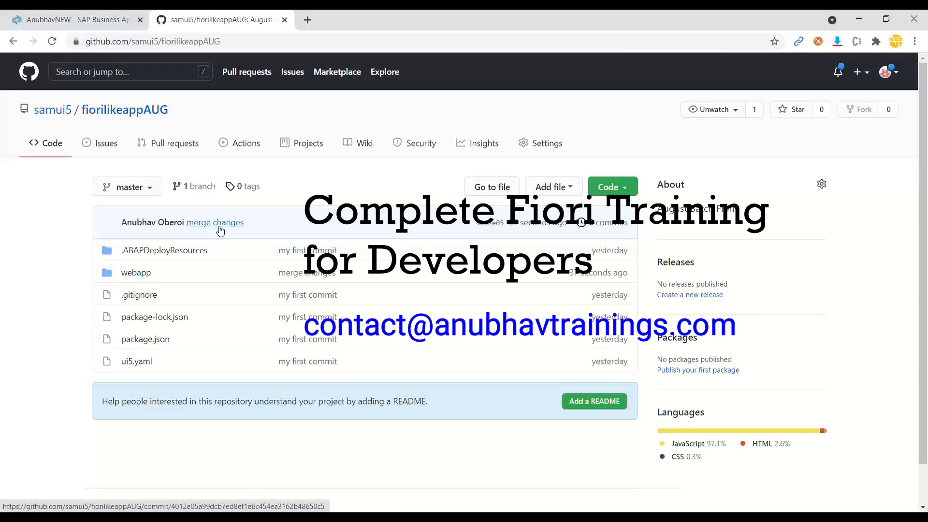
pyautogui.moveTo(215, 222)
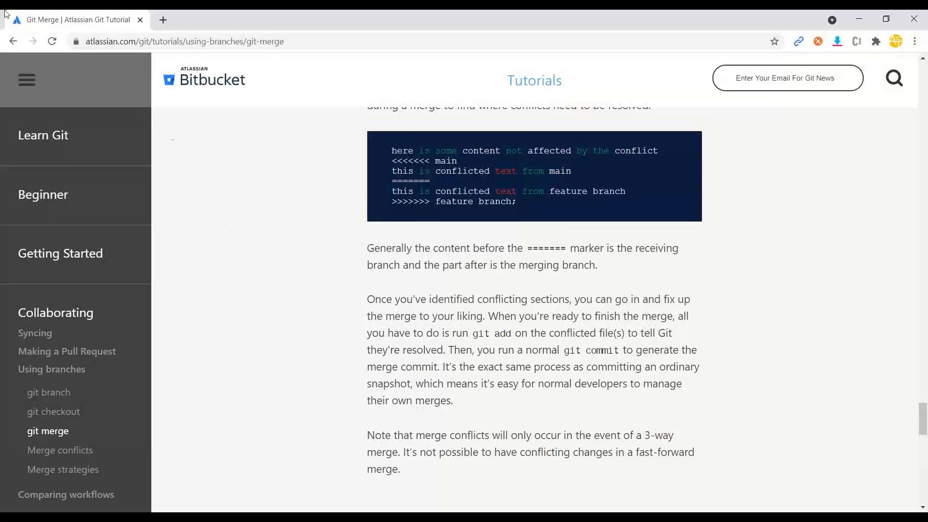
pyautogui.click(219, 19)
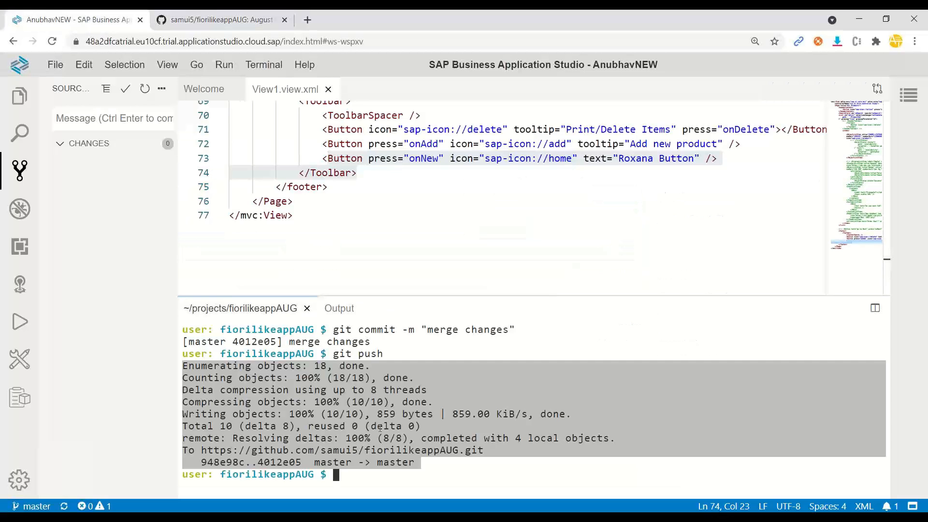
# Step: Show the Explorer and scroll View1.view.xml from the 'All Products' title down to the footer tag
pyautogui.click(396, 357)
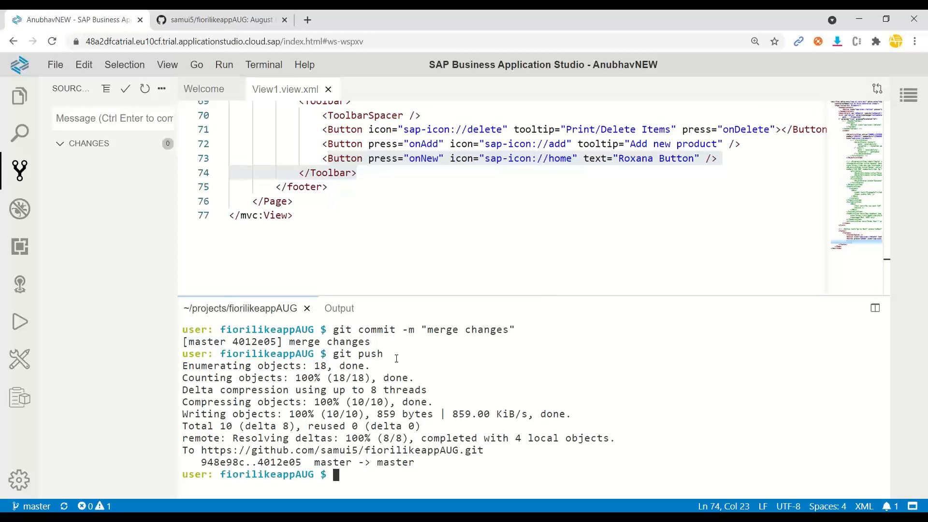
pyautogui.scroll(3)
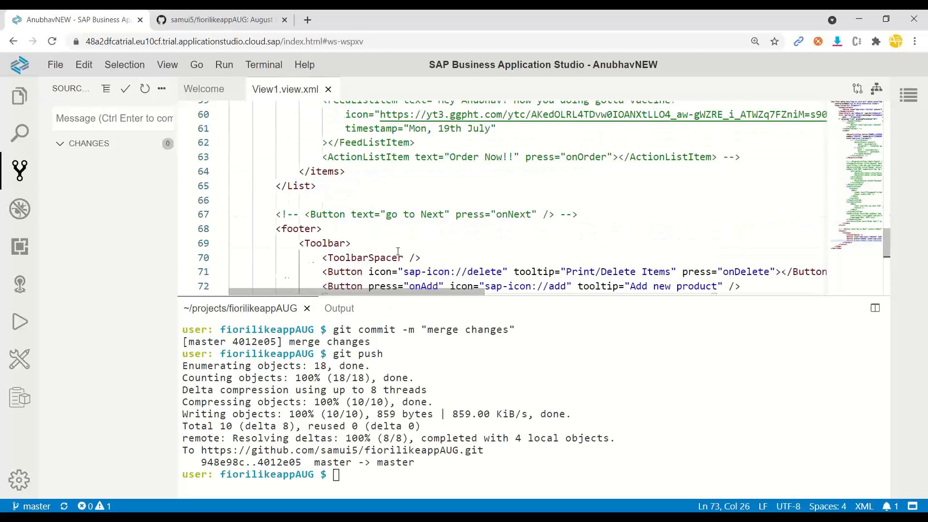
pyautogui.click(20, 96)
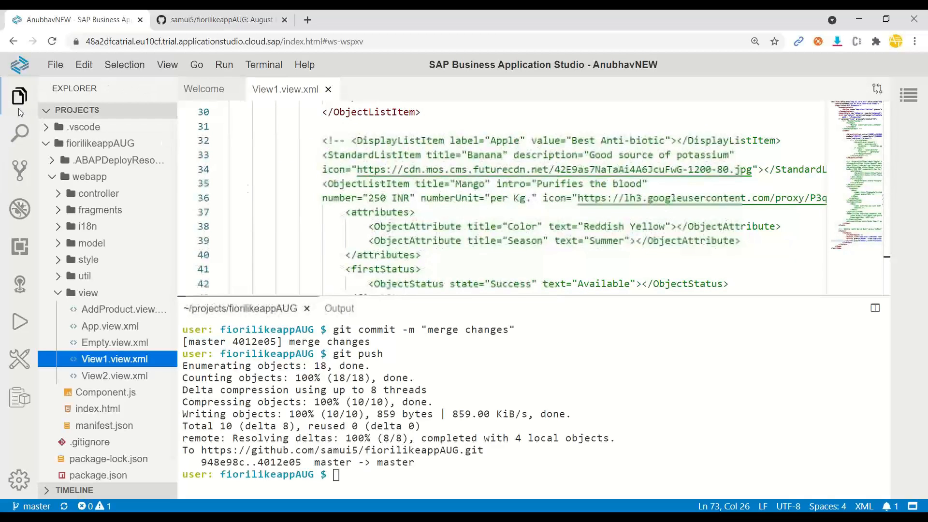
pyautogui.scroll(3)
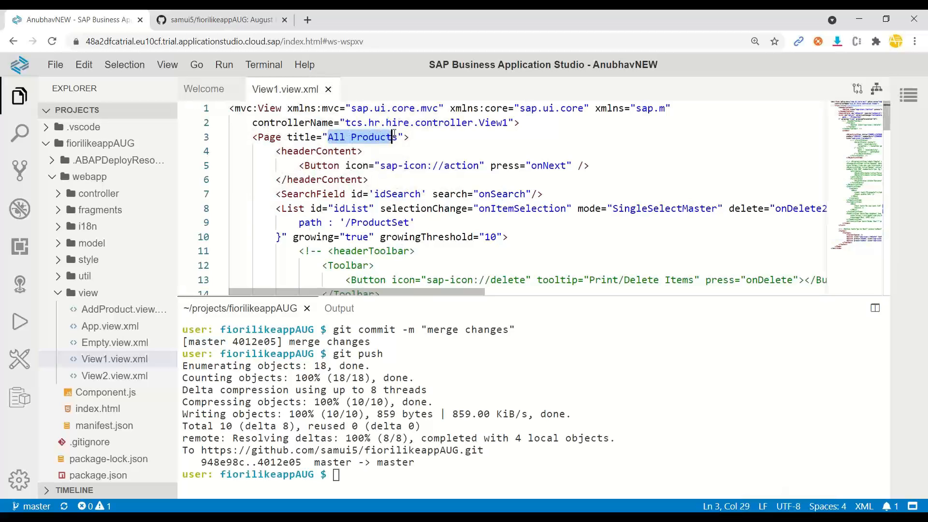
pyautogui.scroll(-3)
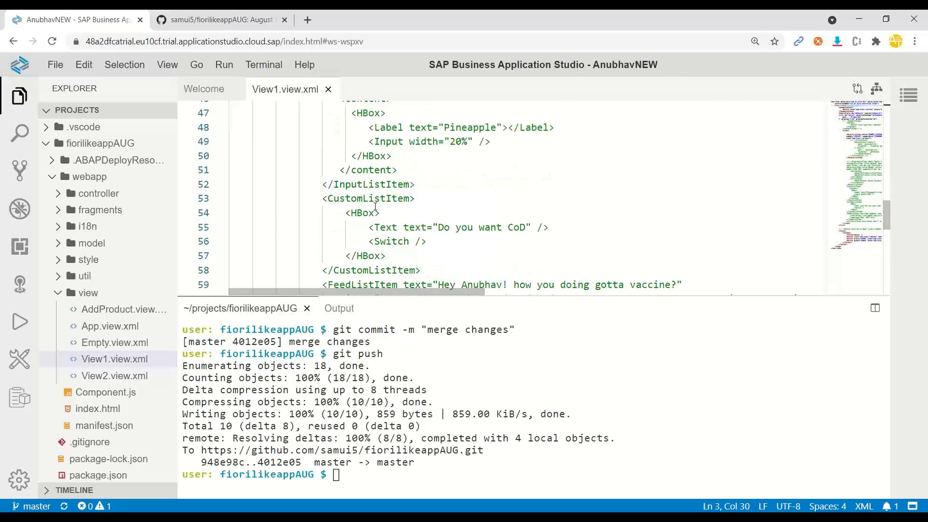
pyautogui.scroll(-3)
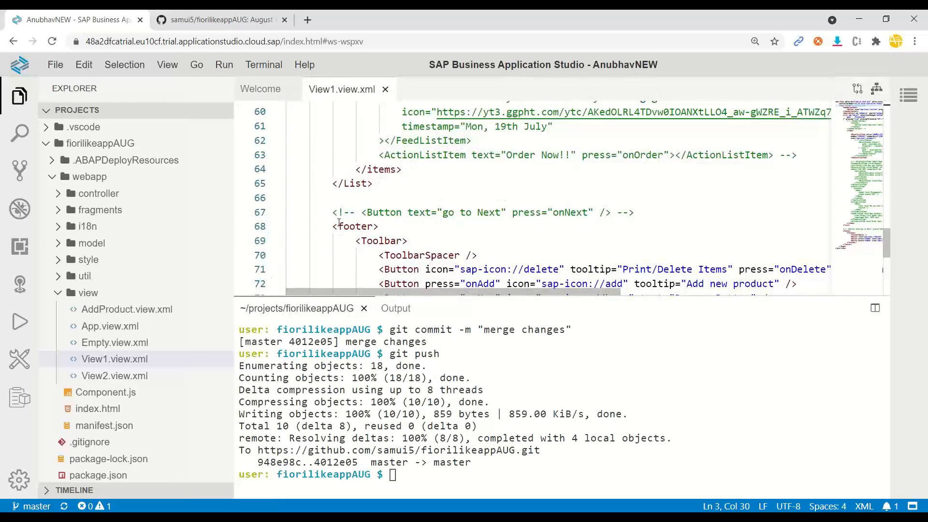
pyautogui.moveTo(355, 226)
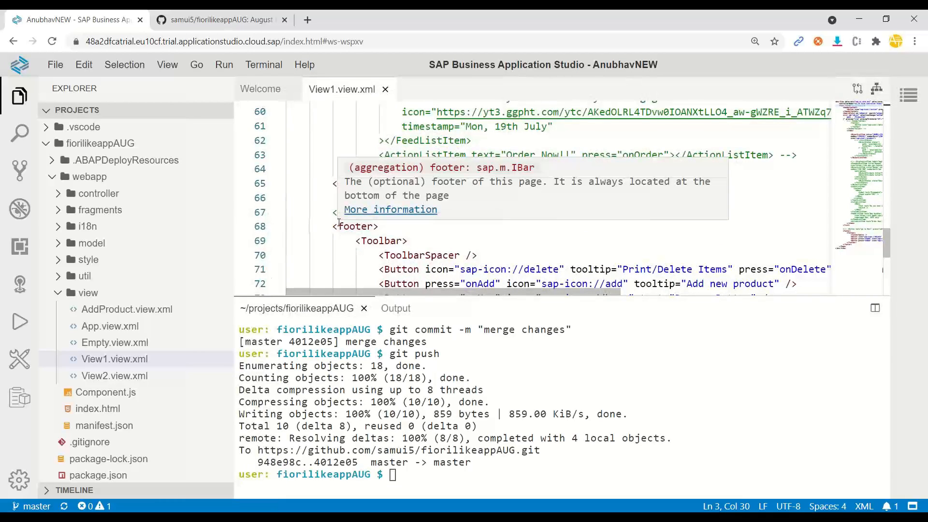